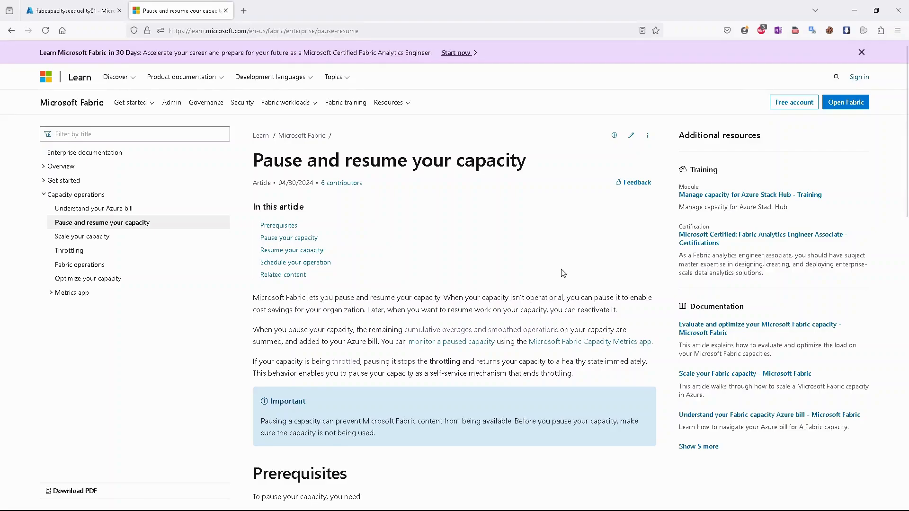
mouse_move(462, 227)
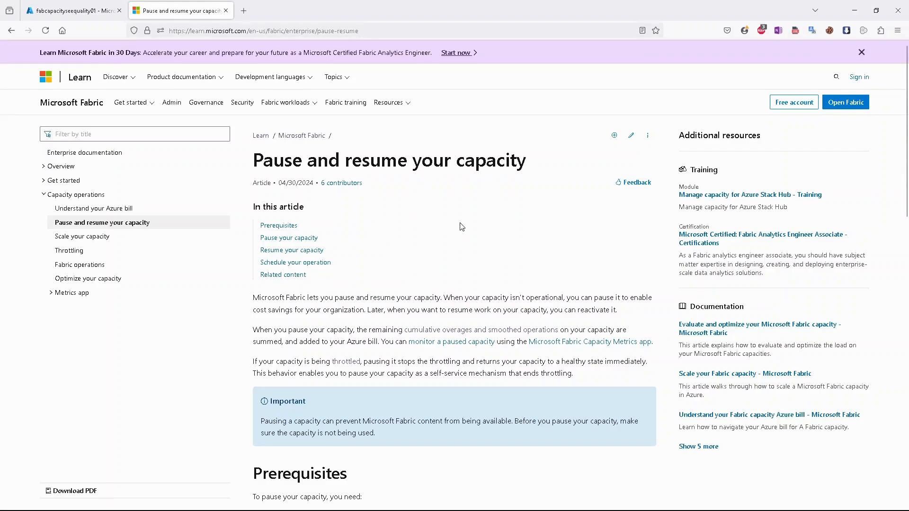
Scroll the table of contents and go to the 'Scale your capacity' article
scroll("down", 3)
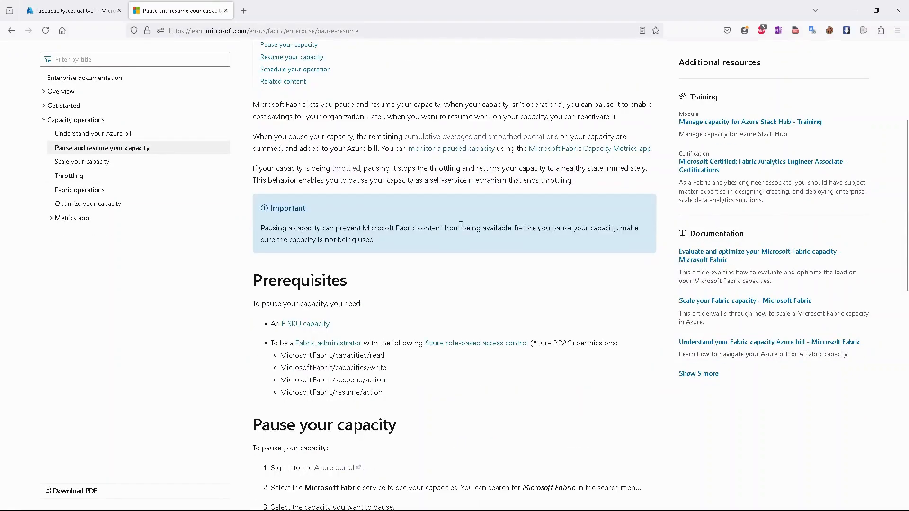
scroll("down", 3)
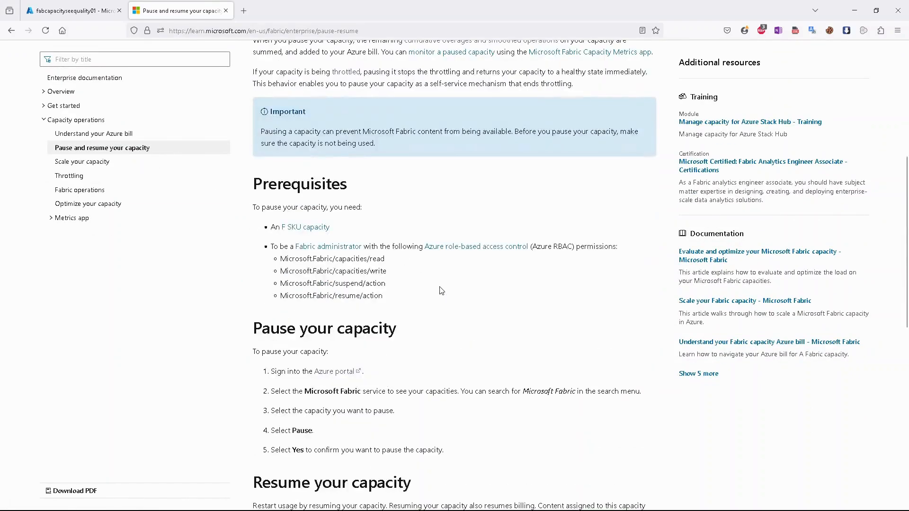
mouse_move(342, 233)
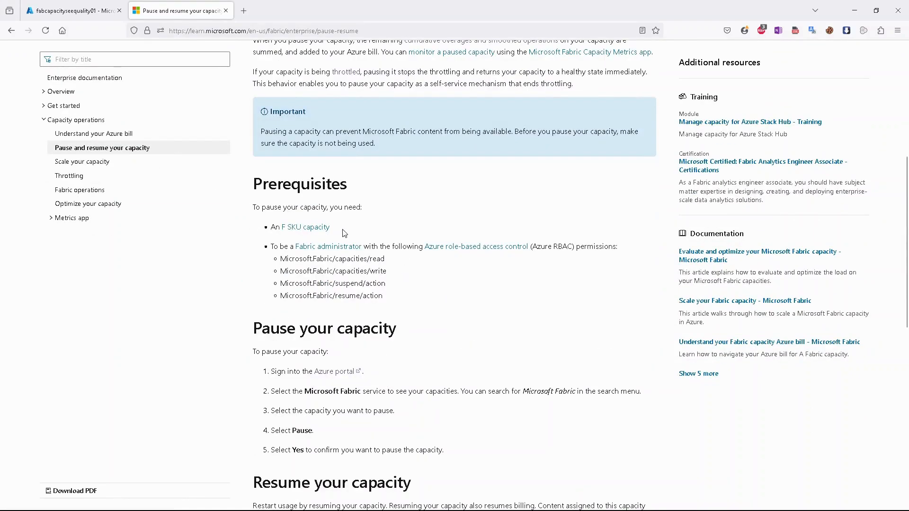
mouse_move(306, 237)
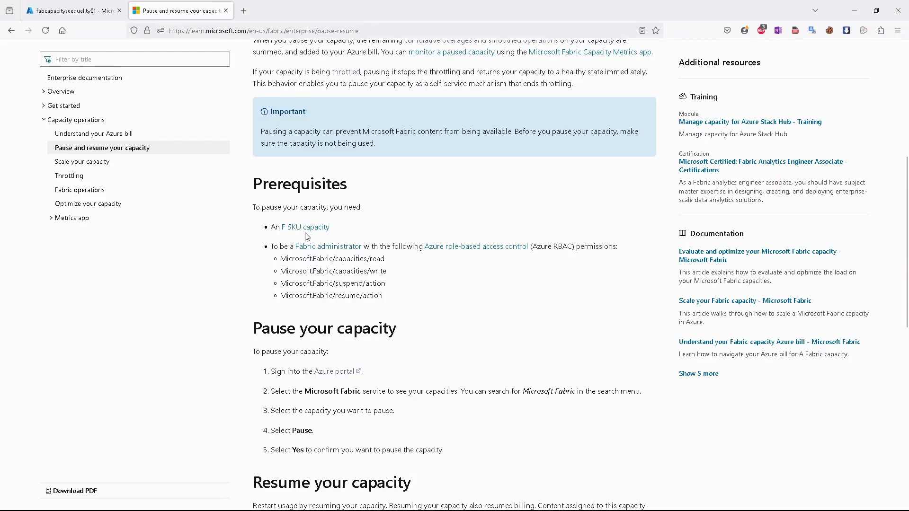
mouse_move(308, 259)
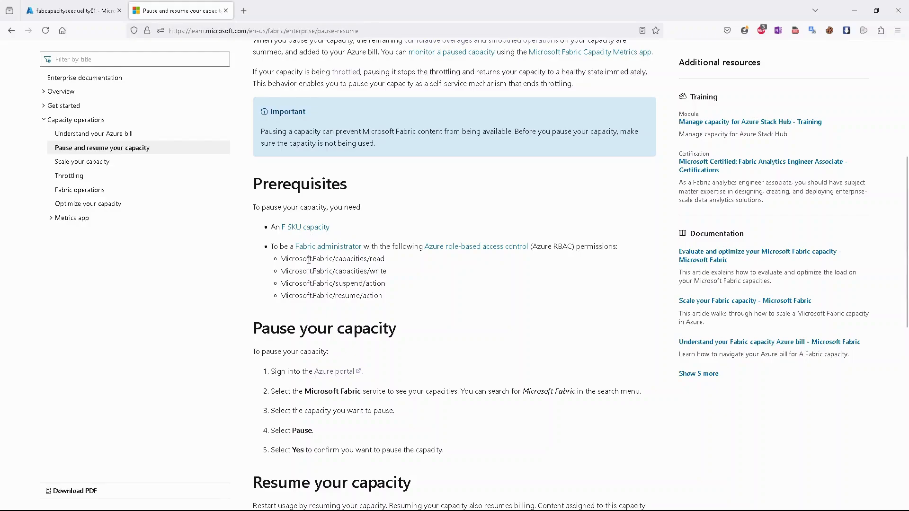
mouse_move(329, 247)
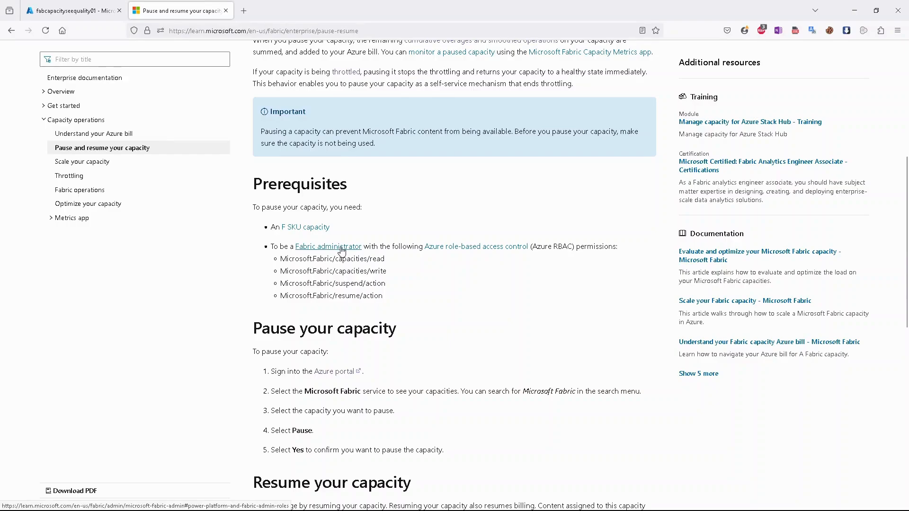
mouse_move(579, 249)
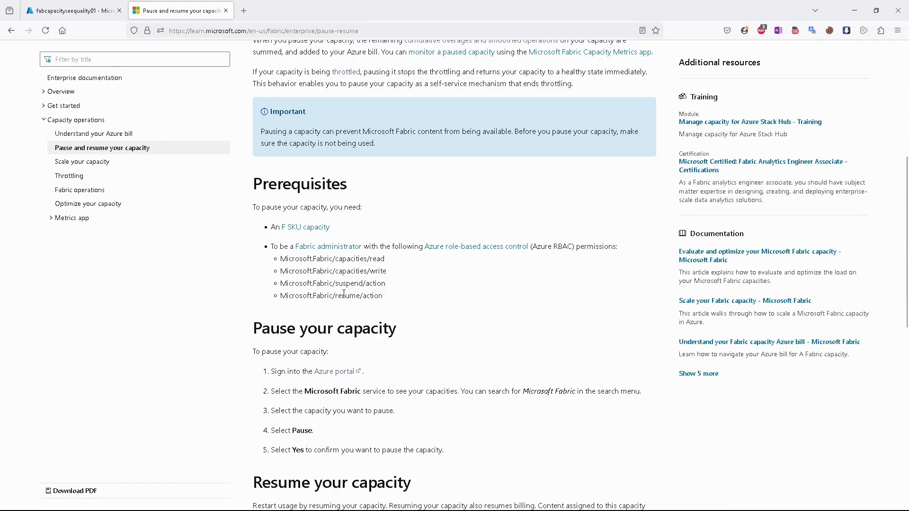
mouse_move(487, 290)
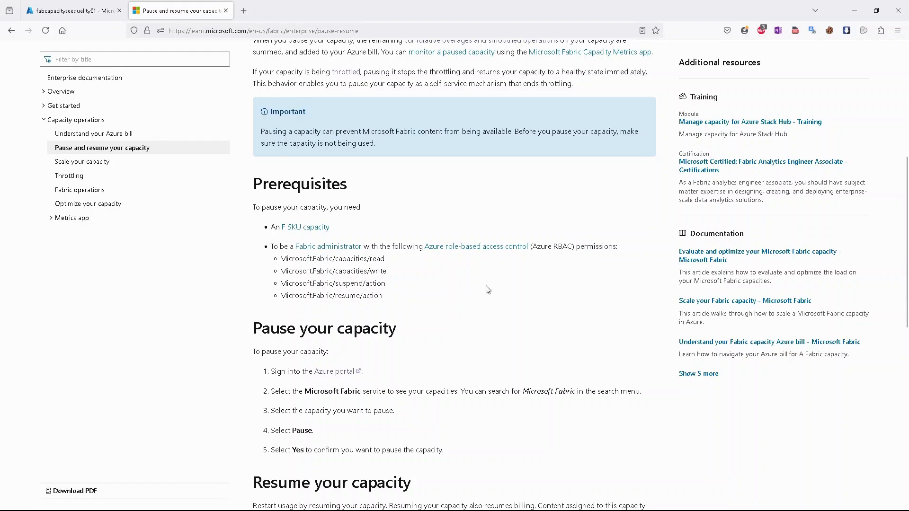
left_click(81, 162)
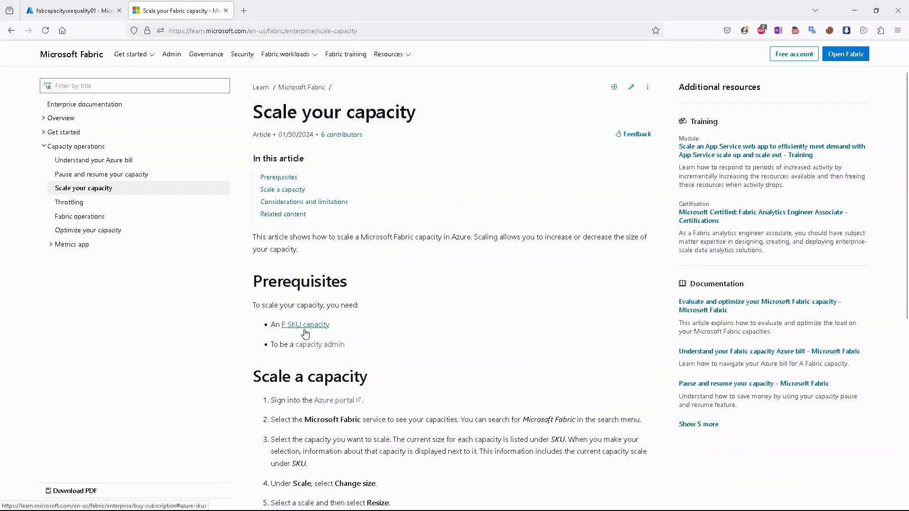
mouse_move(319, 344)
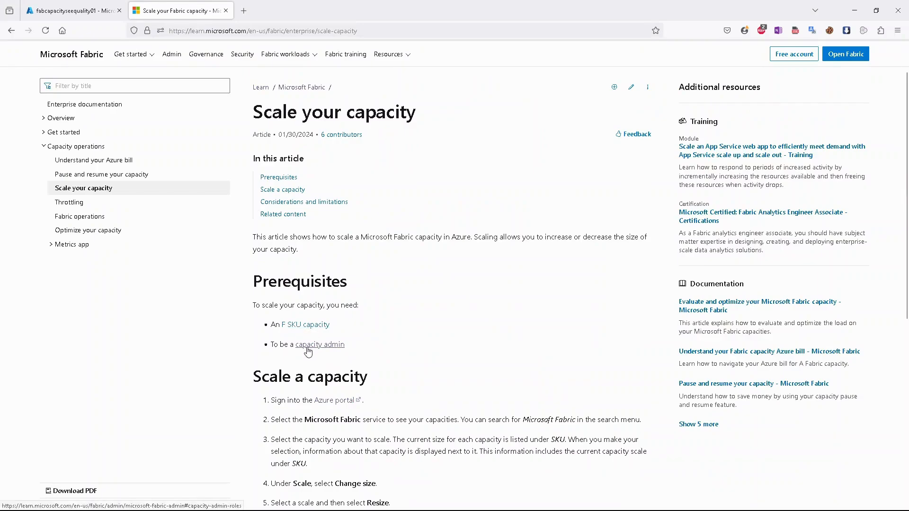
mouse_move(315, 352)
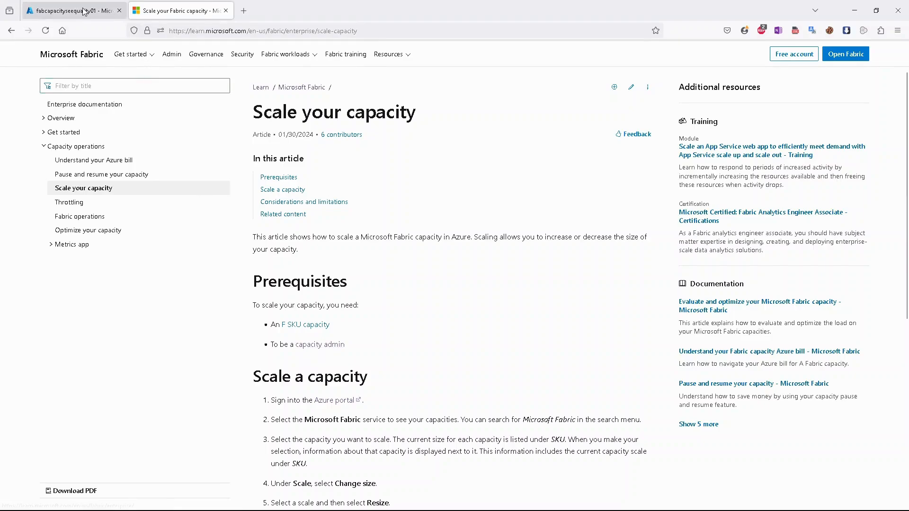
mouse_move(69, 11)
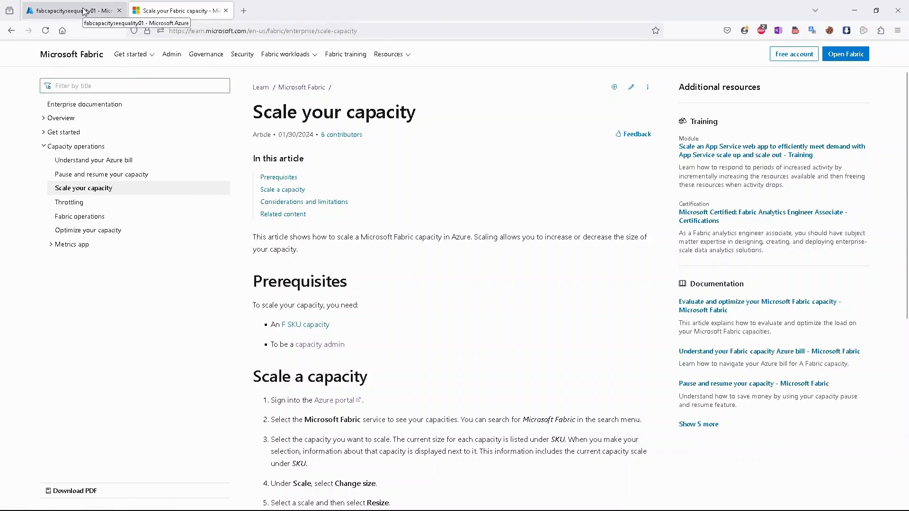
From the Azure capacity Overview, pause fabcapacityseequality01 and confirm, dismissing the pausing notification
left_click(70, 11)
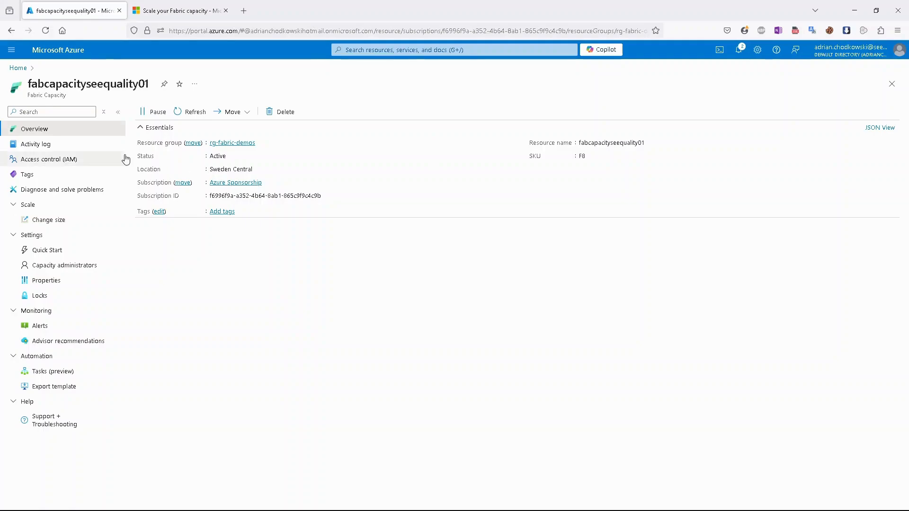
mouse_move(231, 157)
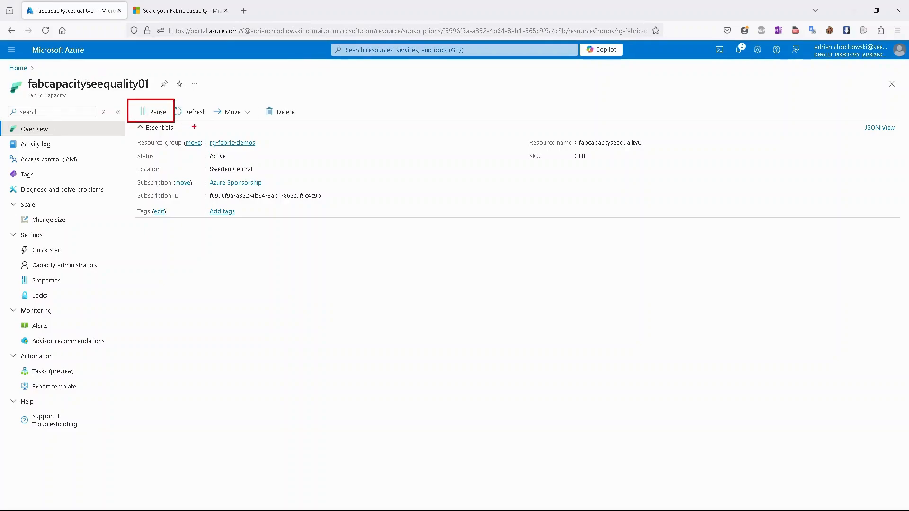
left_click(153, 112)
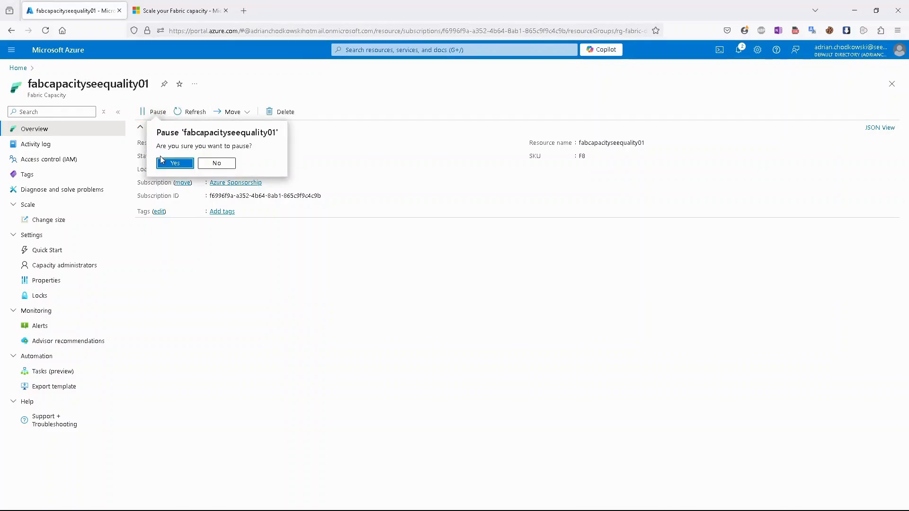
left_click(174, 163)
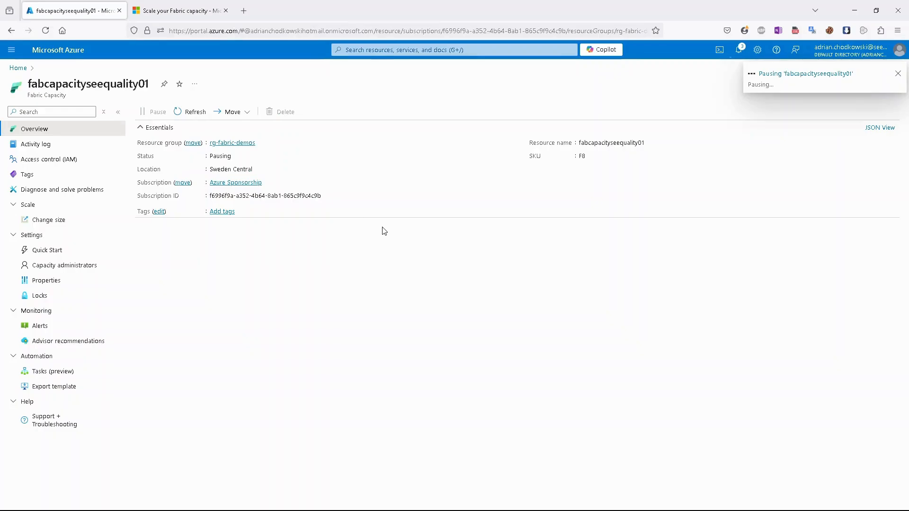
left_click(898, 73)
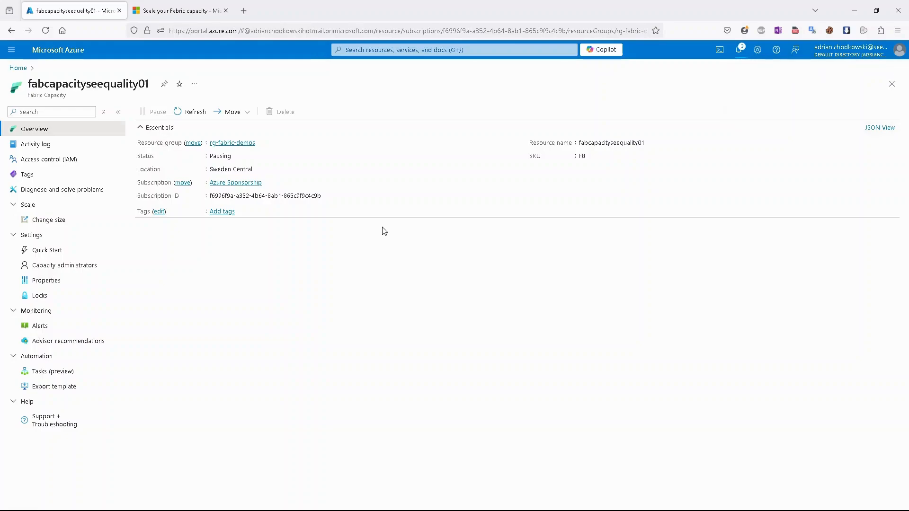
left_click(156, 112)
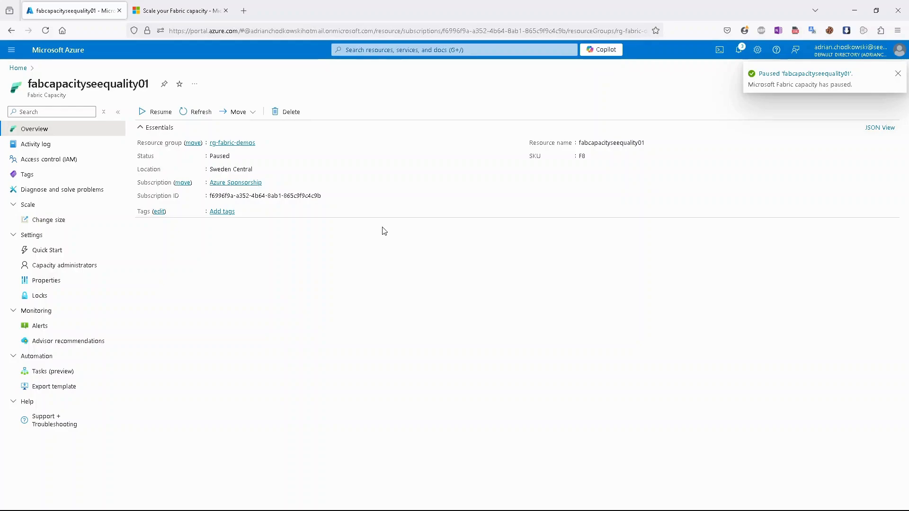
Resume fabcapacityseequality01 from the Overview toolbar and confirm, dismissing the paused and starting notifications
left_click(898, 74)
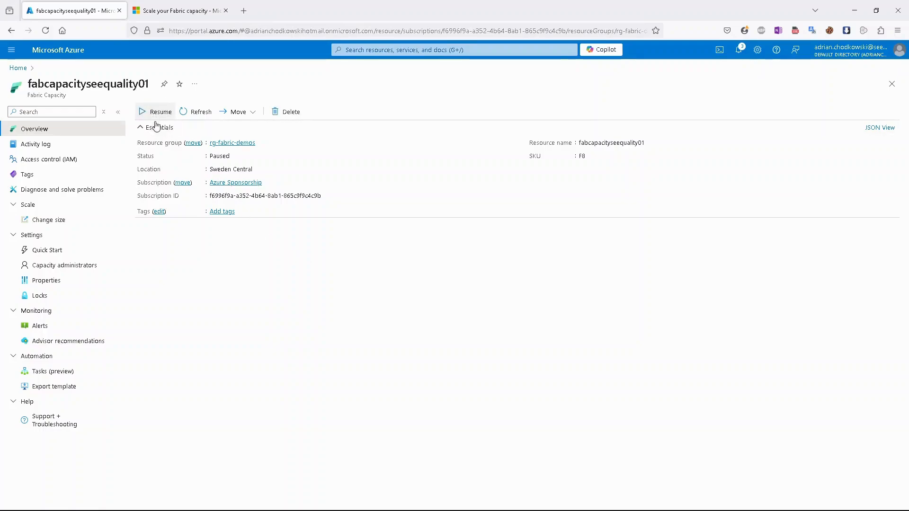
left_click(160, 111)
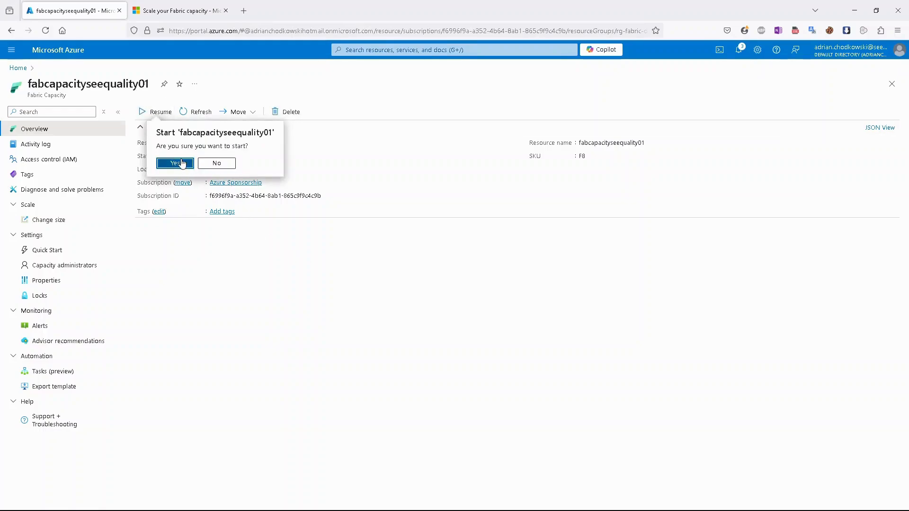
left_click(174, 163)
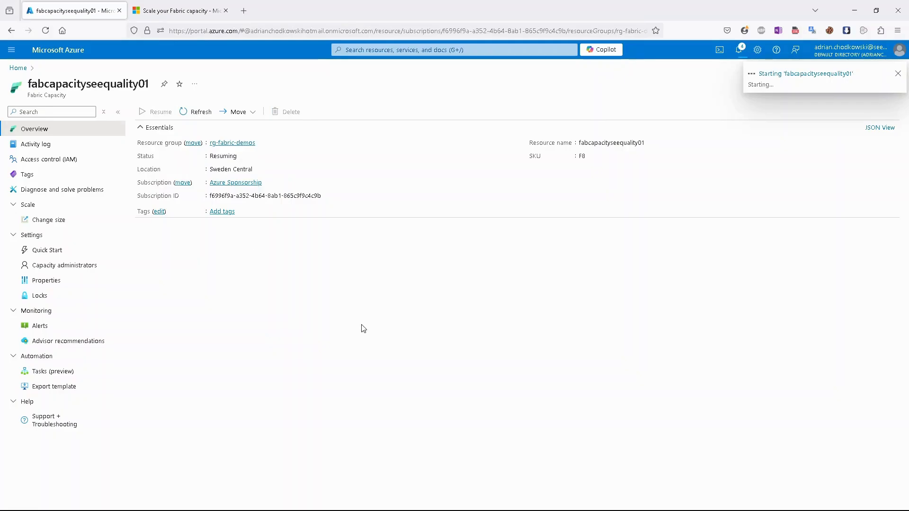
left_click(897, 74)
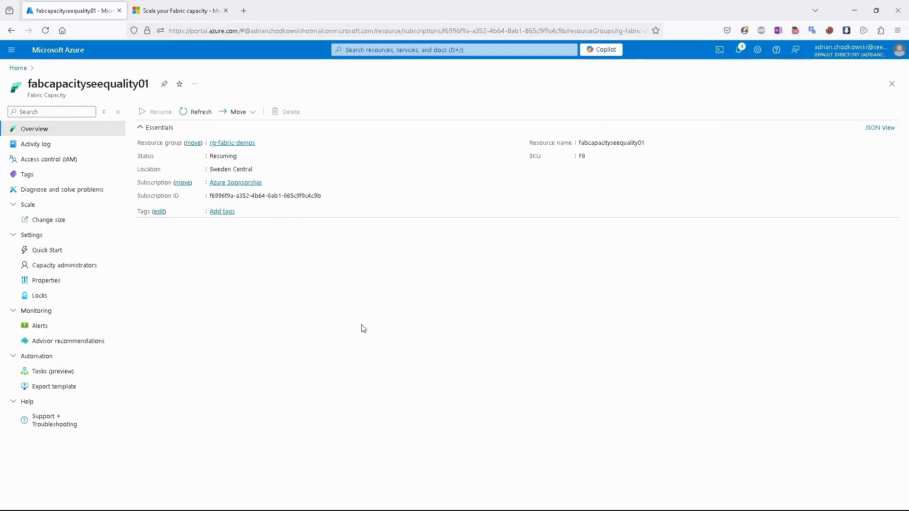
left_click(159, 112)
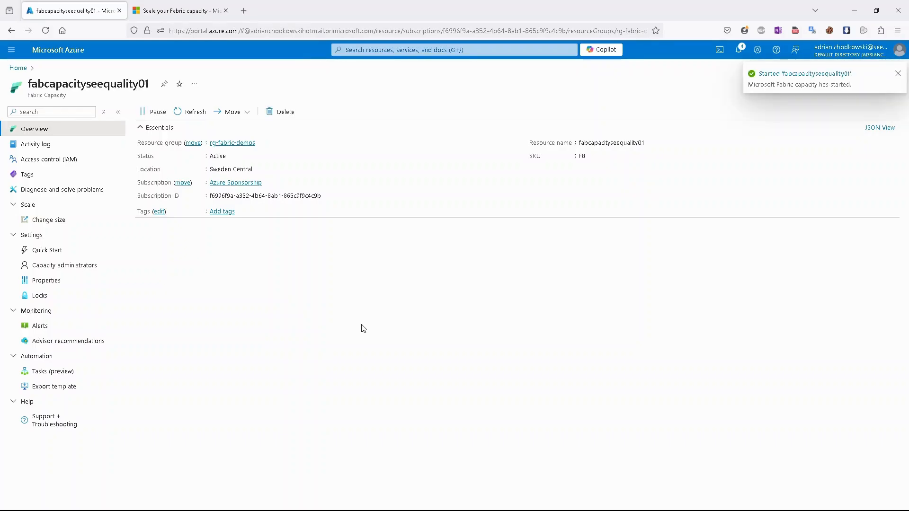
mouse_move(359, 329)
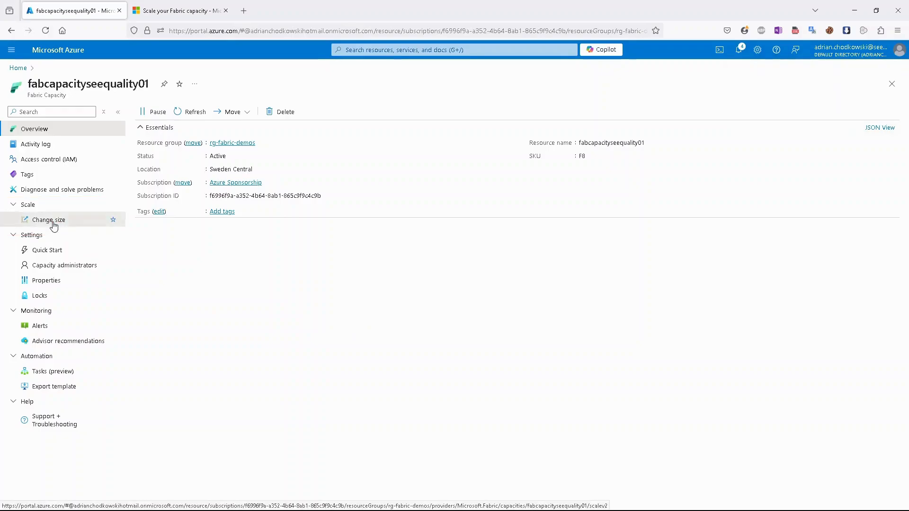
On the Change size blade, resize fabcapacityseequality01 to F2 and dismiss the scaling notifications
left_click(49, 219)
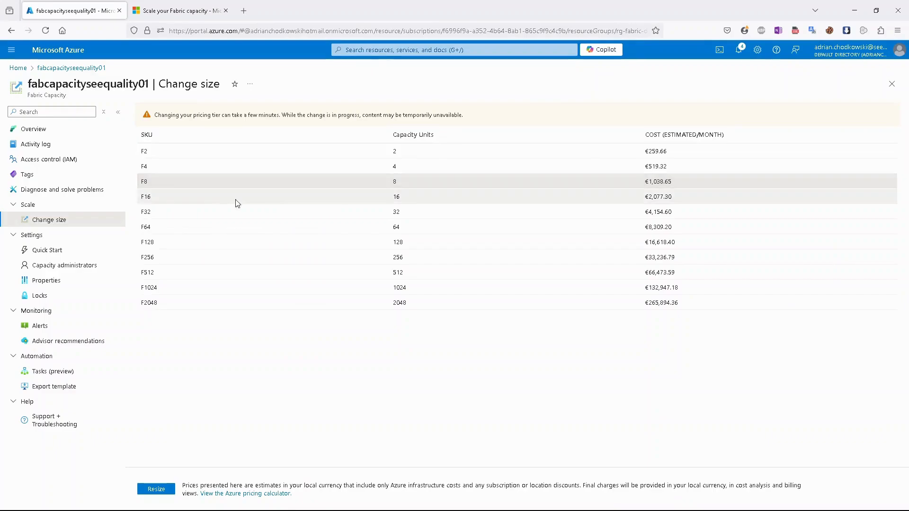
mouse_move(394, 182)
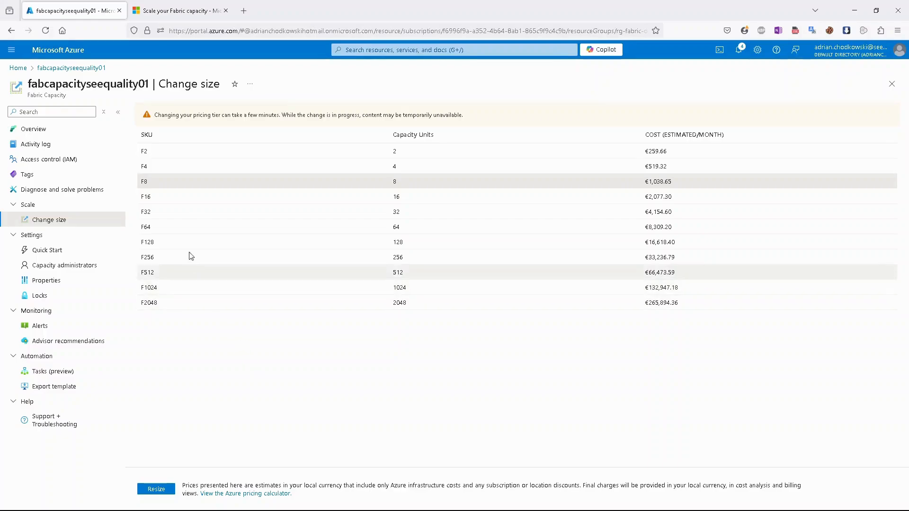
left_click(144, 151)
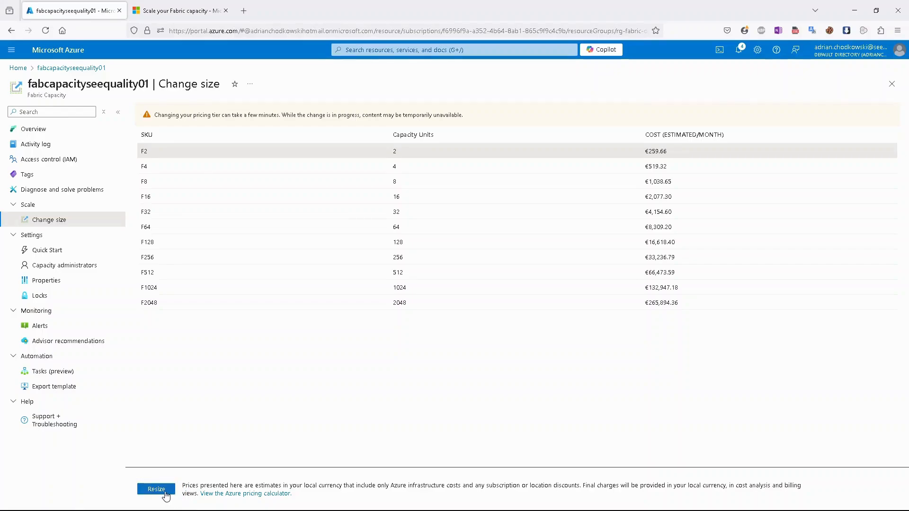
left_click(156, 488)
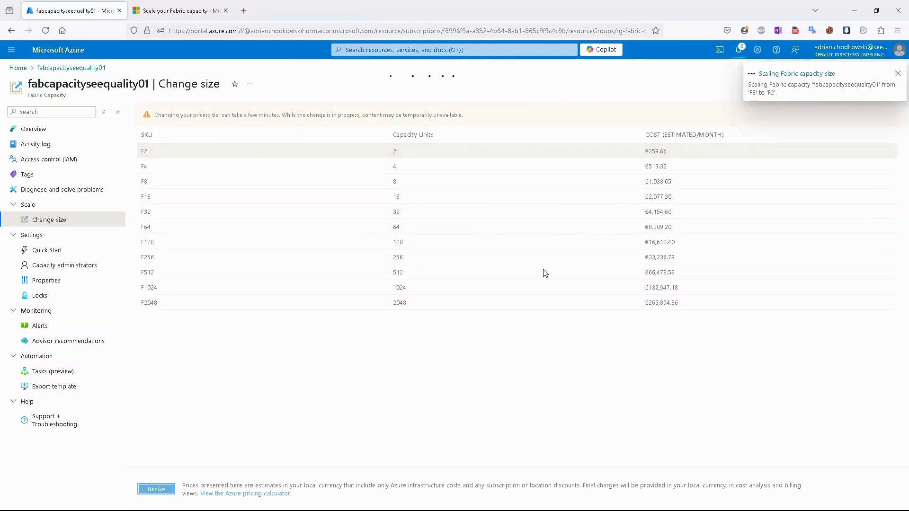
left_click(897, 72)
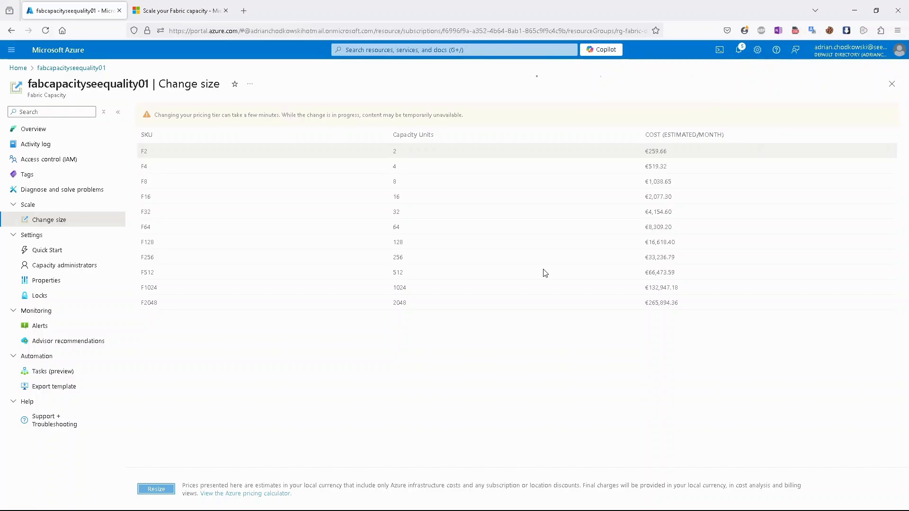
left_click(155, 489)
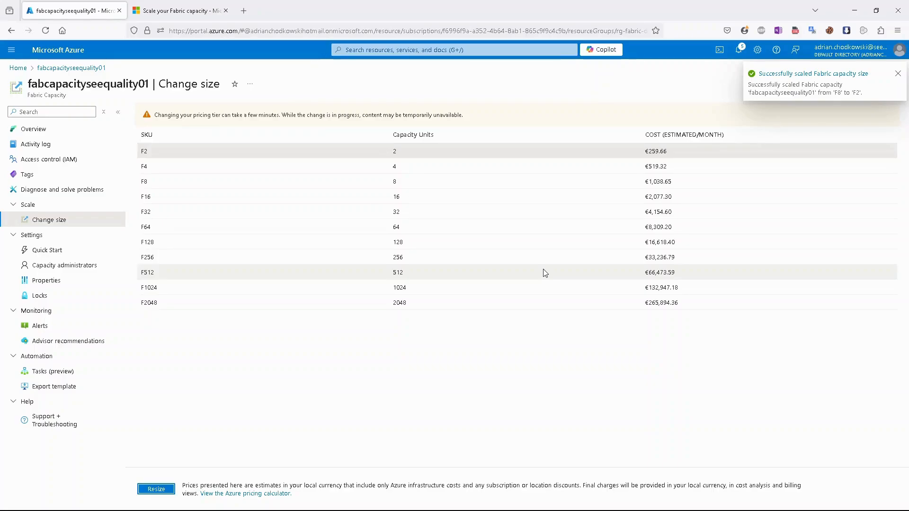
left_click(898, 73)
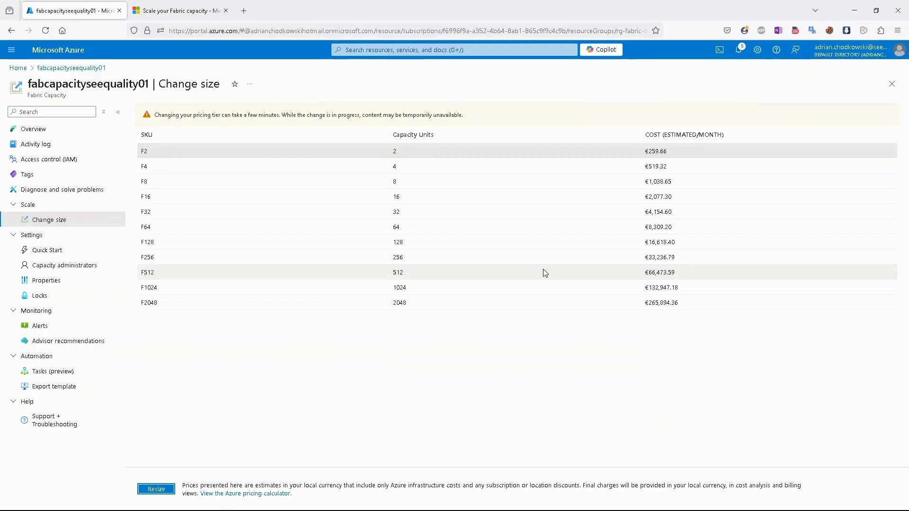
mouse_move(483, 271)
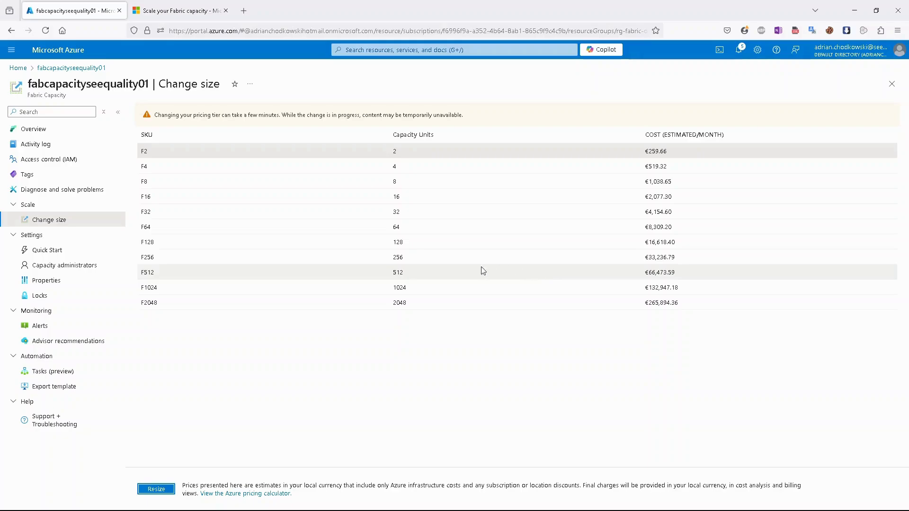
mouse_move(162, 251)
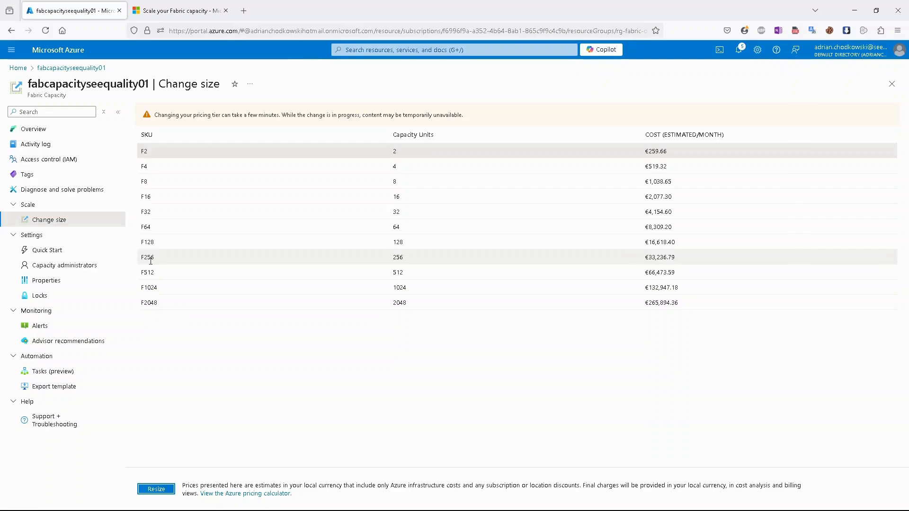
mouse_move(176, 262)
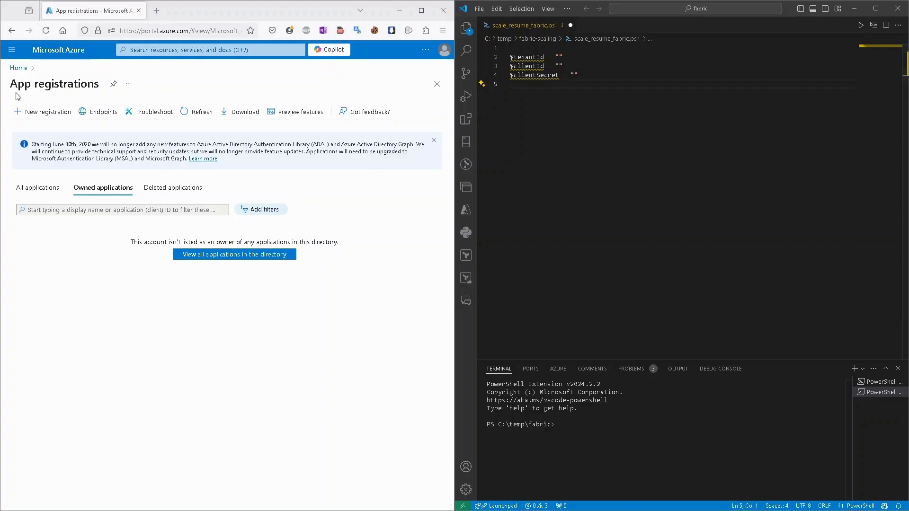
mouse_move(69, 98)
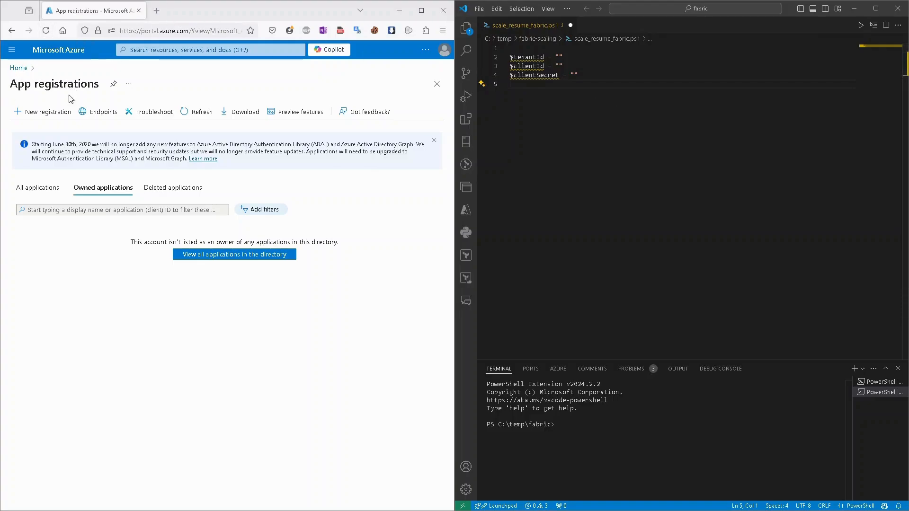
Create a new single-tenant app registration named app-fabric-automation
left_click(47, 112)
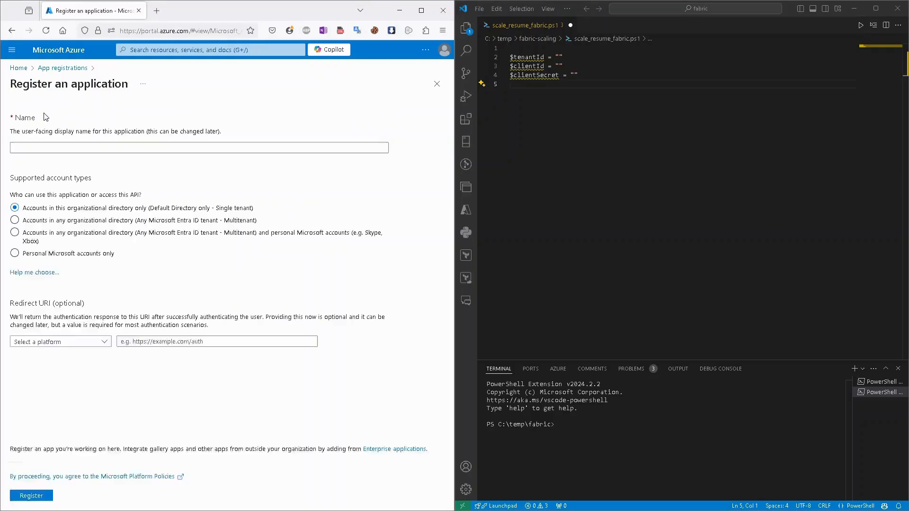
left_click(198, 147)
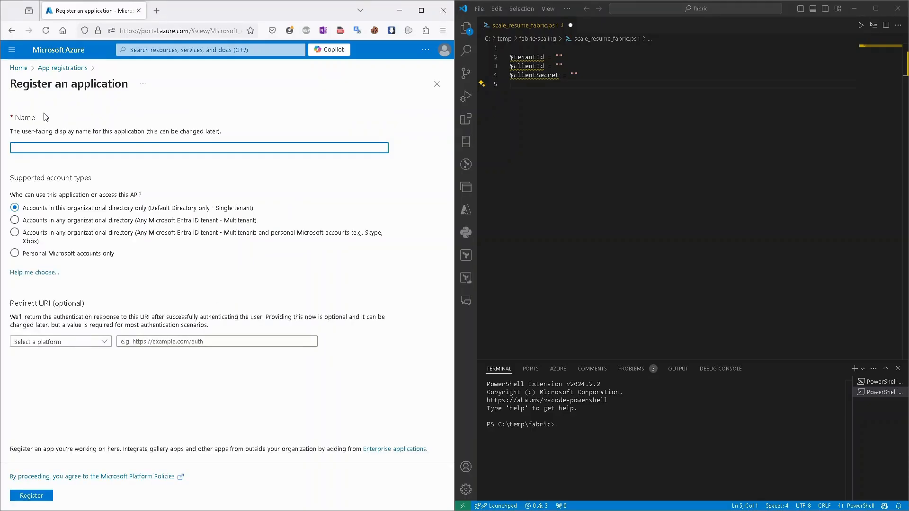
type("app")
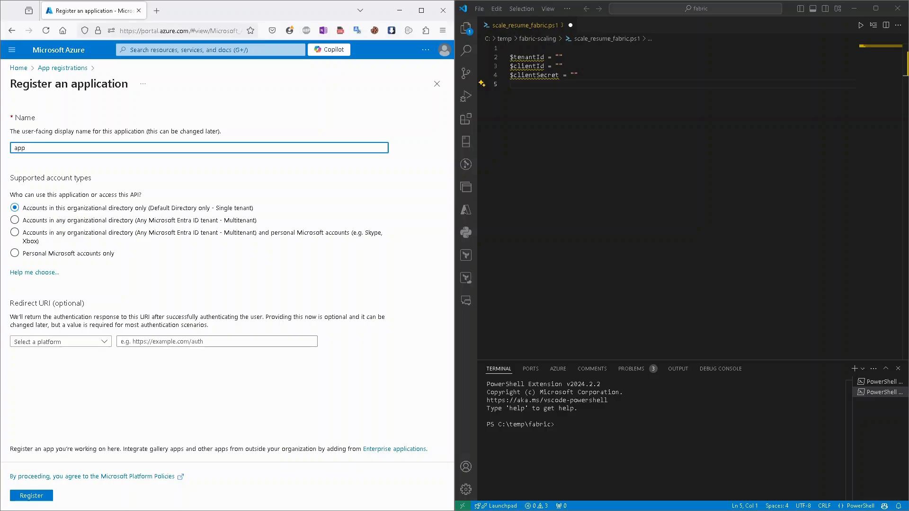
type("-fabric-automa")
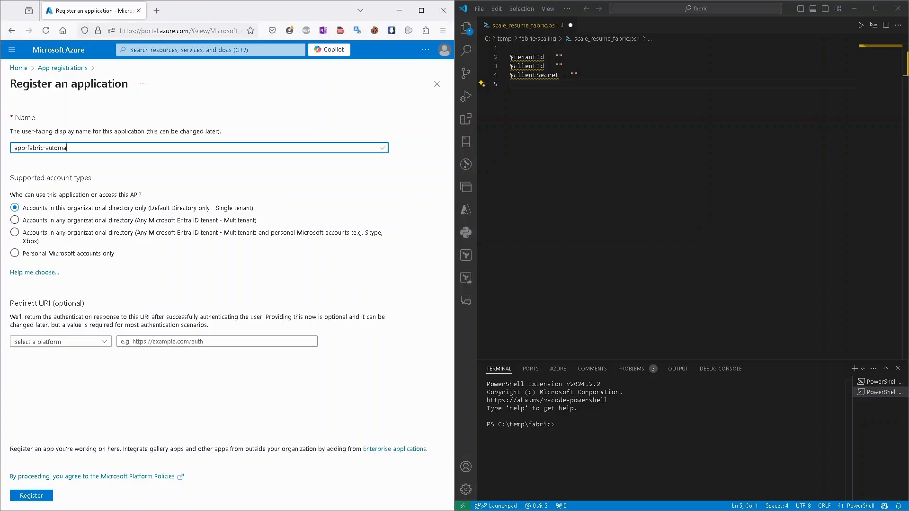
type("tion")
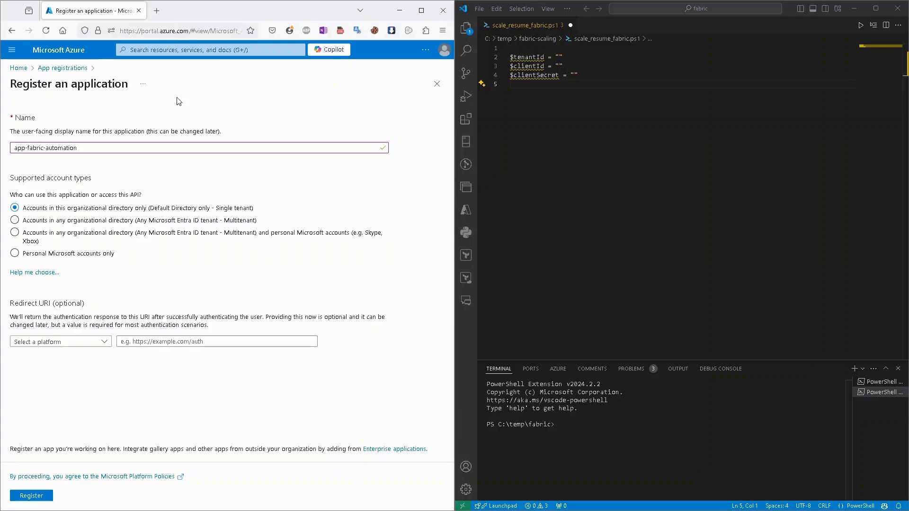
mouse_move(42, 488)
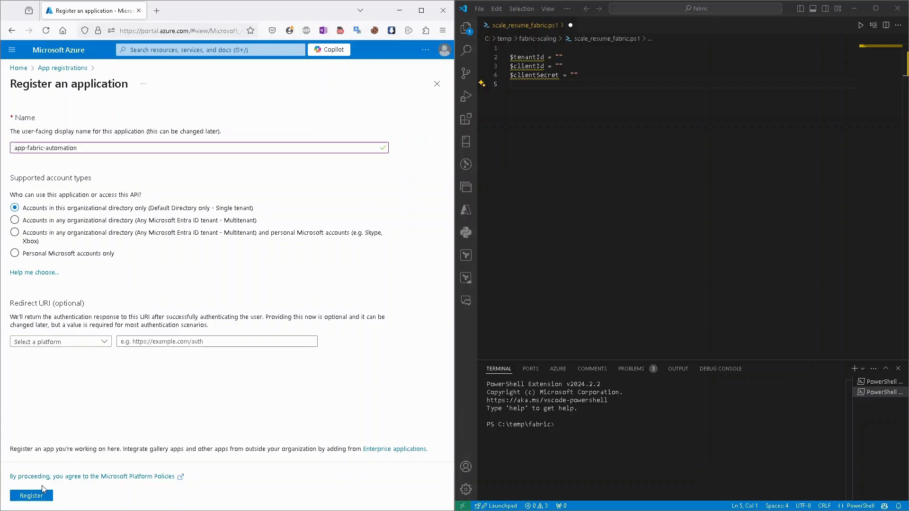
left_click(30, 495)
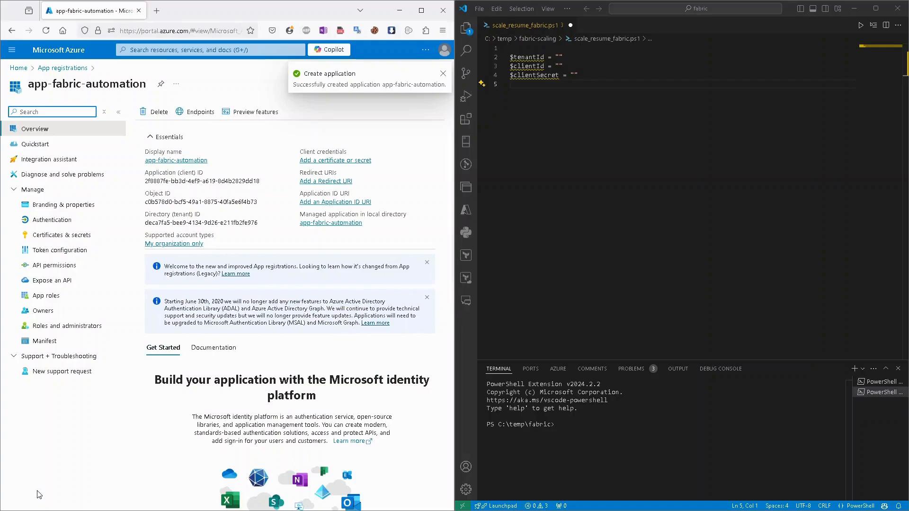
Copy the app's tenant and client IDs from its Overview into the script's tenantId and clientId
left_click(443, 73)
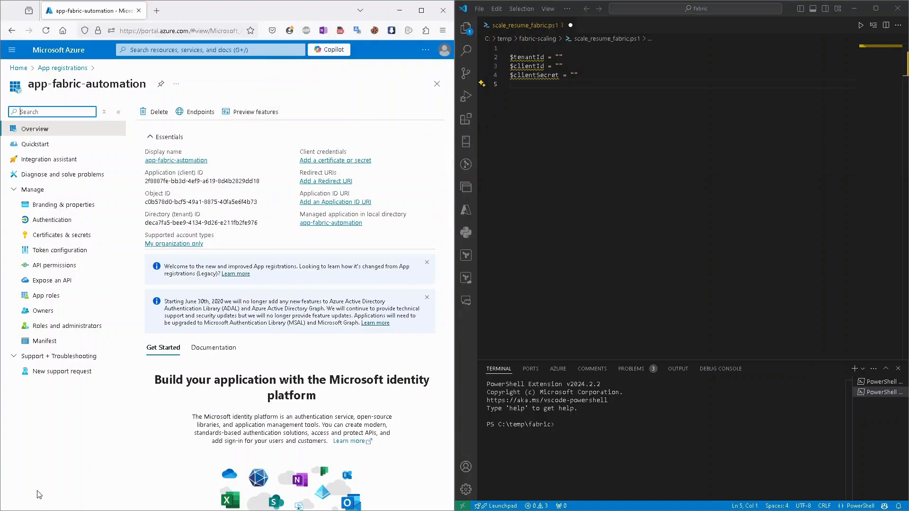
mouse_move(267, 181)
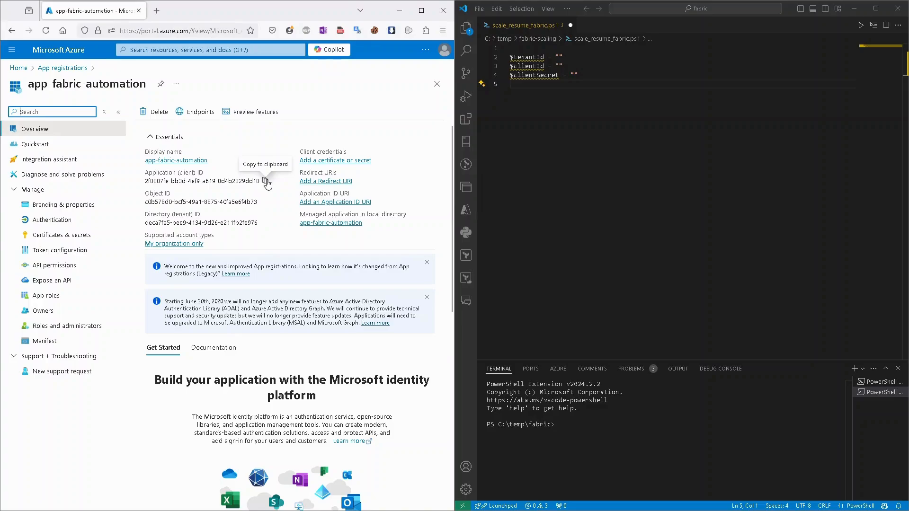
left_click(267, 181)
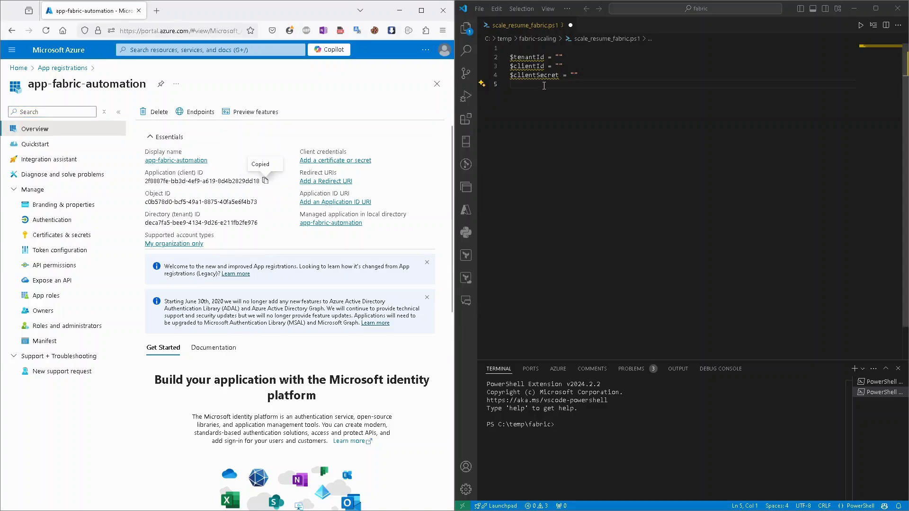
left_click(559, 66)
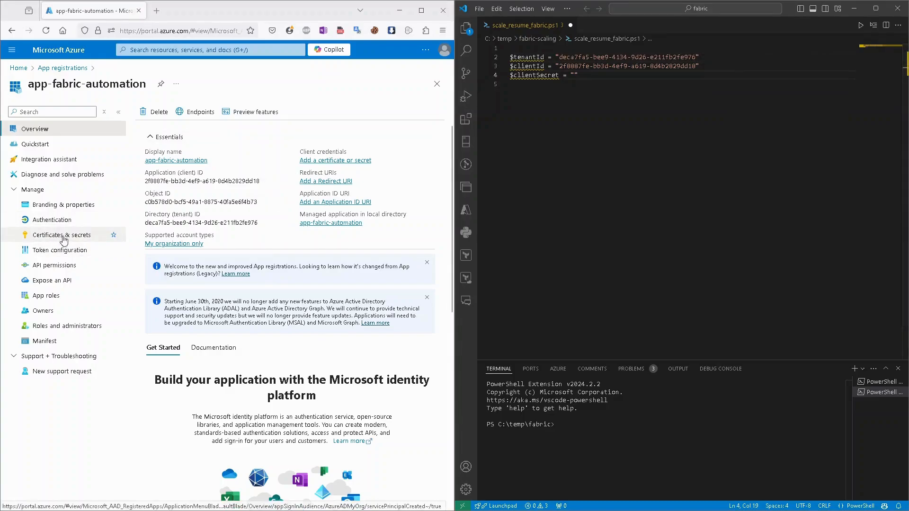
mouse_move(91, 241)
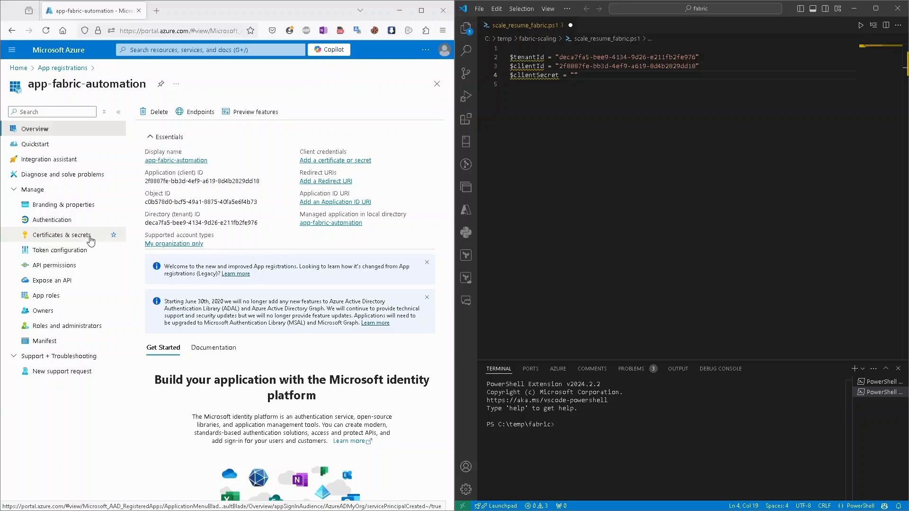
Add a 180-day client secret under Certificates & secrets and paste its value into $clientSecret
left_click(63, 235)
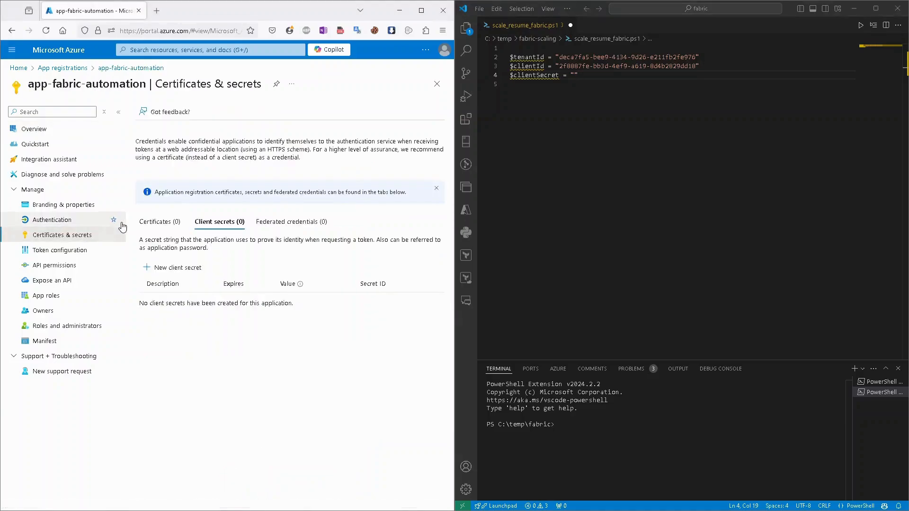
left_click(172, 267)
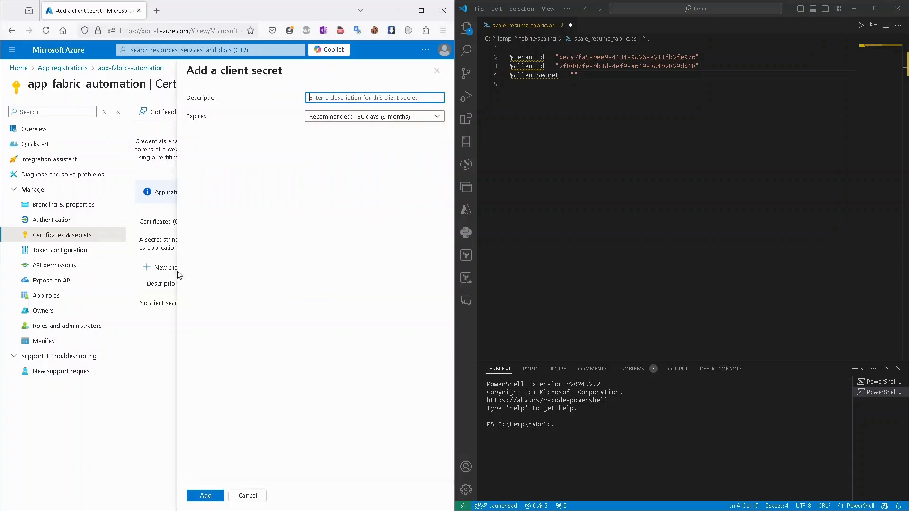
mouse_move(208, 99)
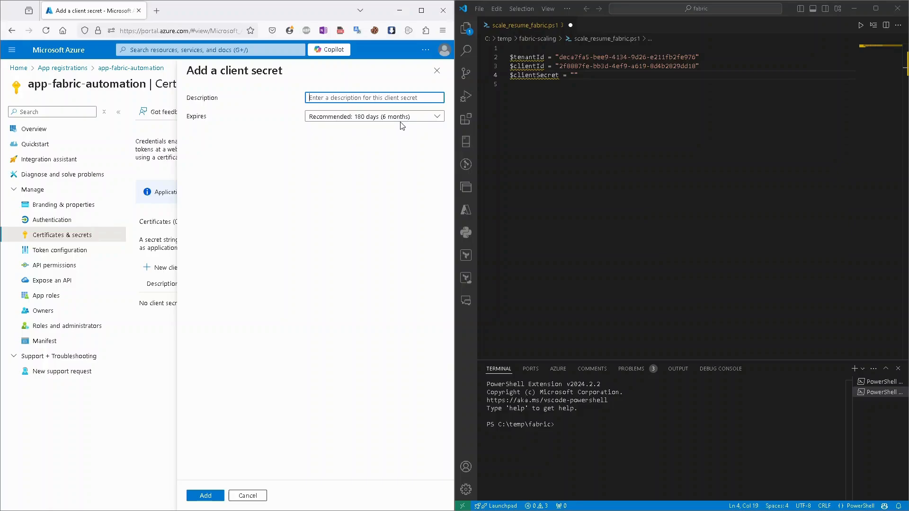
mouse_move(392, 121)
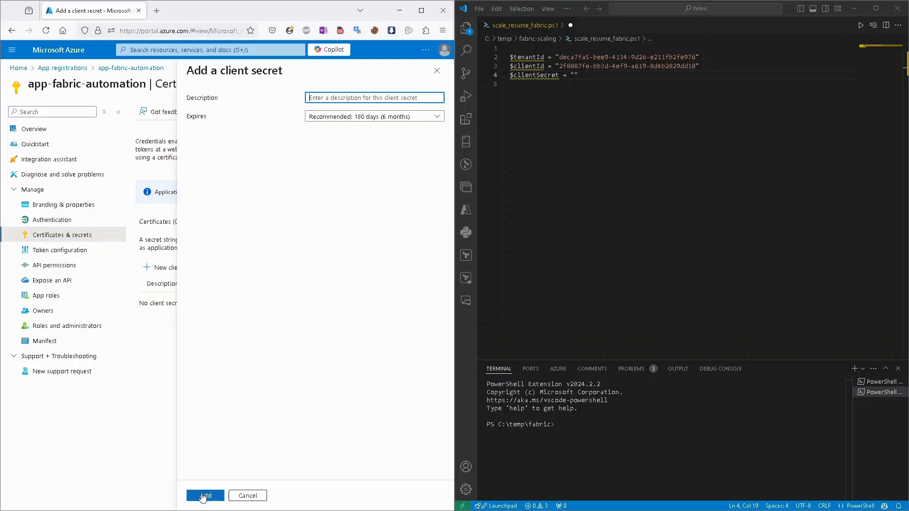
left_click(204, 495)
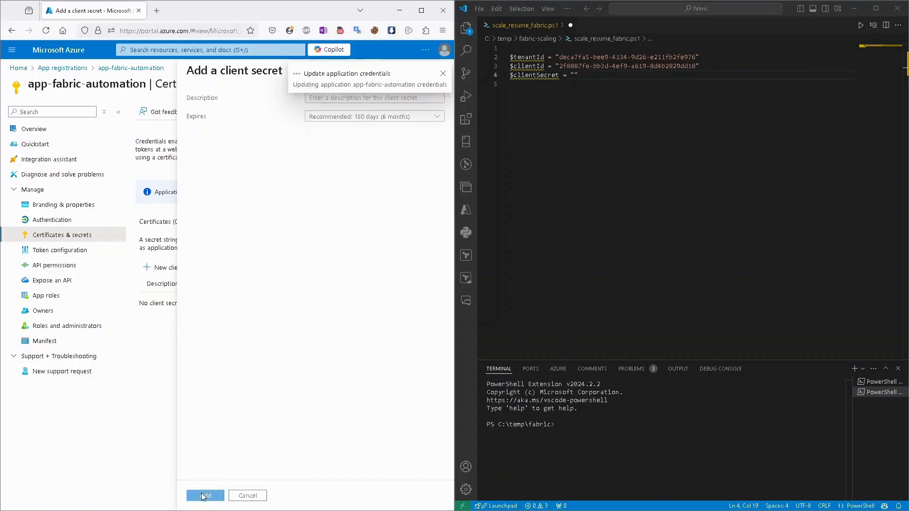
left_click(204, 495)
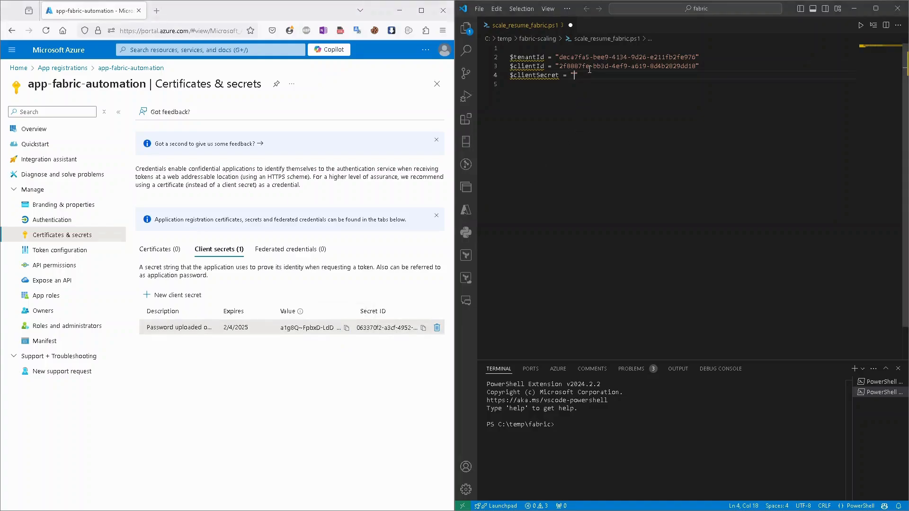
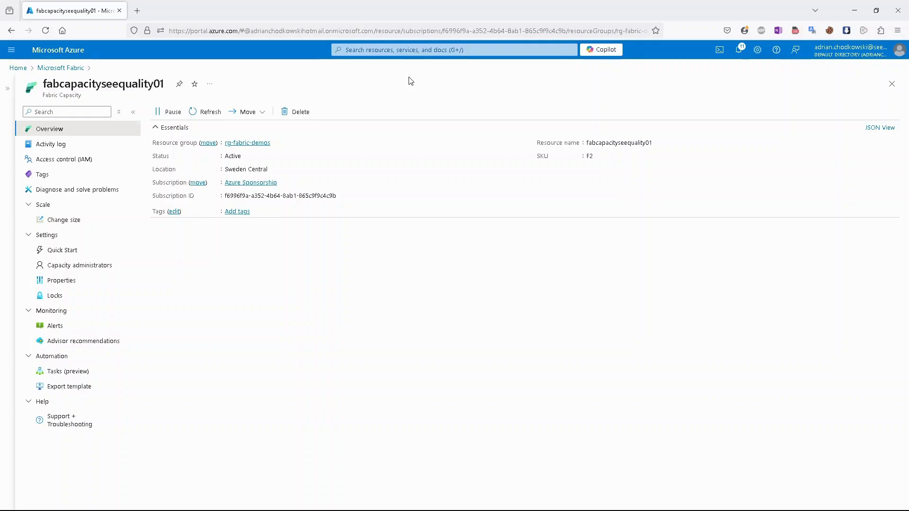
mouse_move(161, 172)
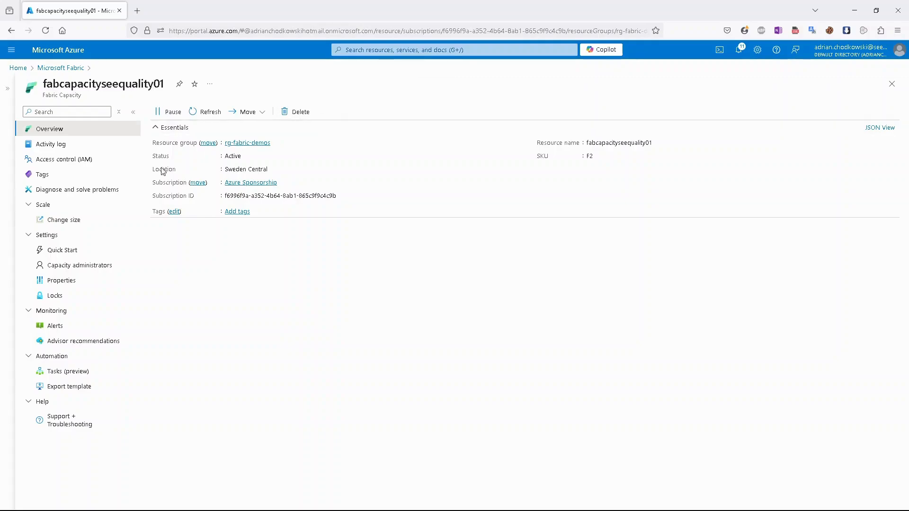
In Access control (IAM), start a role assignment and choose the Contributor privileged administrator role
left_click(64, 159)
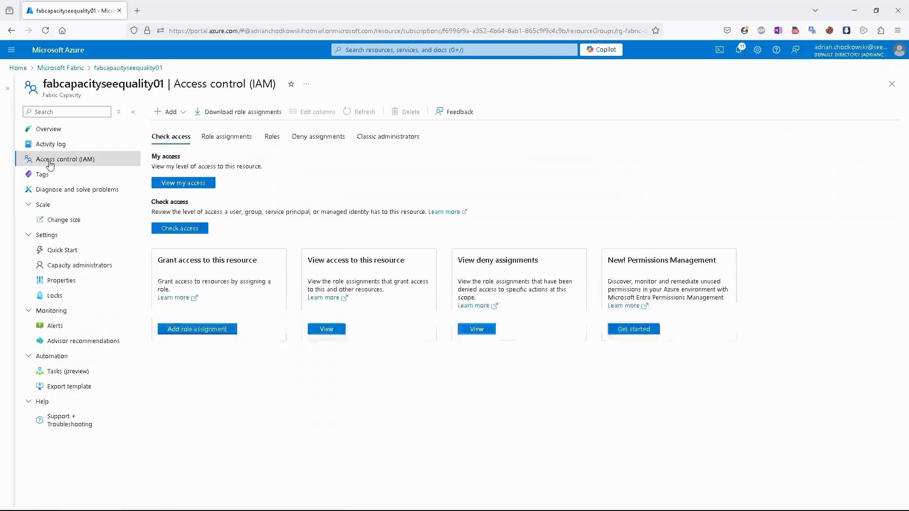
left_click(169, 112)
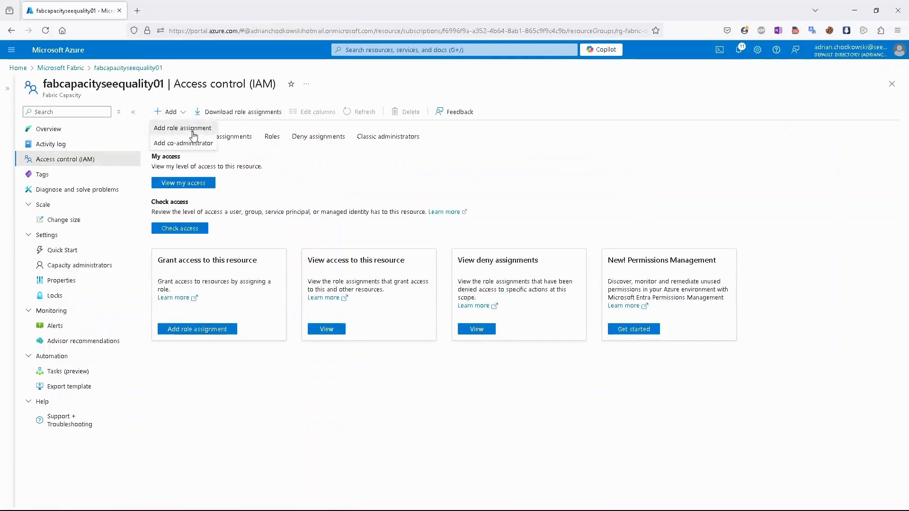
left_click(181, 128)
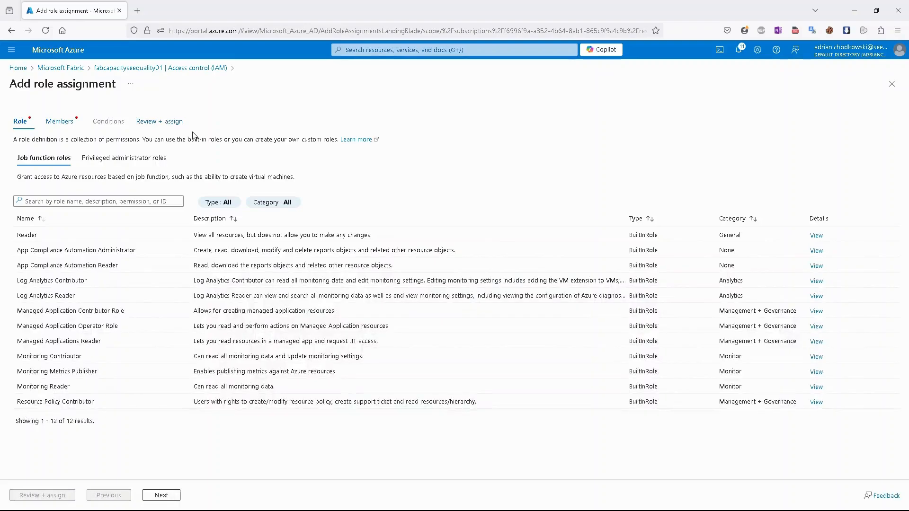
mouse_move(123, 158)
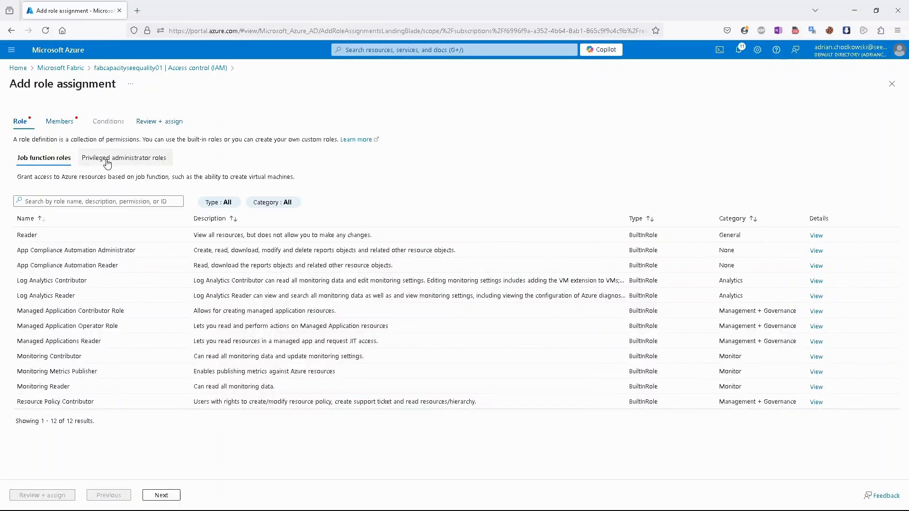
left_click(123, 158)
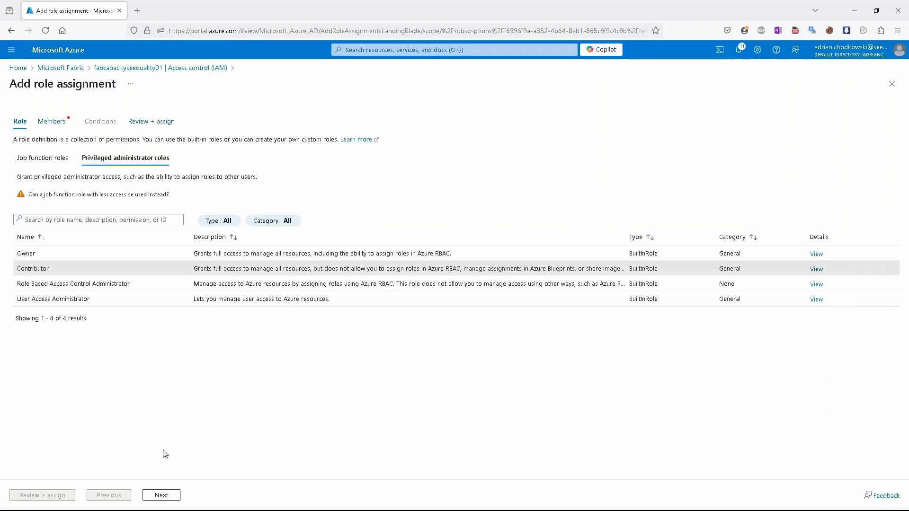
left_click(161, 494)
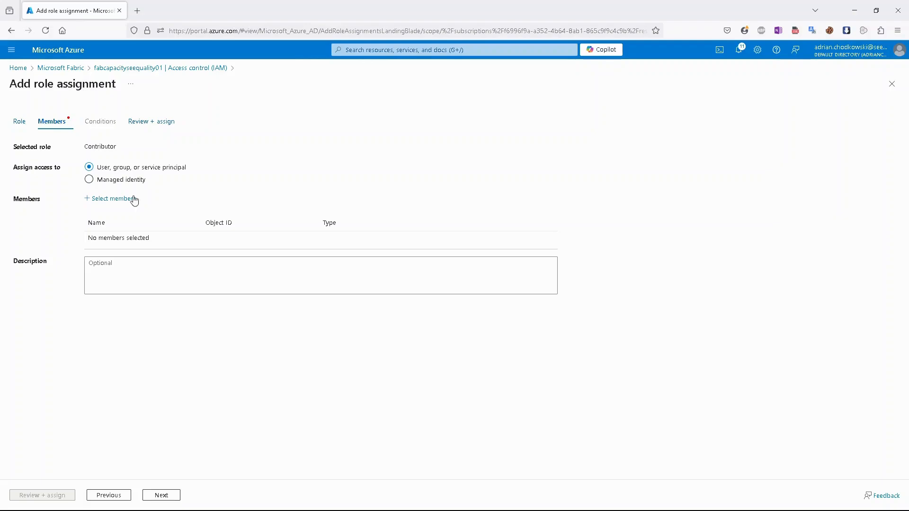
Search 'app-', select app-fabric-automation as member, then review and assign the Contributor role
left_click(110, 198)
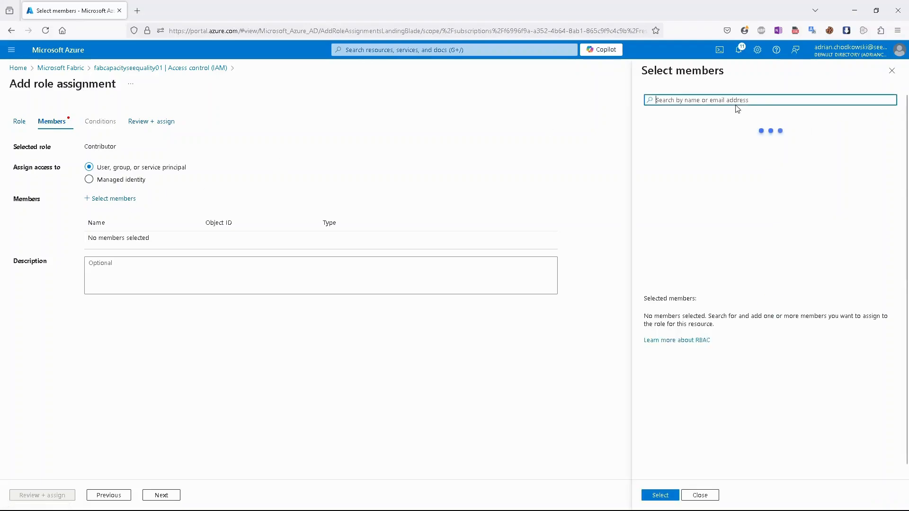
type("app")
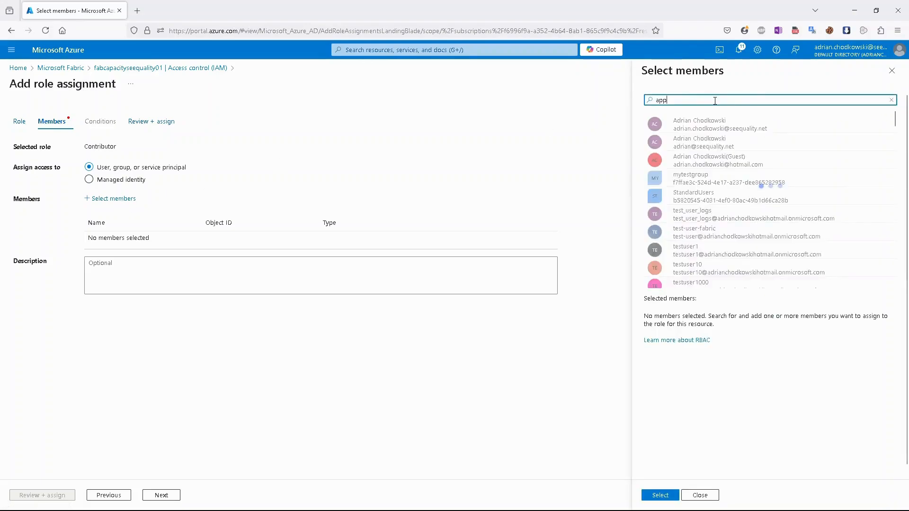
type("-")
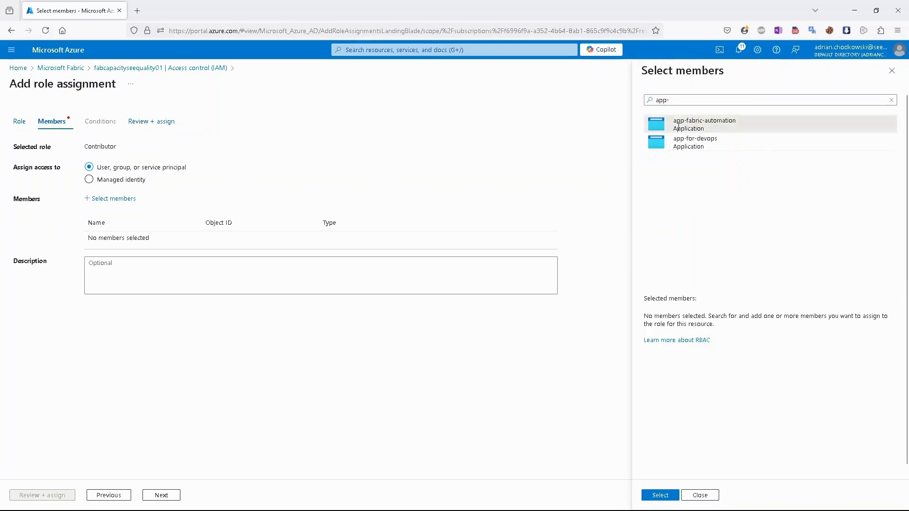
left_click(703, 123)
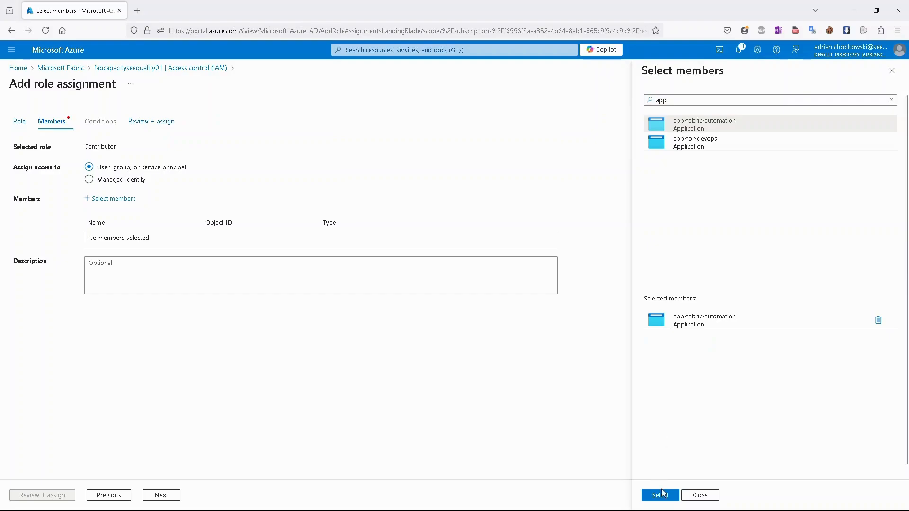
left_click(658, 495)
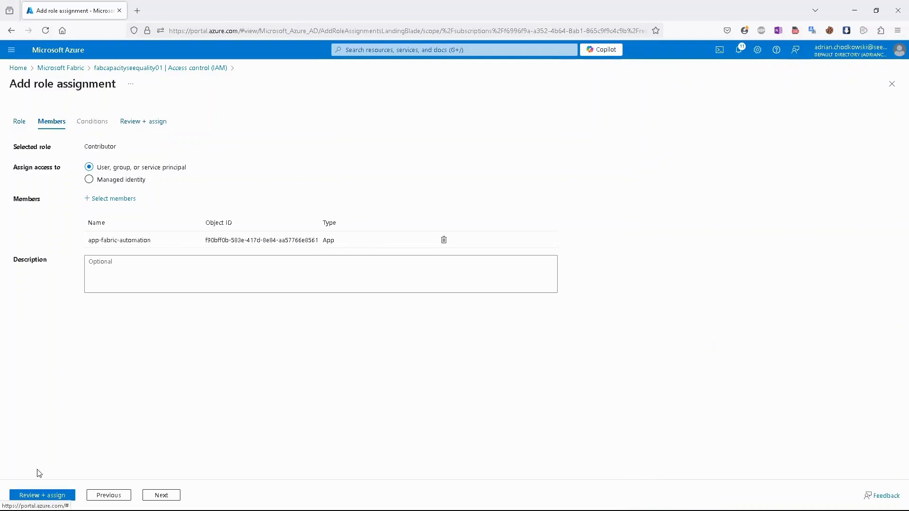
left_click(42, 495)
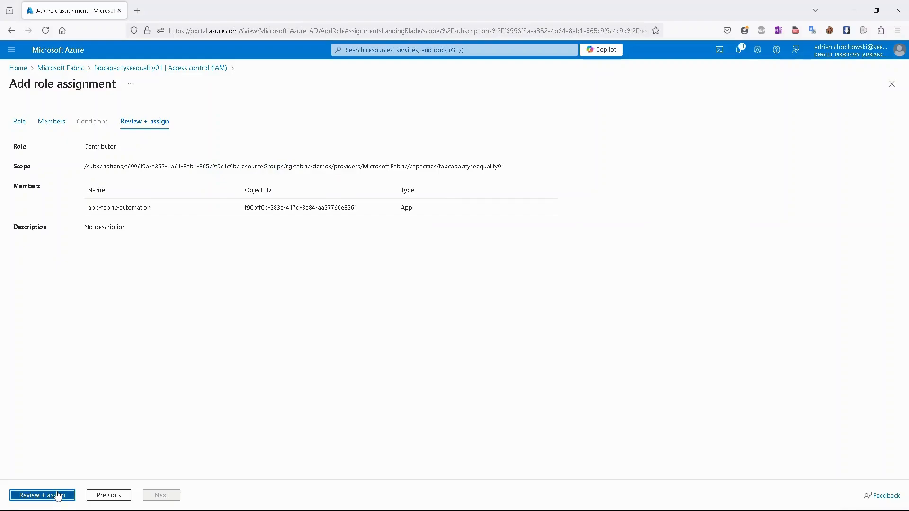
left_click(42, 495)
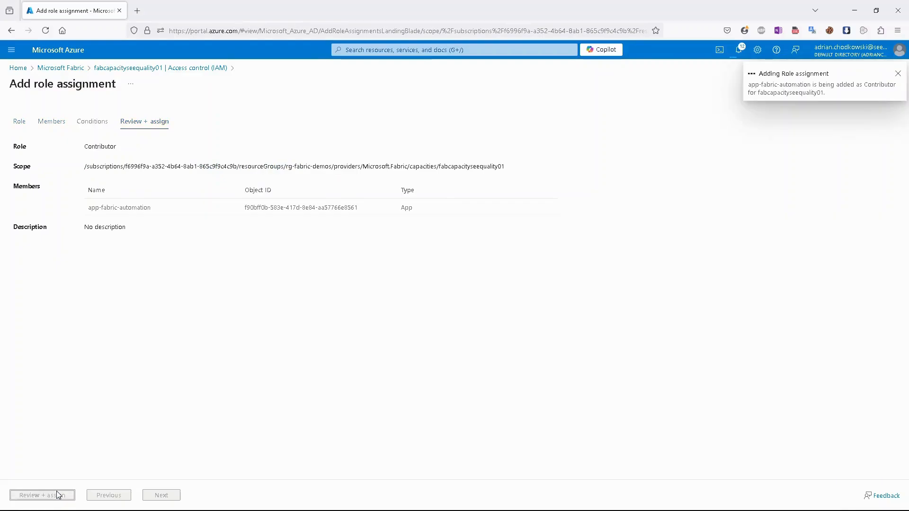
left_click(42, 494)
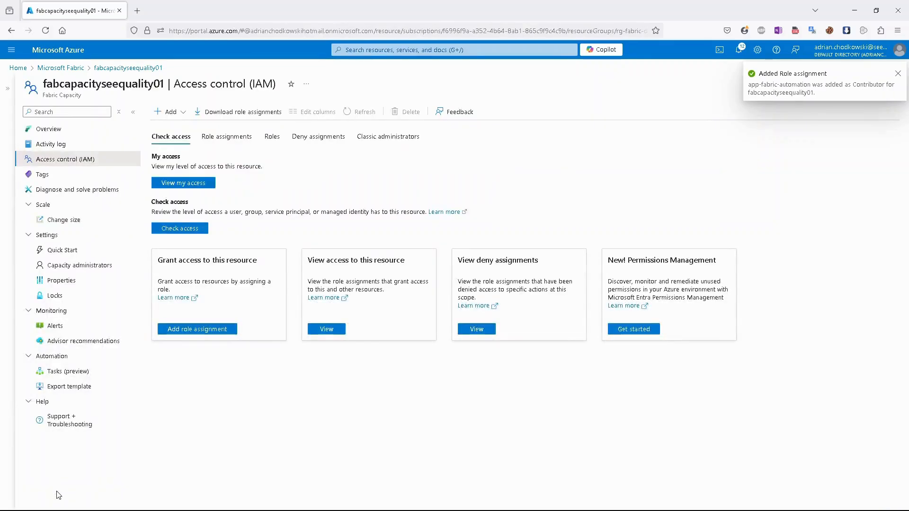
mouse_move(76, 265)
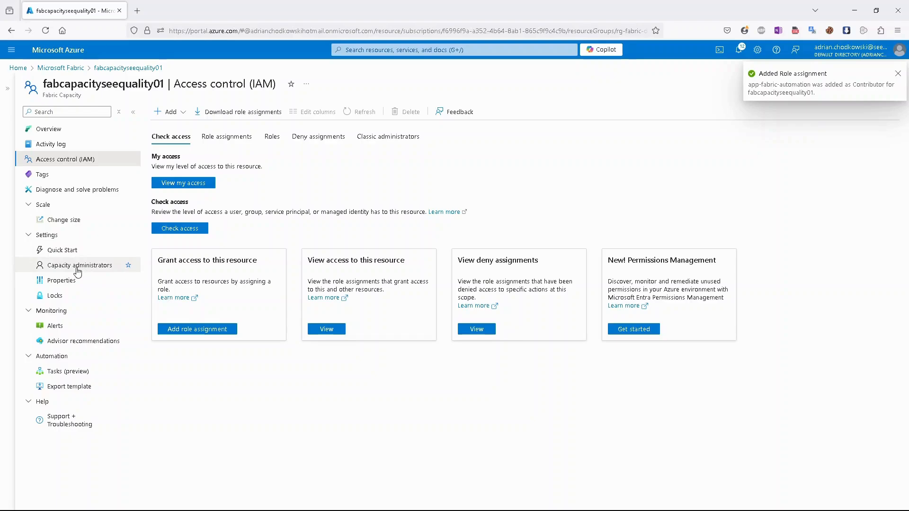
In Capacity administrators, search 'app-', add app-fabric-automation and save the administrator list
left_click(80, 265)
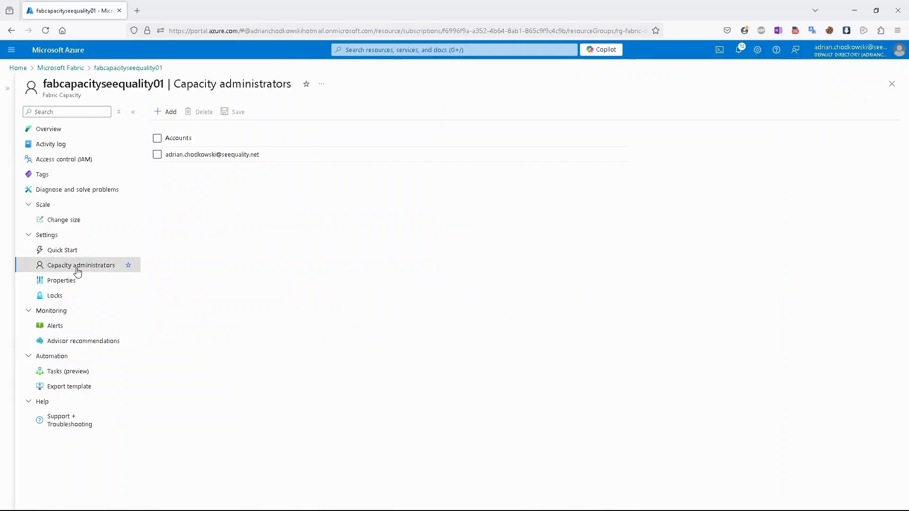
left_click(165, 112)
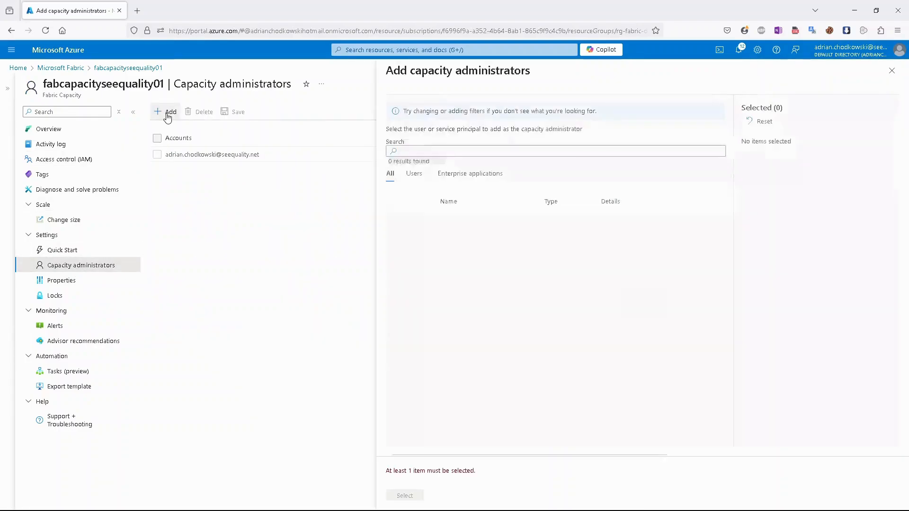
left_click(555, 150)
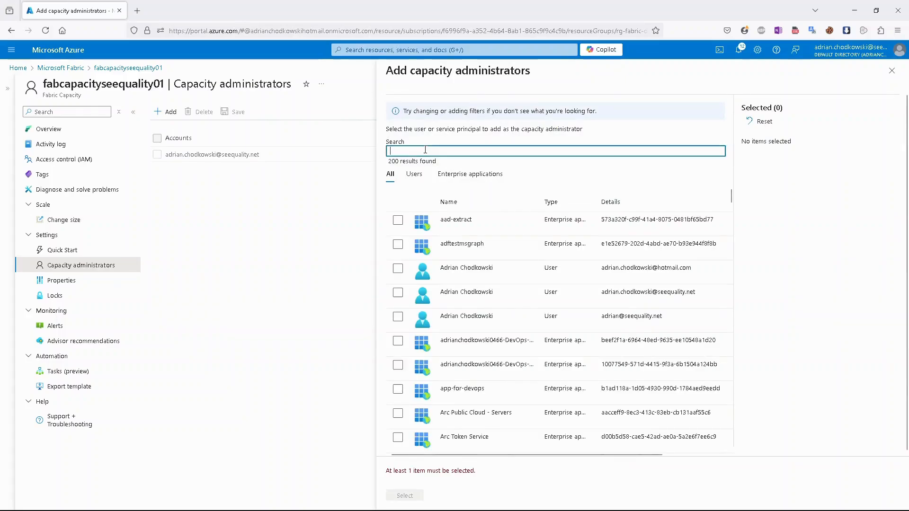
type("app")
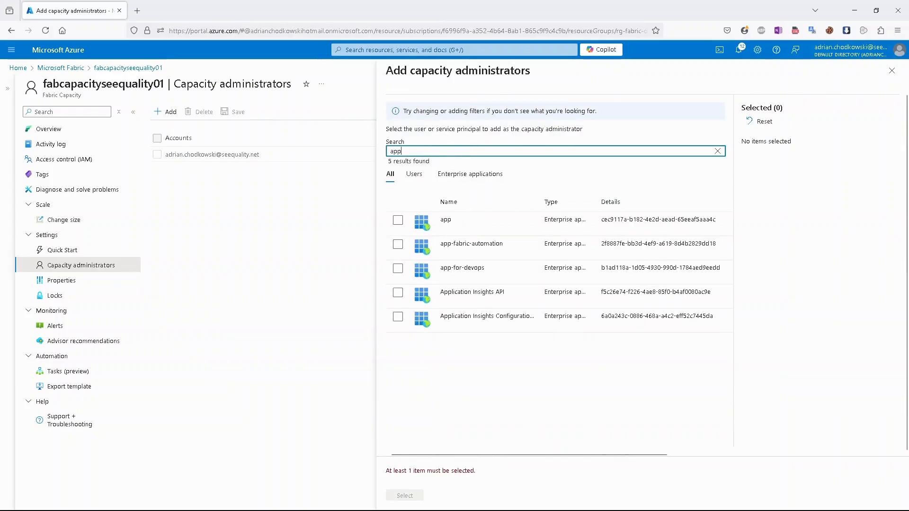
type("-")
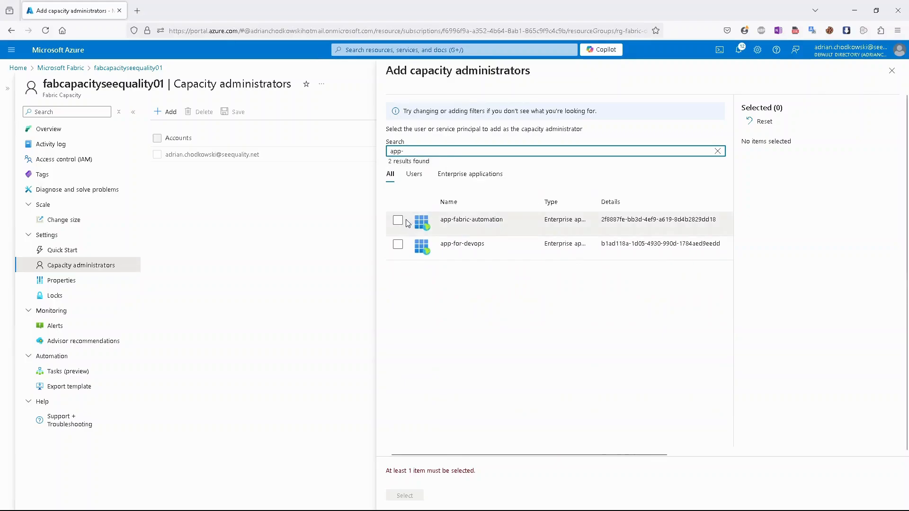
left_click(398, 221)
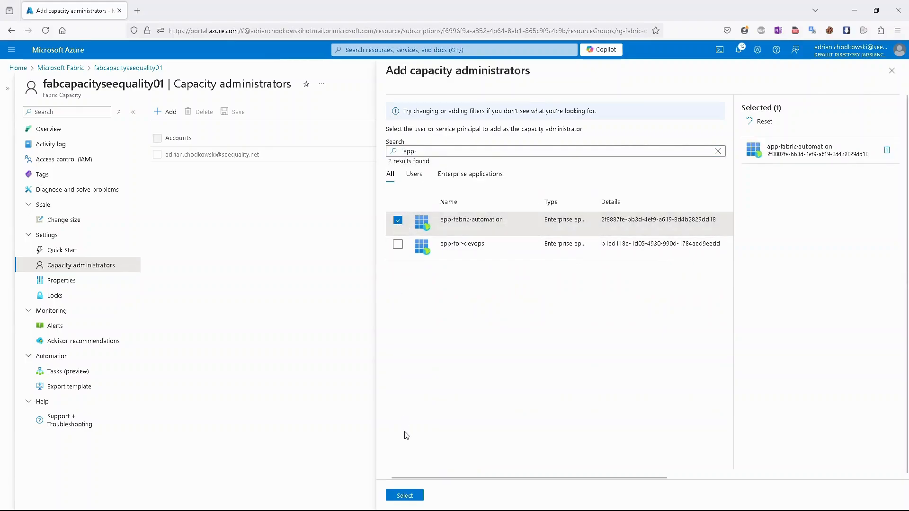
left_click(404, 495)
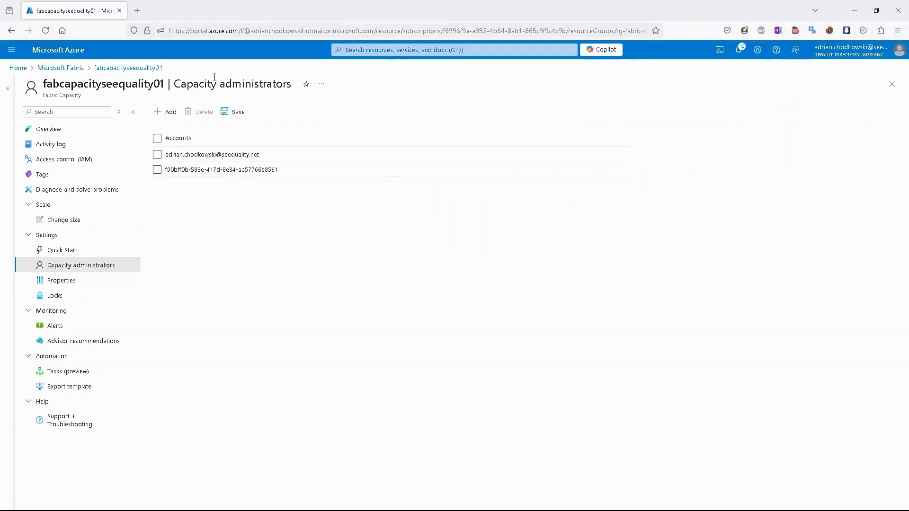
left_click(236, 111)
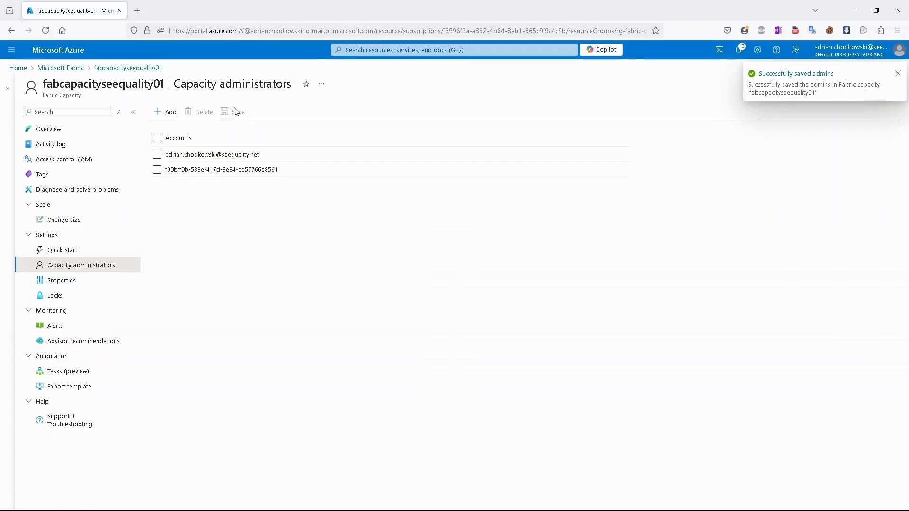
left_click(897, 72)
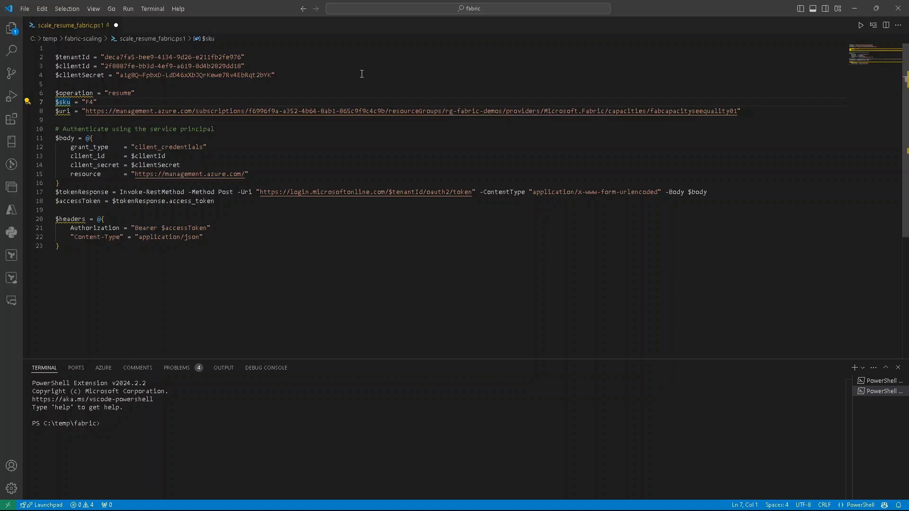
left_click(62, 111)
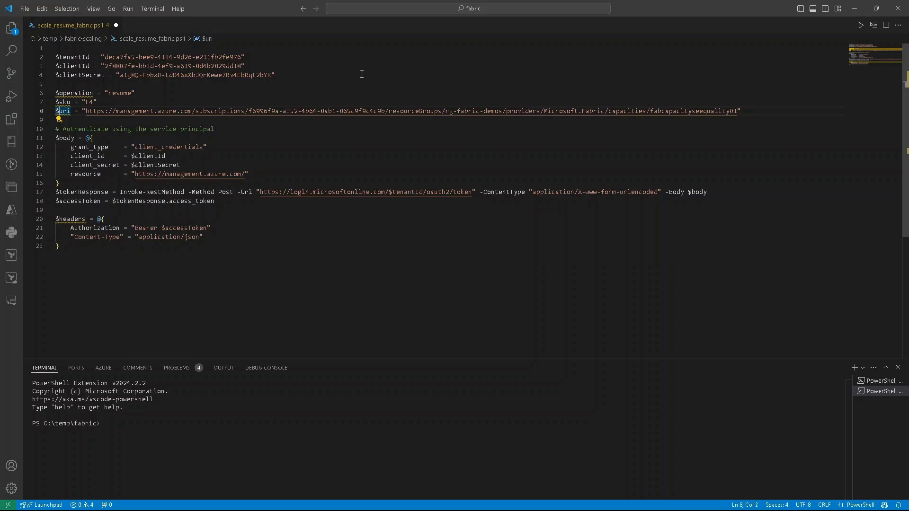
left_click(122, 110)
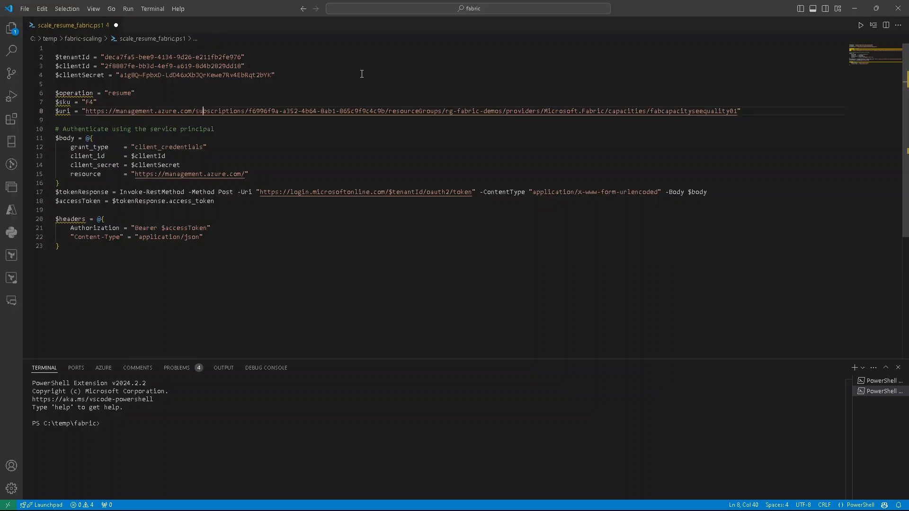
double_click(256, 110)
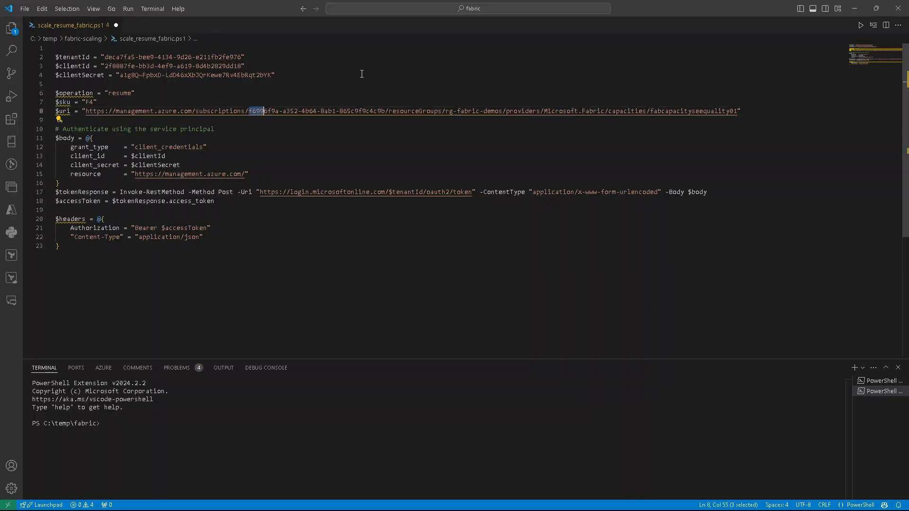
left_click(250, 111)
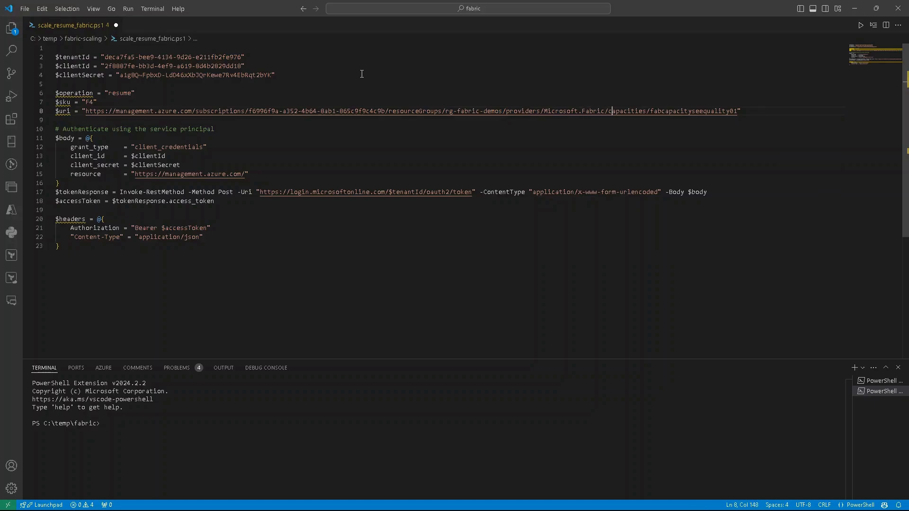
double_click(687, 111)
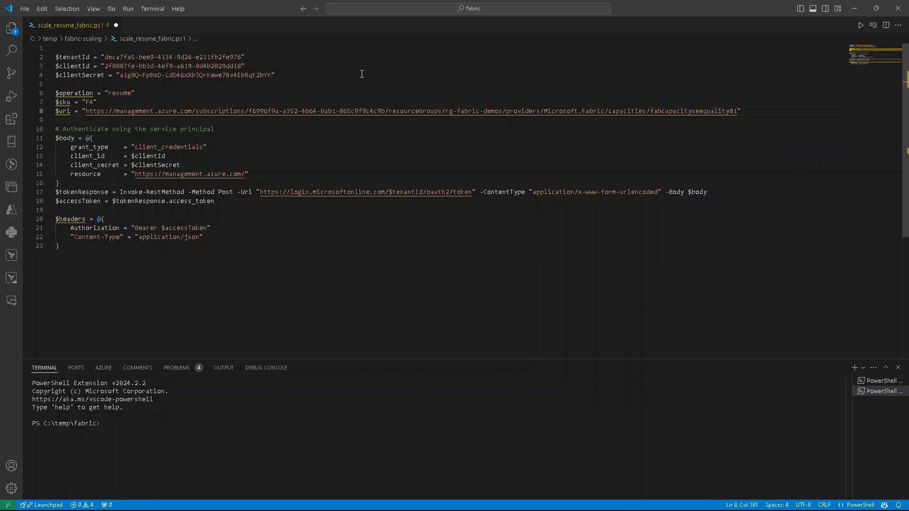
left_click(63, 121)
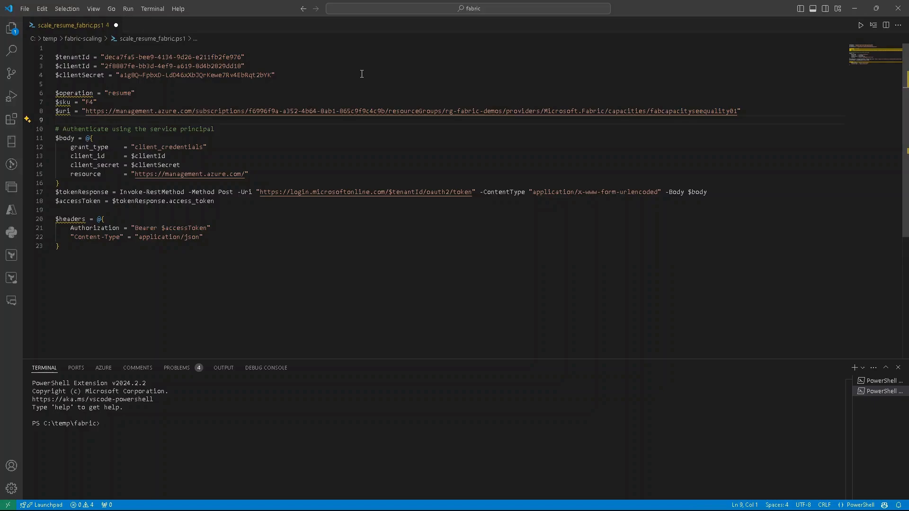
left_click(57, 129)
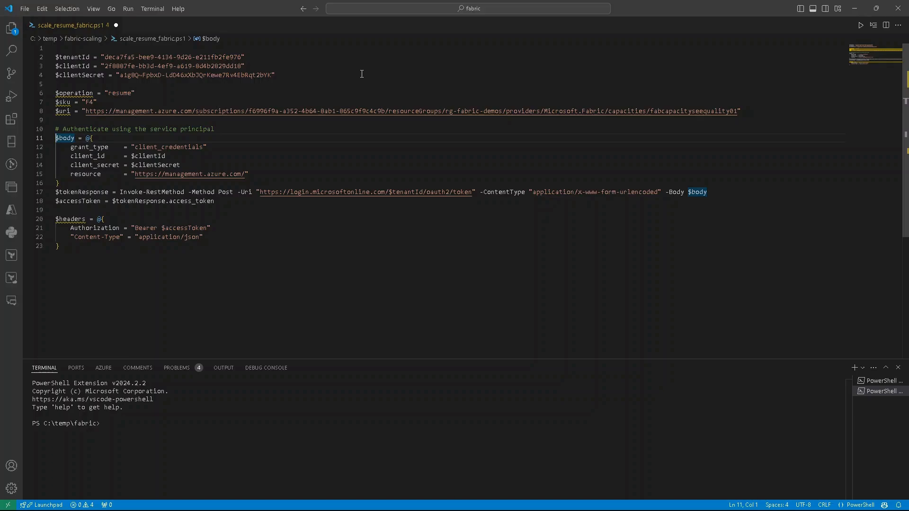
left_click(71, 147)
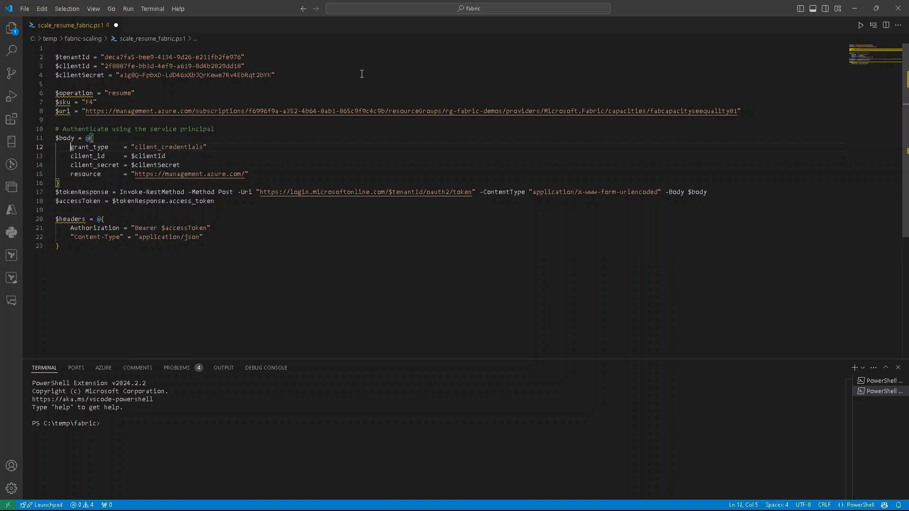
left_click(139, 146)
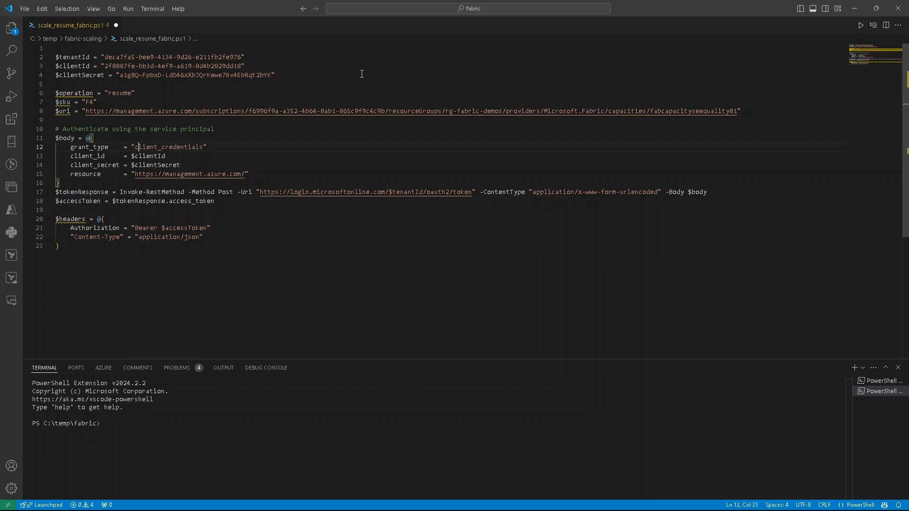
left_click(84, 157)
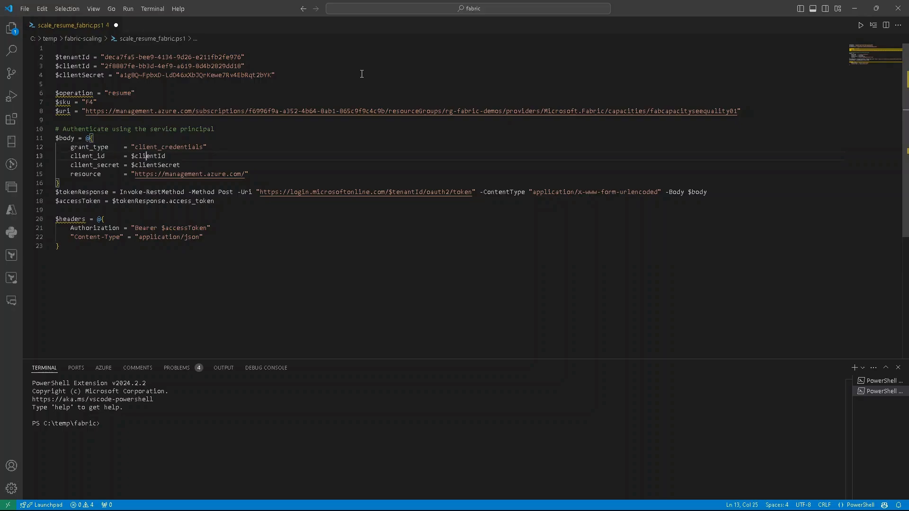
double_click(147, 156)
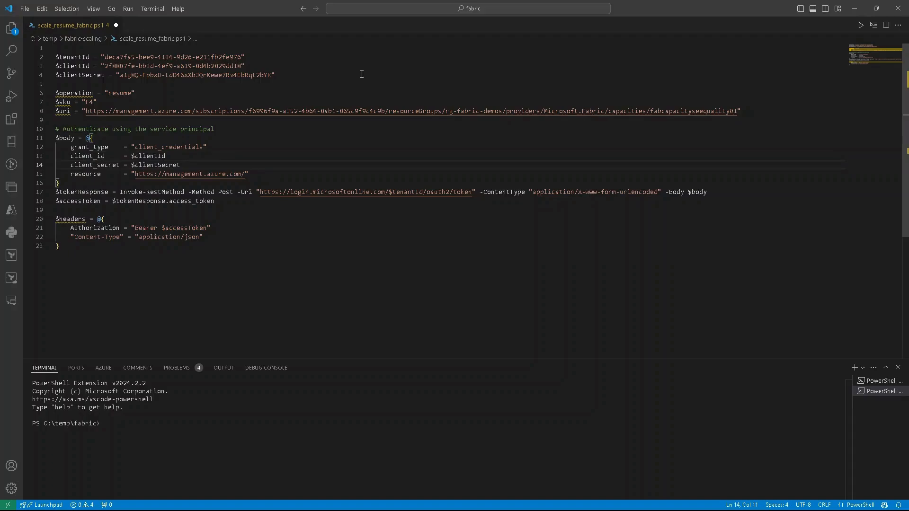
left_click(82, 175)
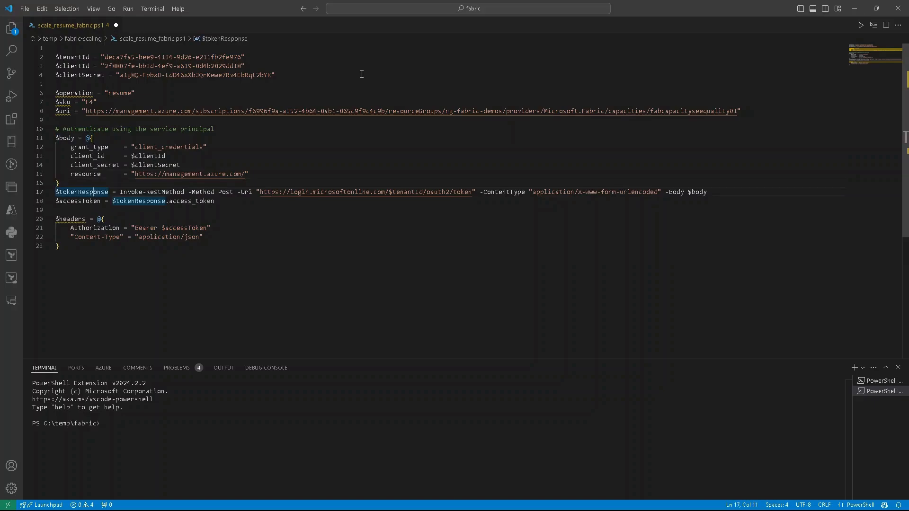
double_click(151, 192)
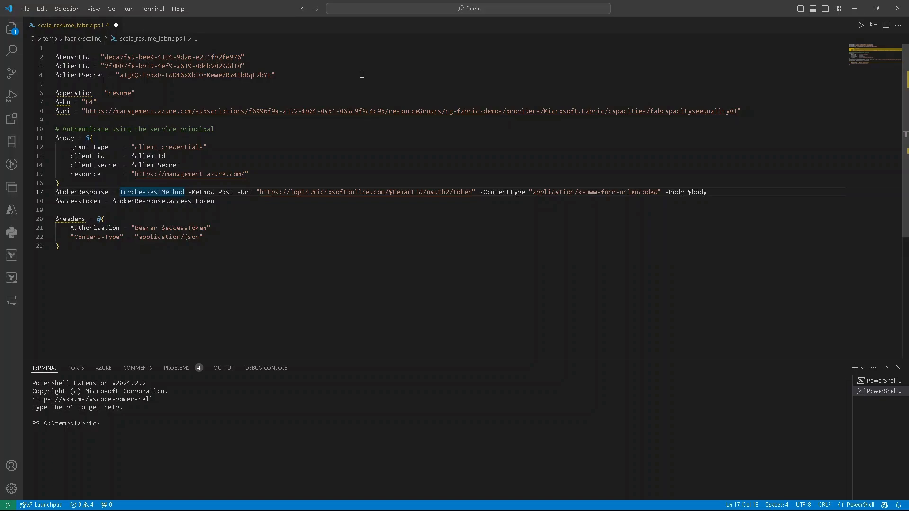
left_click(138, 192)
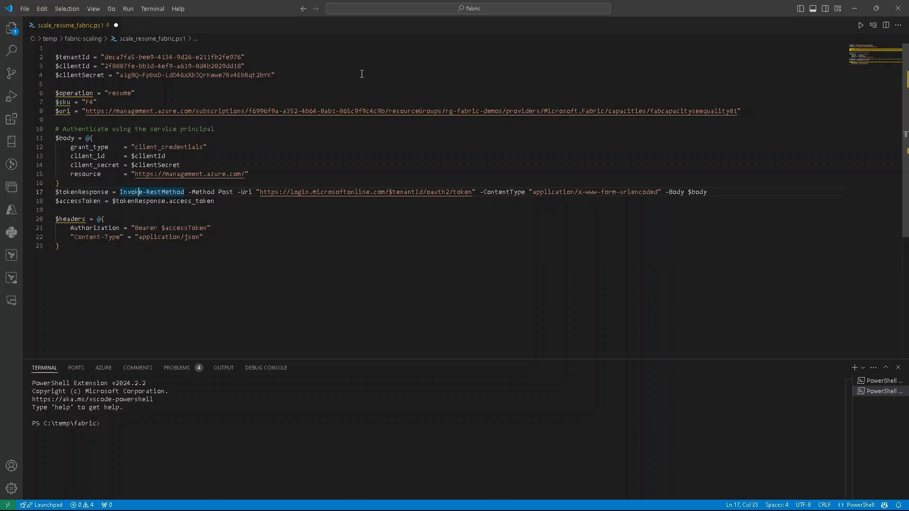
left_click(231, 192)
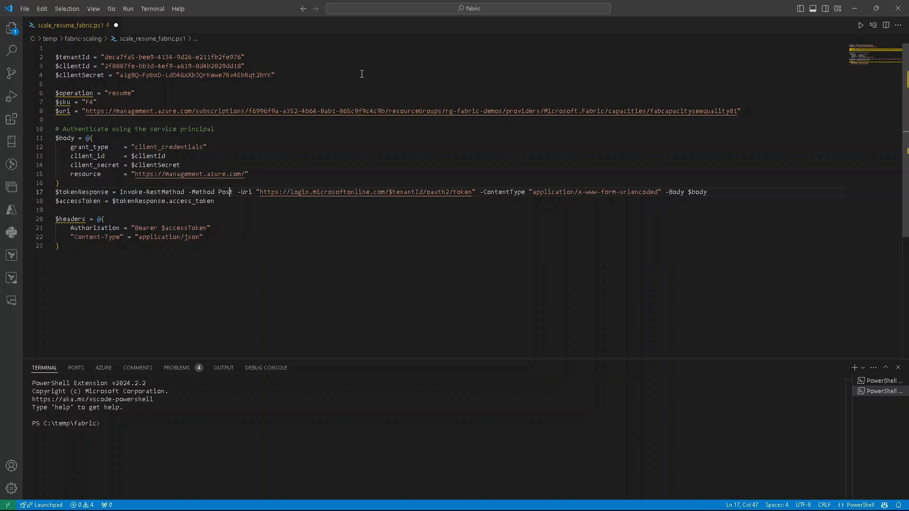
left_click(358, 192)
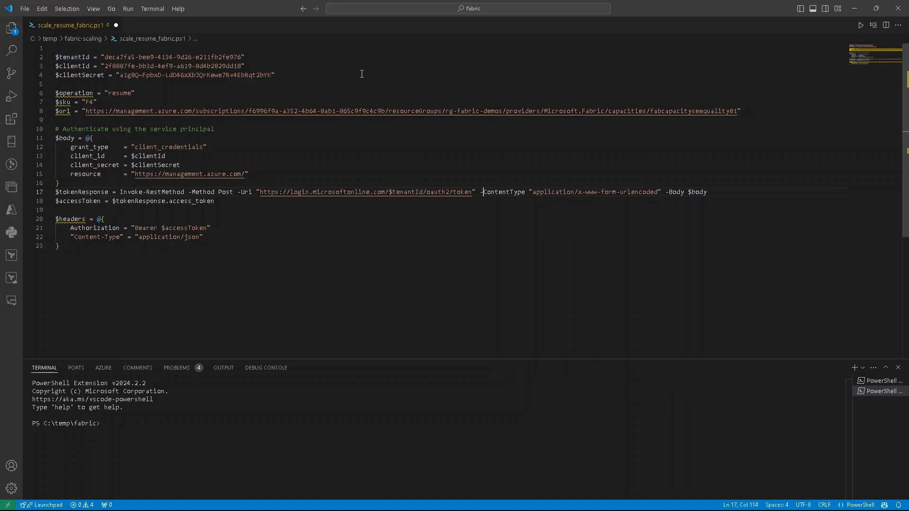
left_click(538, 192)
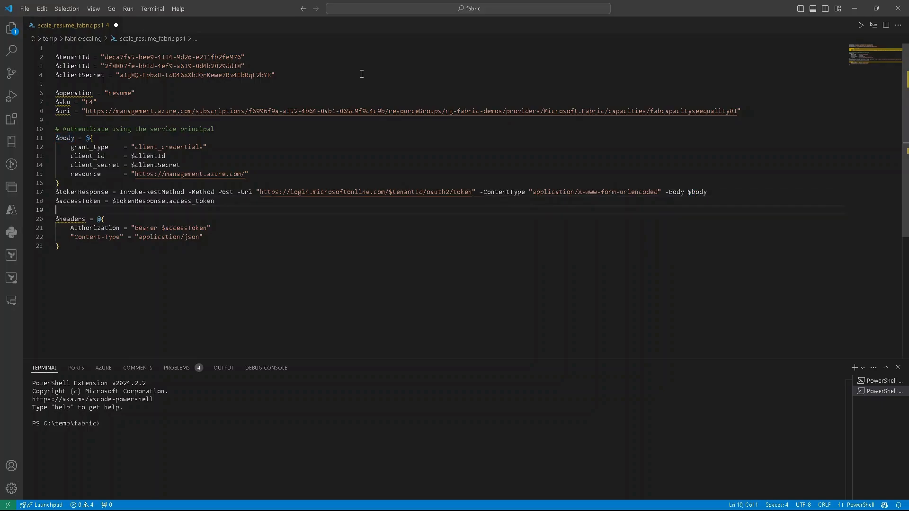
left_click(104, 201)
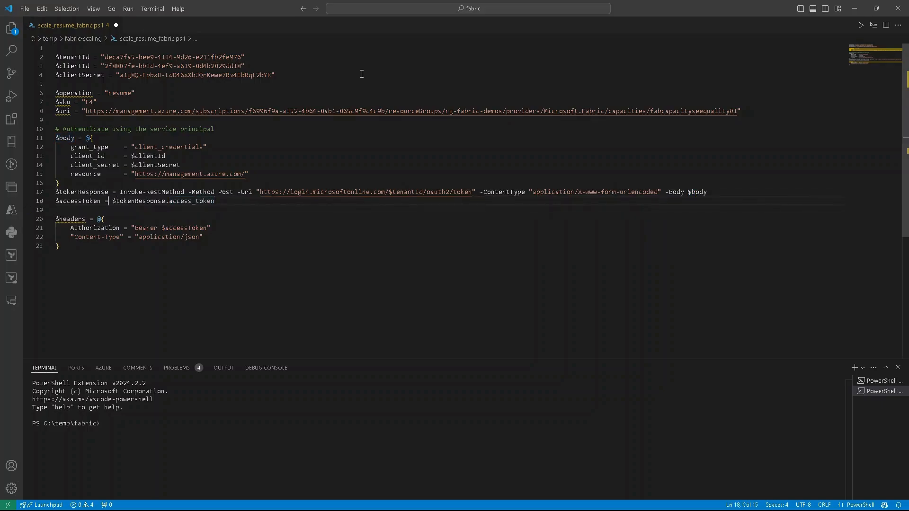
double_click(77, 201)
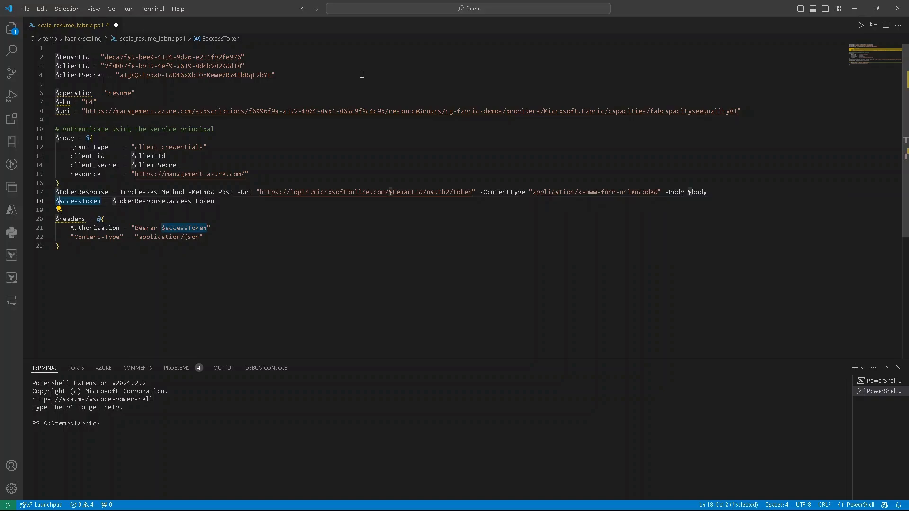
double_click(76, 200)
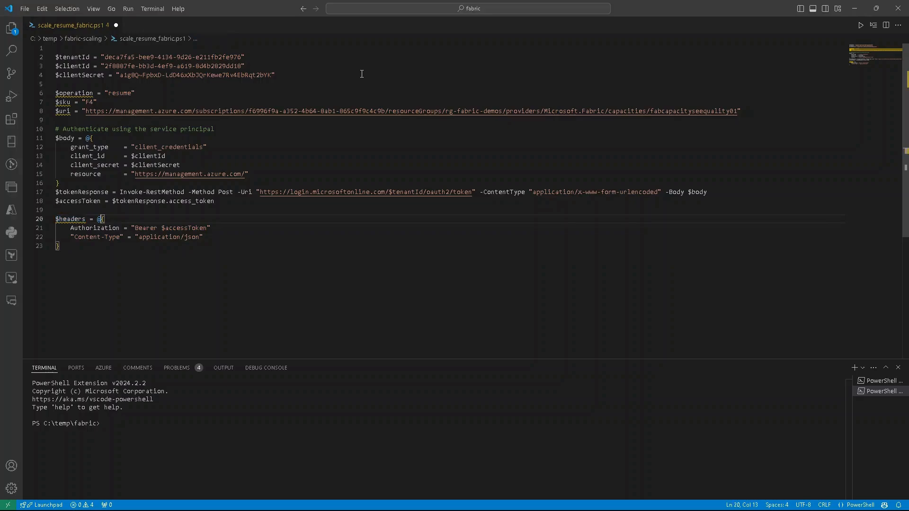
left_click(142, 228)
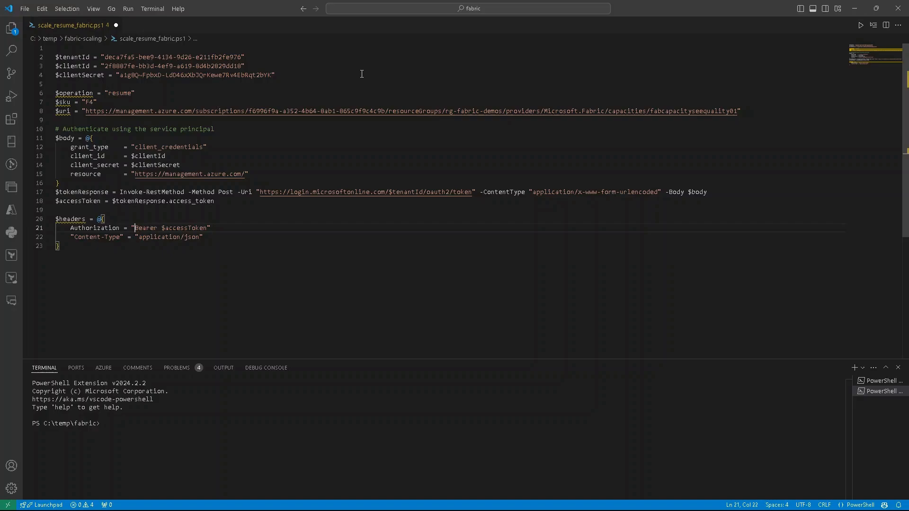
double_click(185, 228)
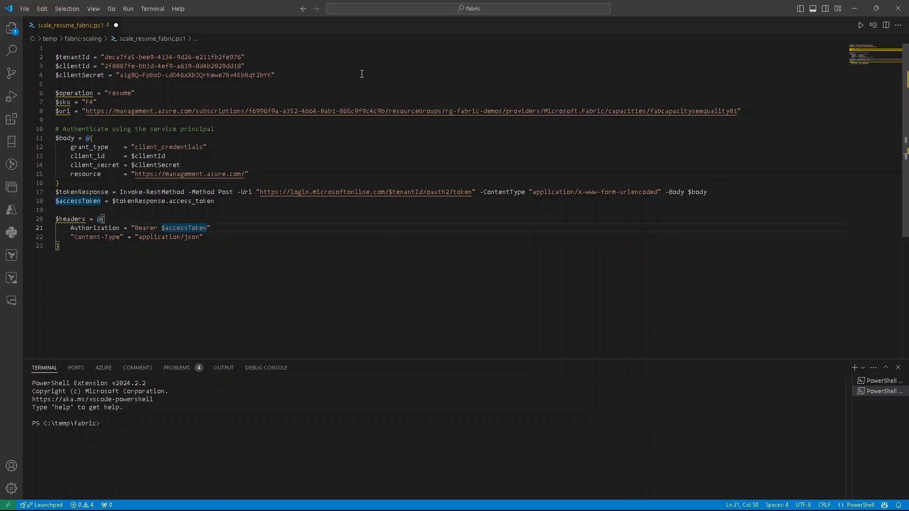
left_click(135, 237)
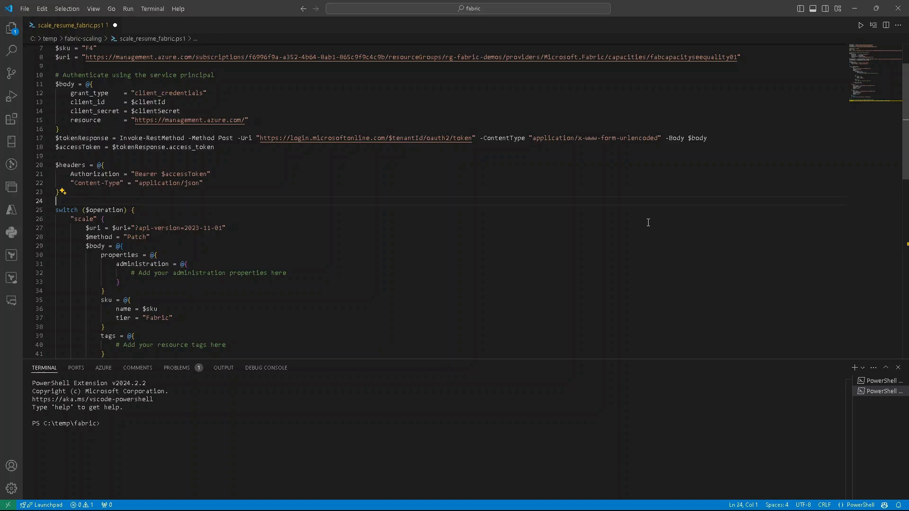
Review the switch on $operation and the scale branch's uri api-version and administration properties
left_click(65, 210)
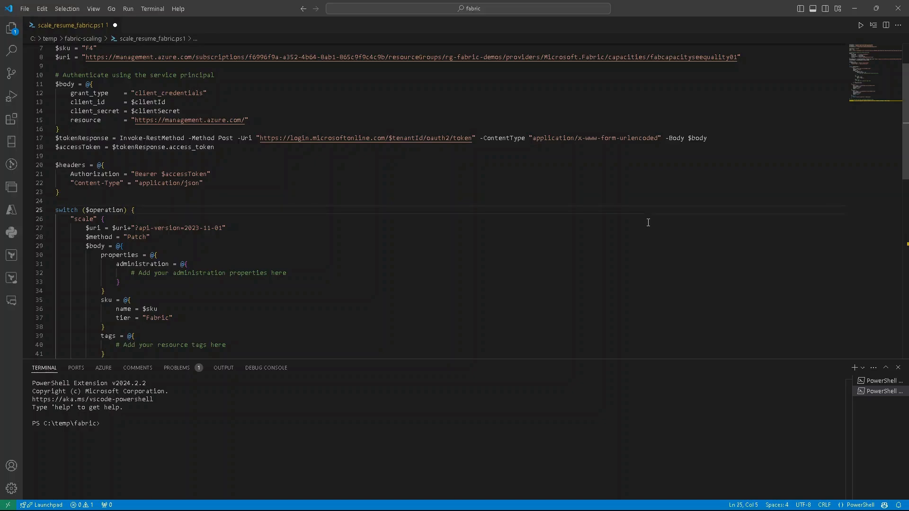
double_click(103, 210)
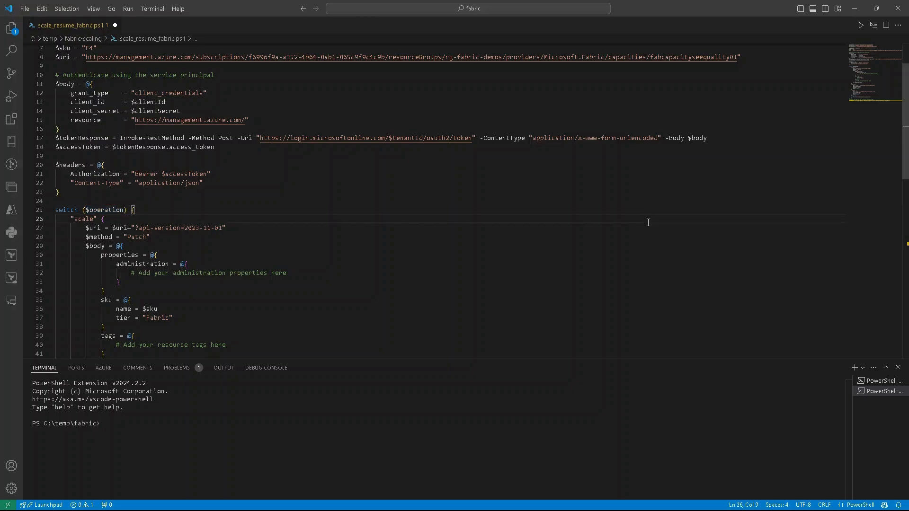
scroll("down", 3)
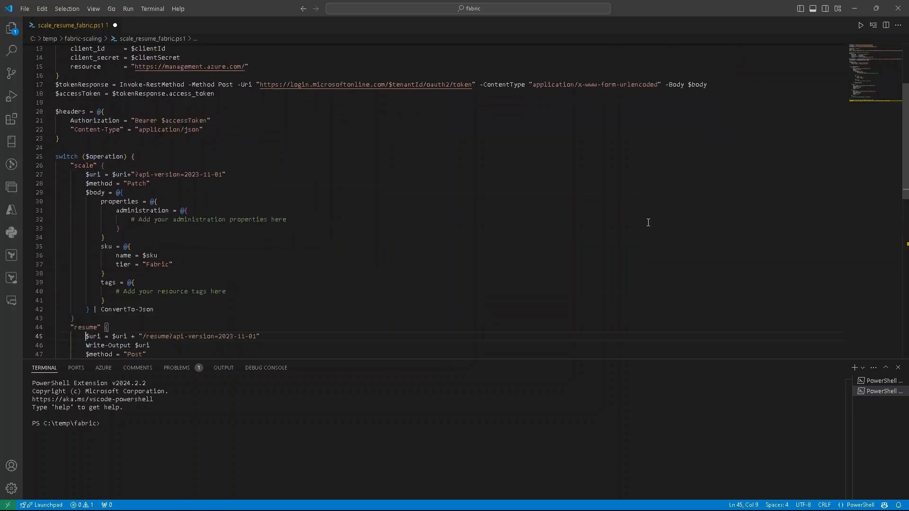
left_click(94, 174)
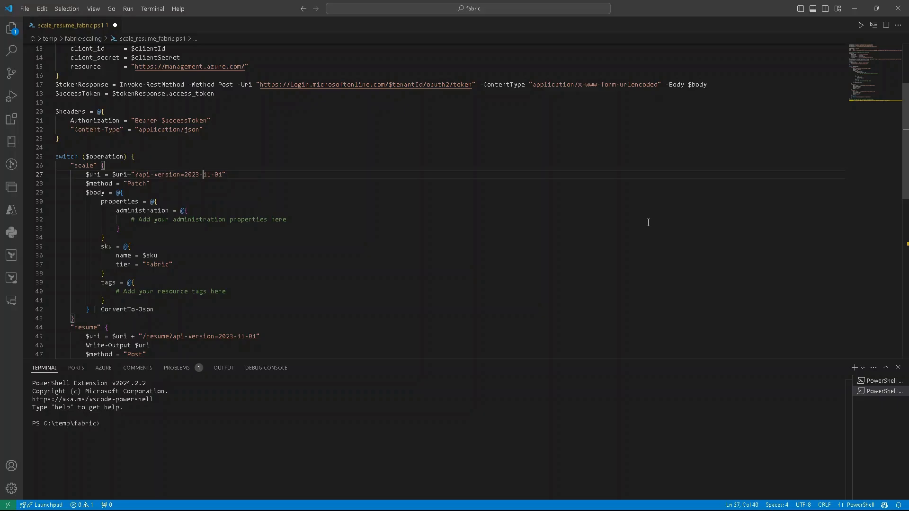
left_click(119, 192)
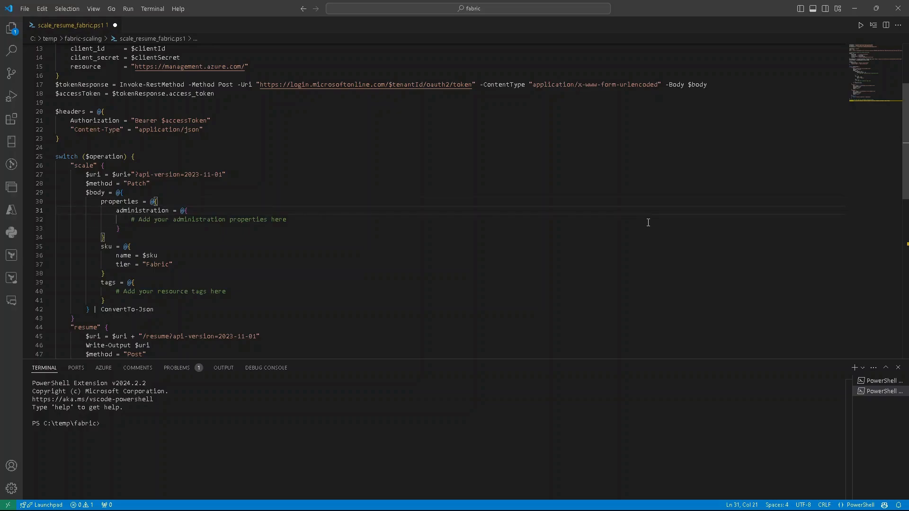
Review the sku block with $sku and Fabric tier, ConvertTo-Json body, and the resume/suspend branches
left_click(126, 246)
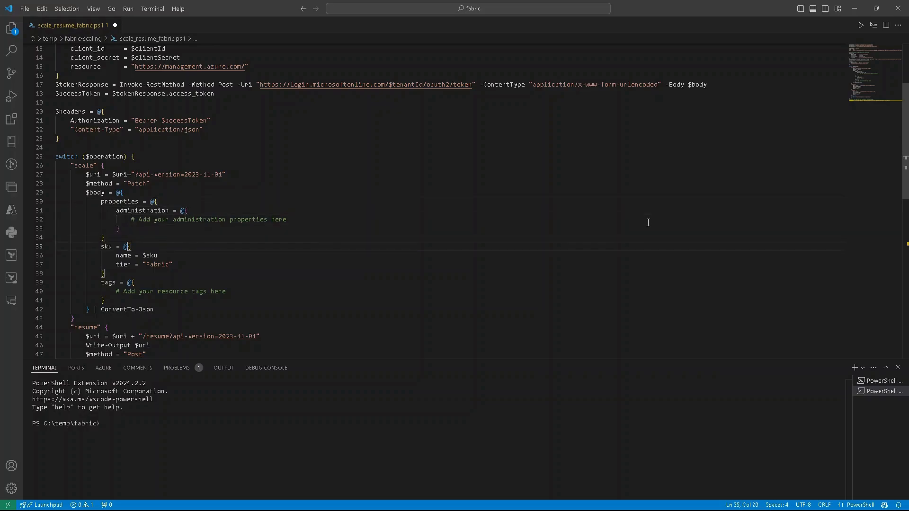
left_click(123, 255)
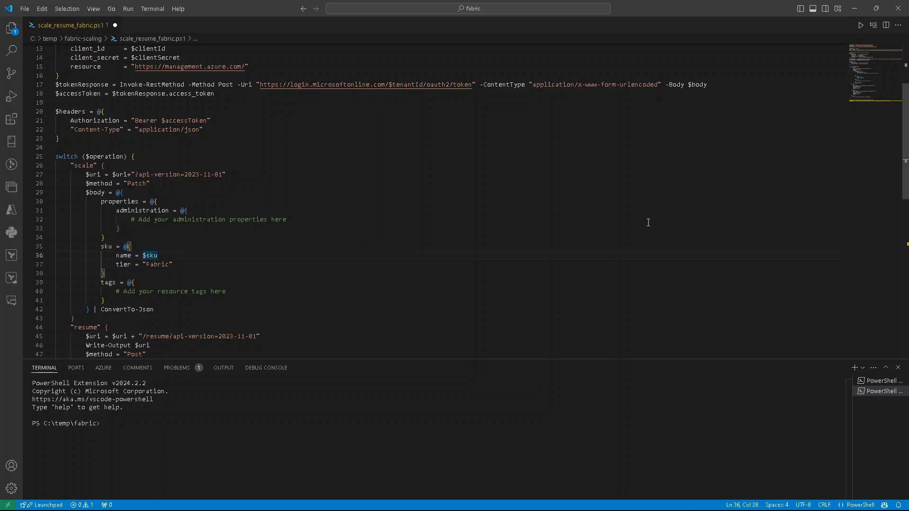
double_click(149, 254)
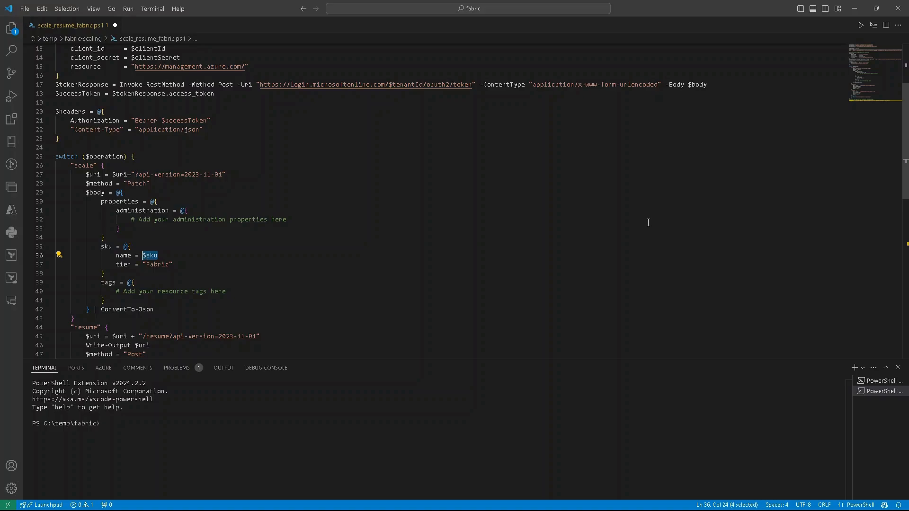
left_click(157, 264)
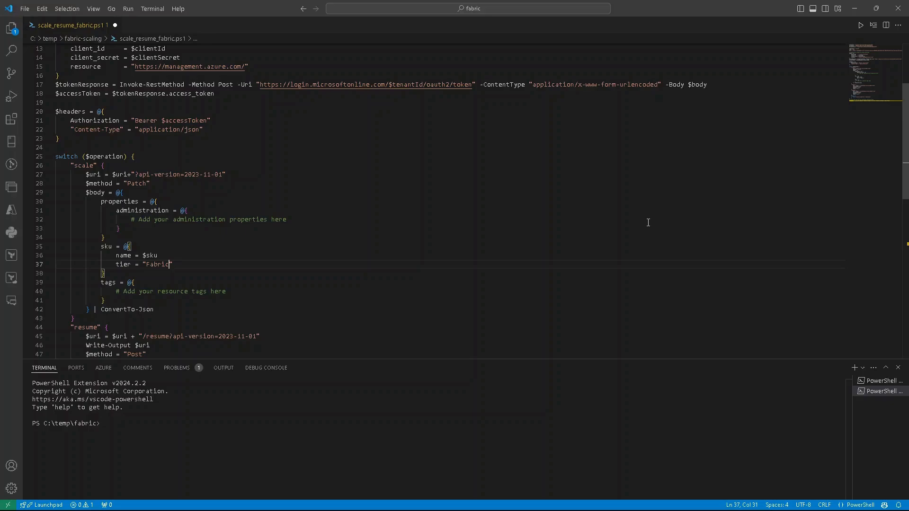
left_click(134, 282)
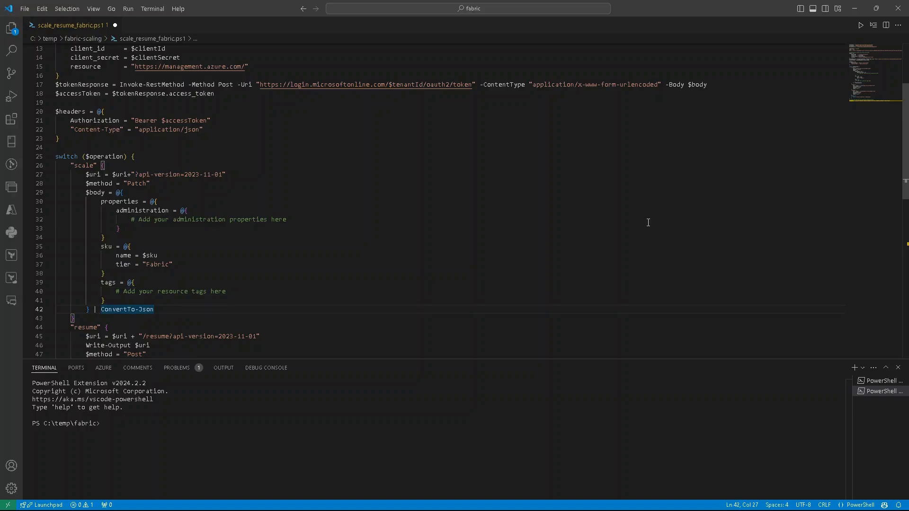
left_click(148, 345)
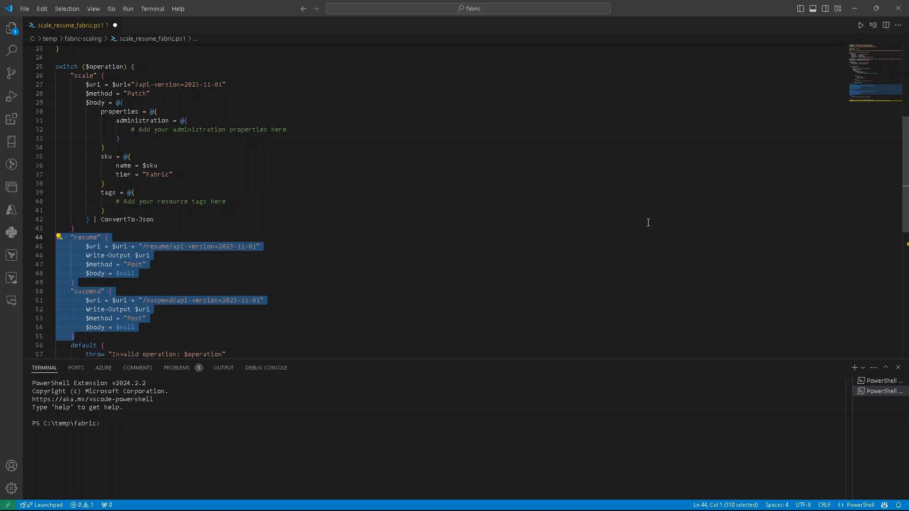
mouse_move(693, 243)
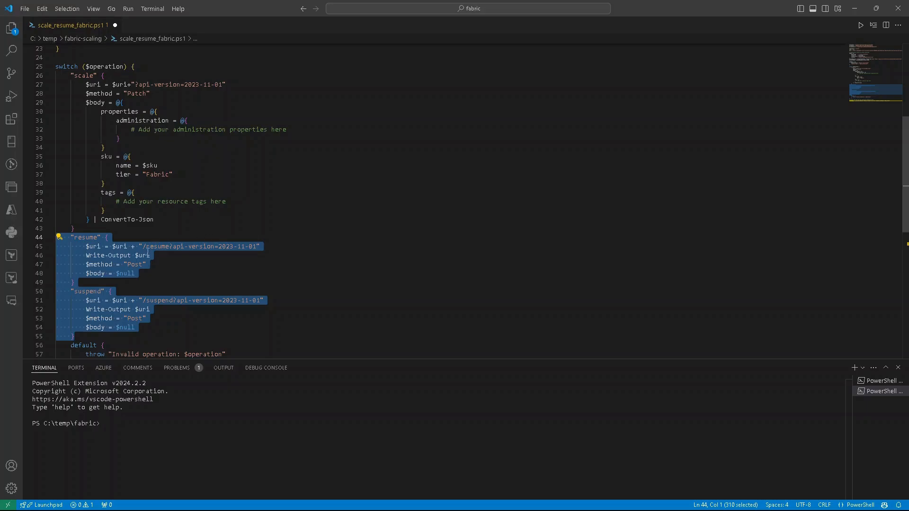
mouse_move(268, 246)
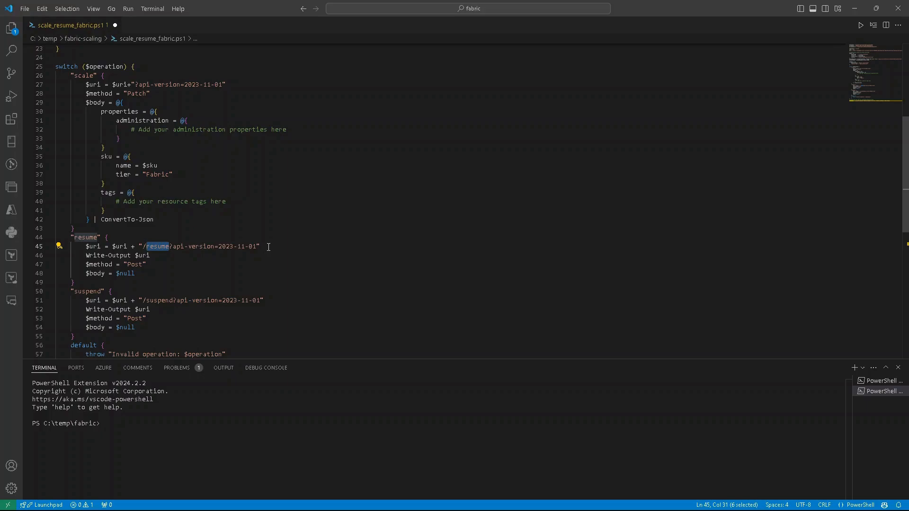
left_click(187, 246)
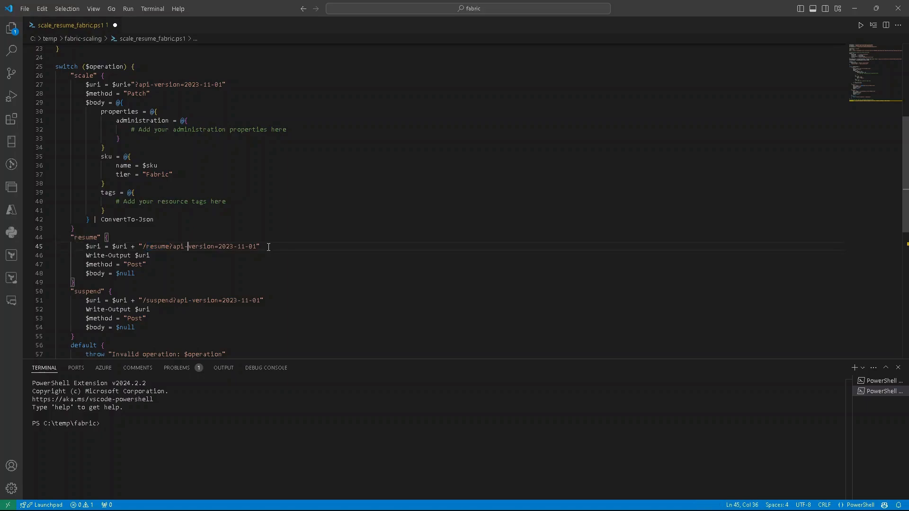
left_click(147, 264)
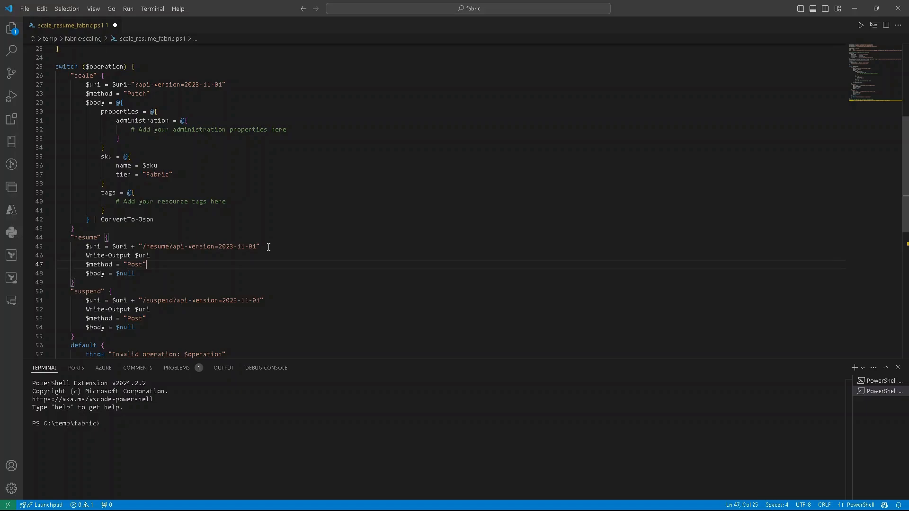
left_click(74, 282)
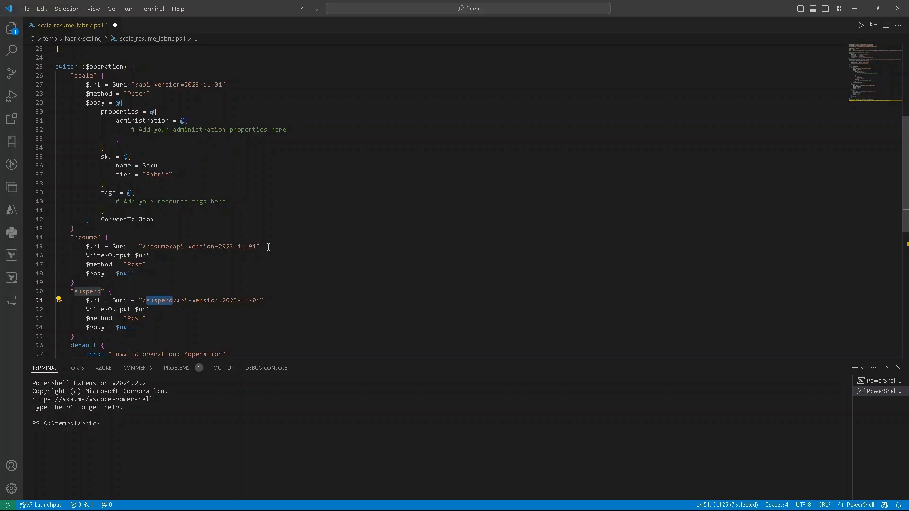
left_click(104, 344)
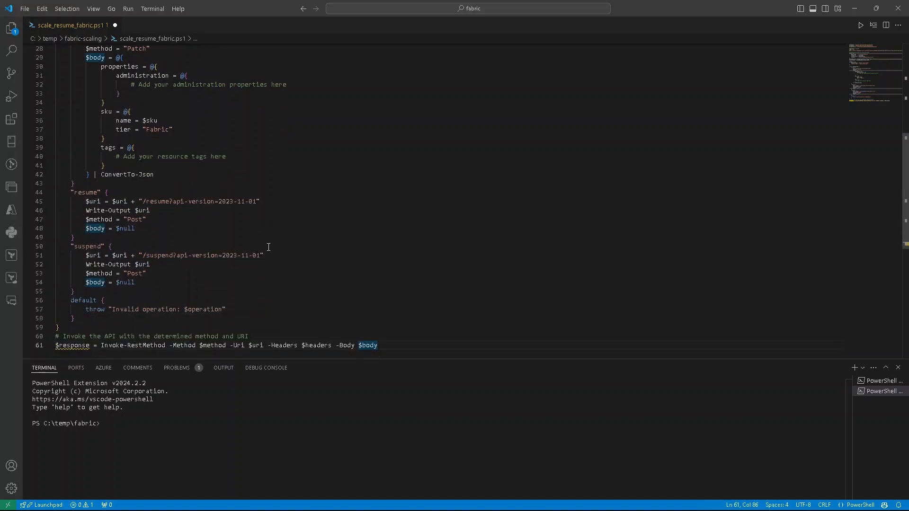
left_click(73, 318)
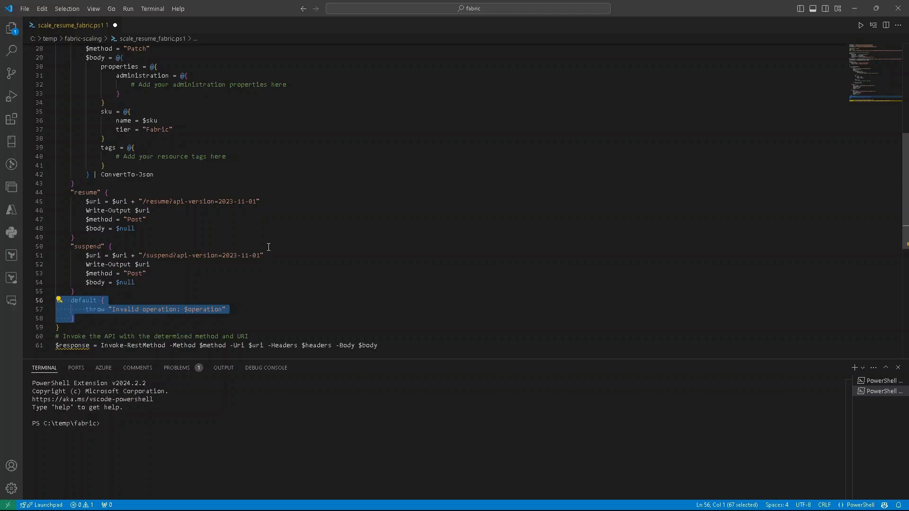
left_click(71, 345)
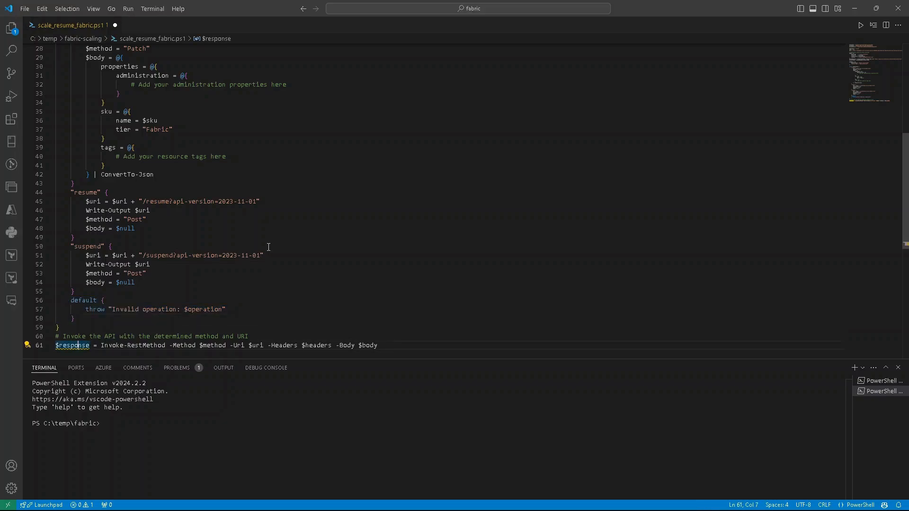
double_click(133, 344)
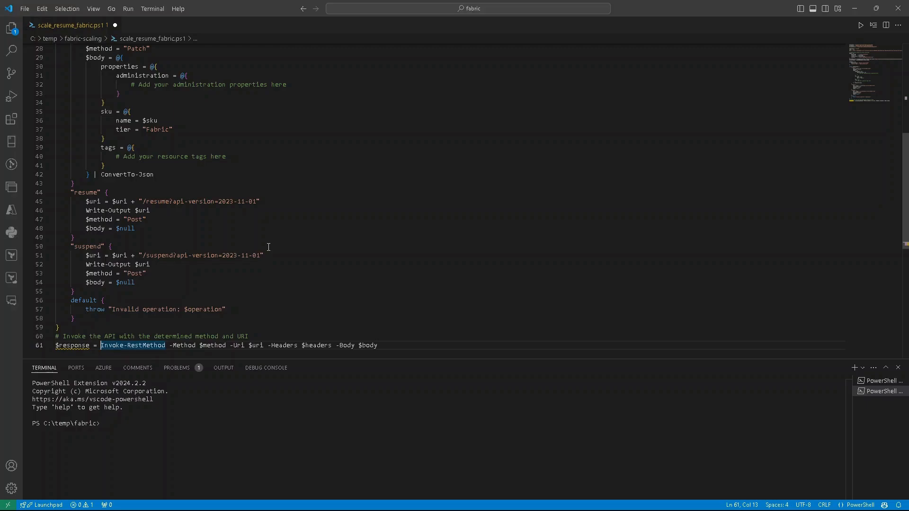
key("Right")
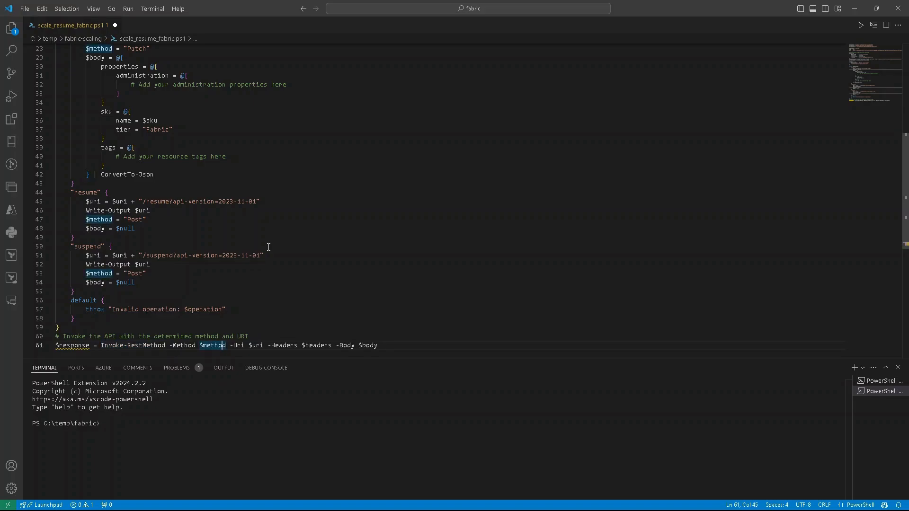
left_click(270, 345)
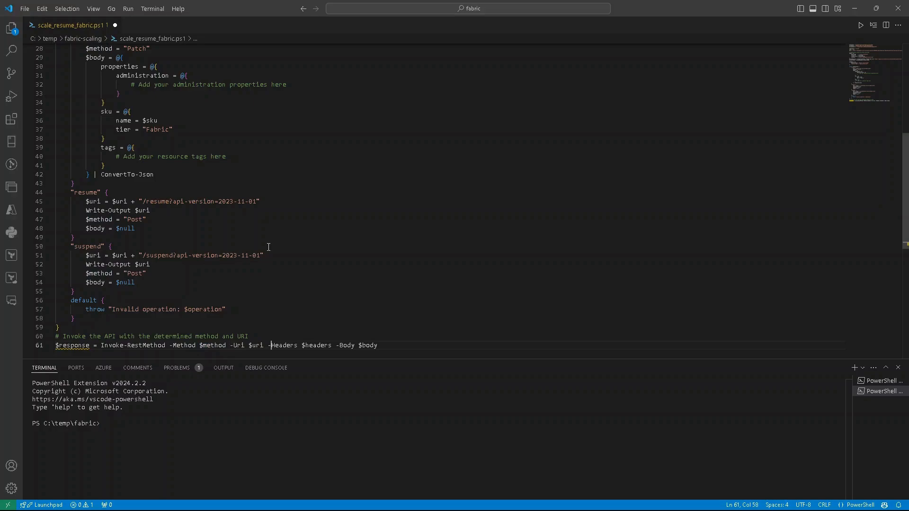
double_click(316, 344)
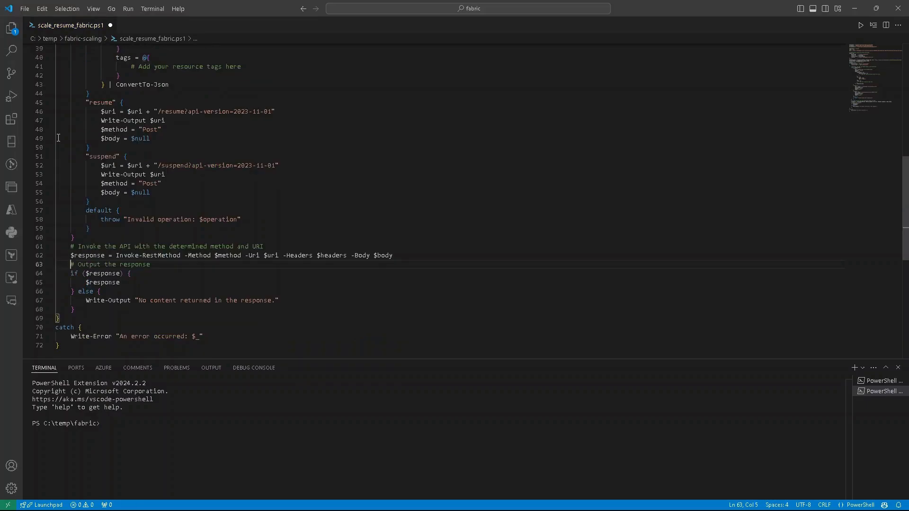
left_click(87, 255)
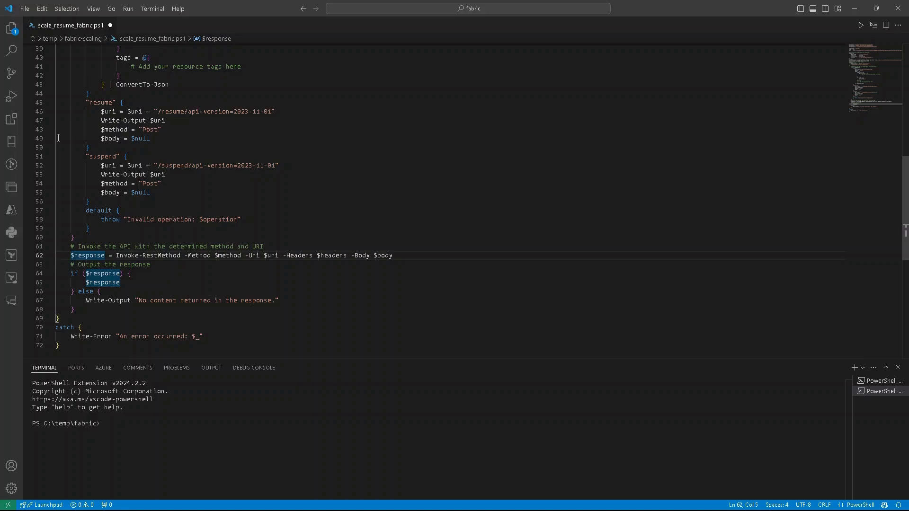
double_click(87, 254)
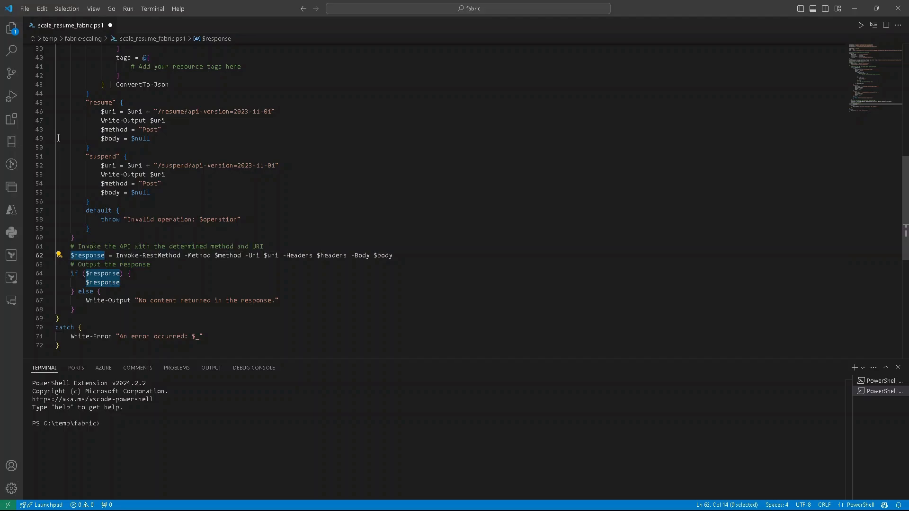
left_click(102, 272)
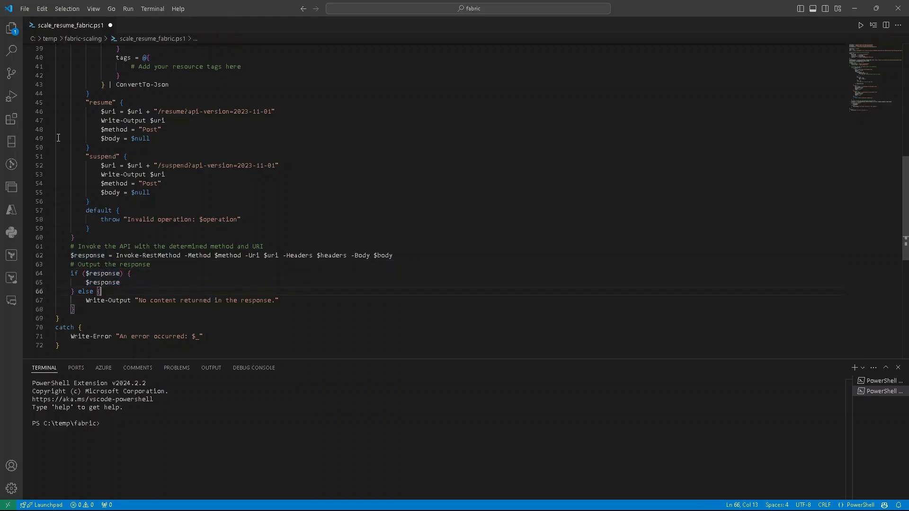
double_click(108, 300)
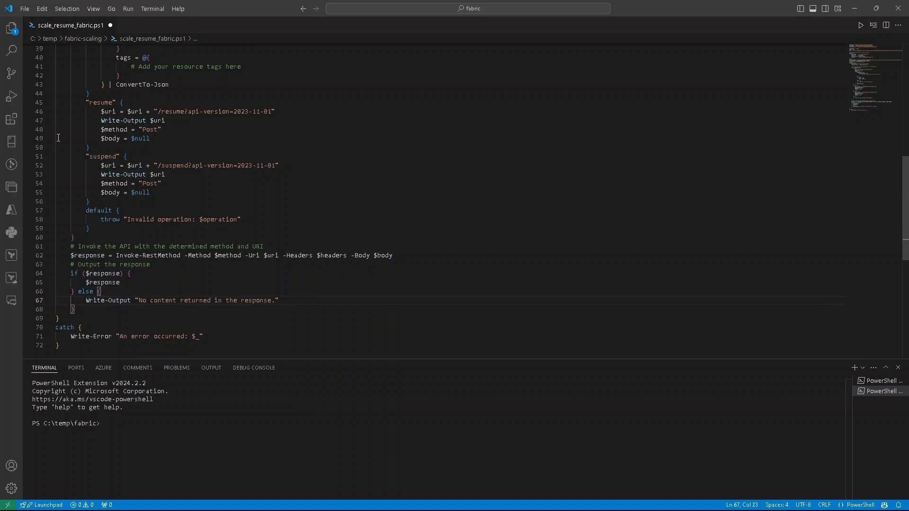
left_click(58, 318)
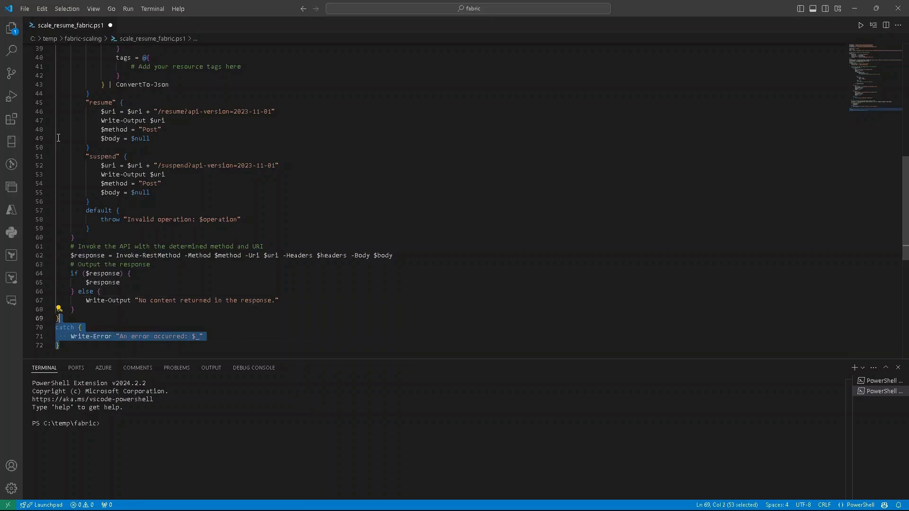
left_click(72, 309)
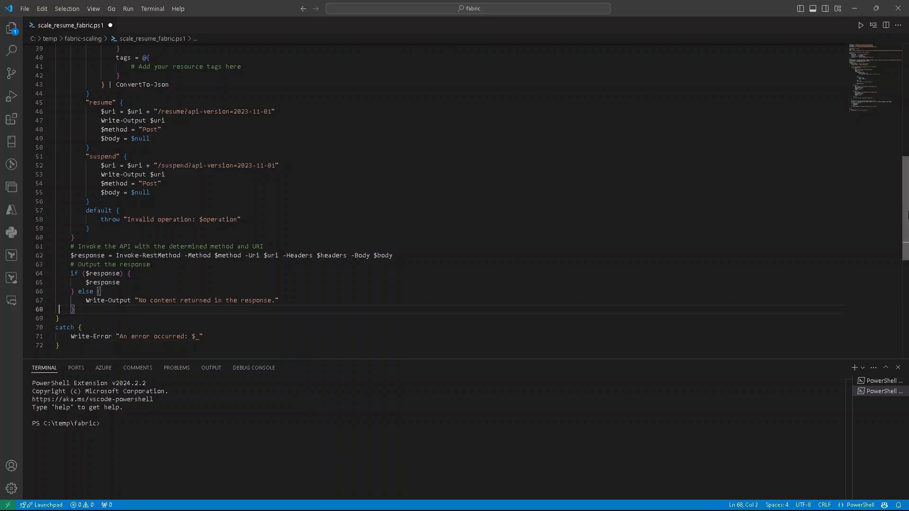
scroll("up", 3)
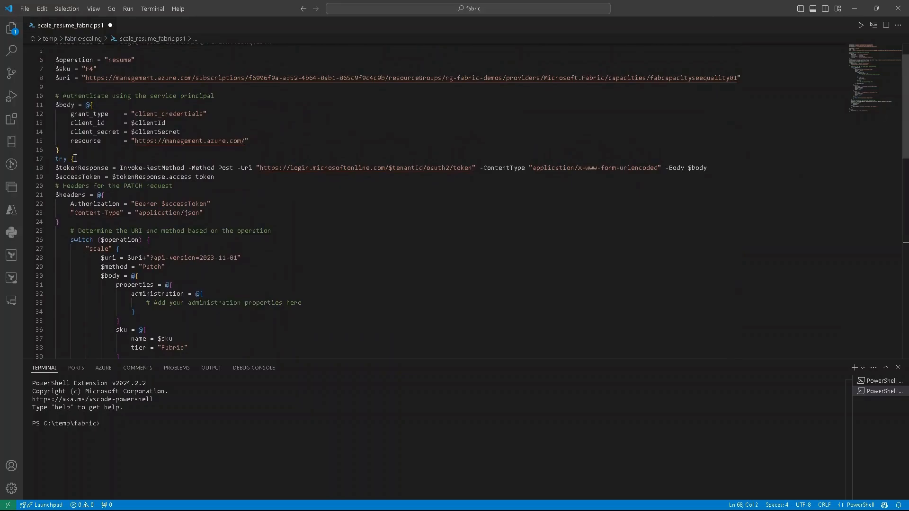
double_click(60, 159)
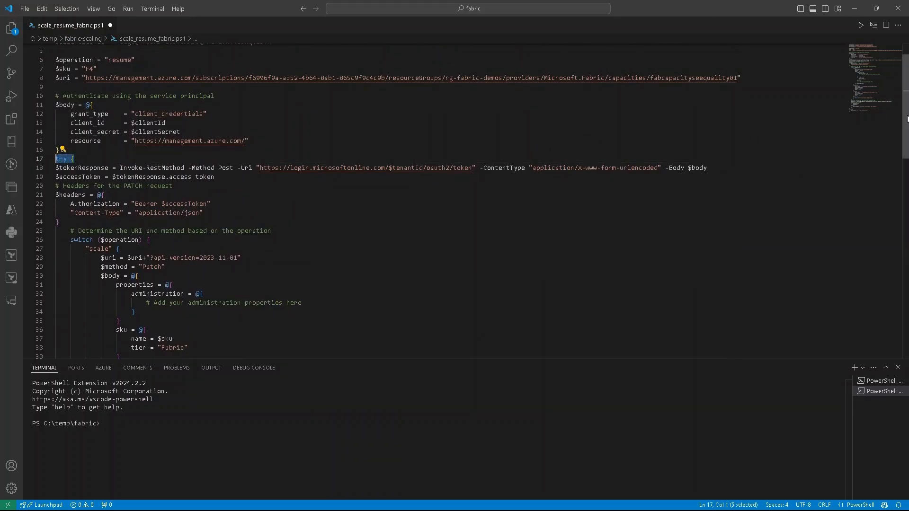
scroll("down", 3)
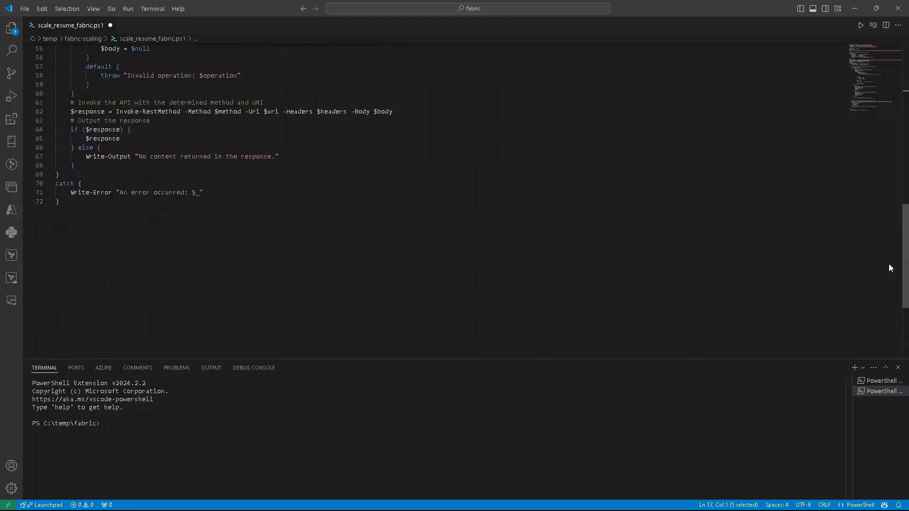
left_click(81, 183)
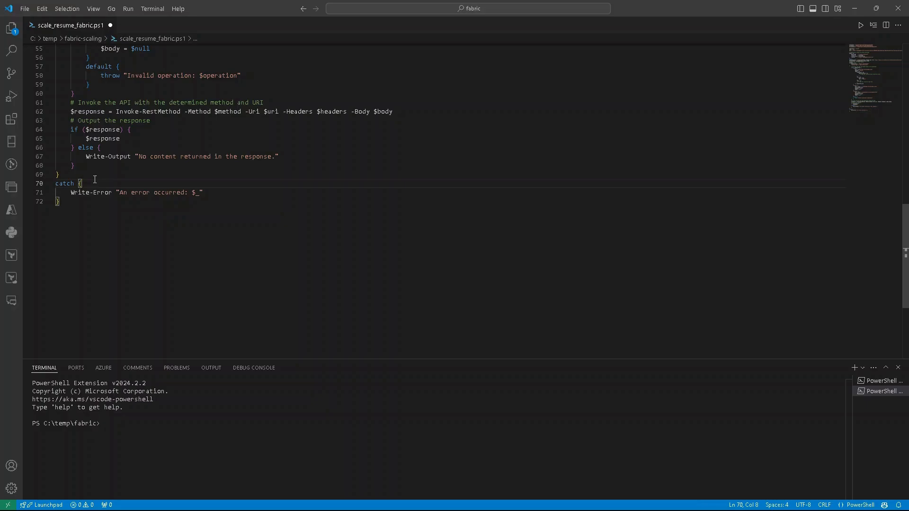
left_click(67, 192)
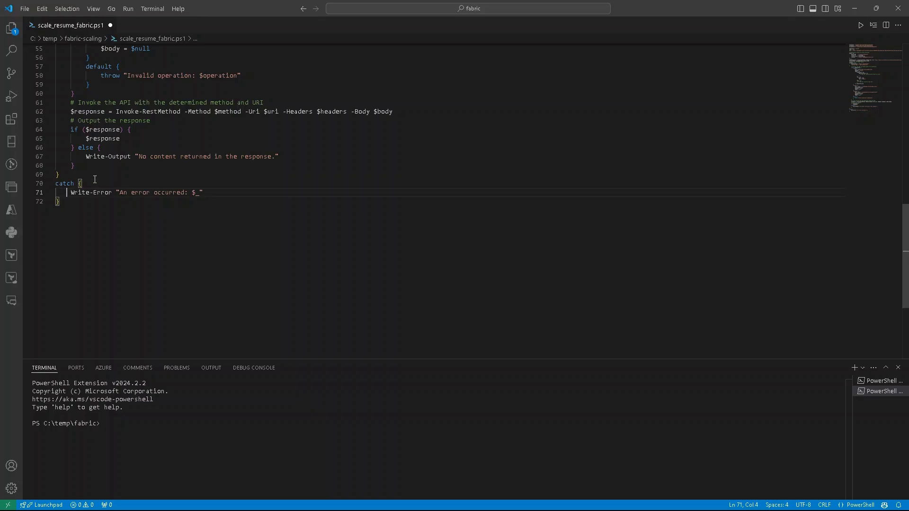
double_click(91, 193)
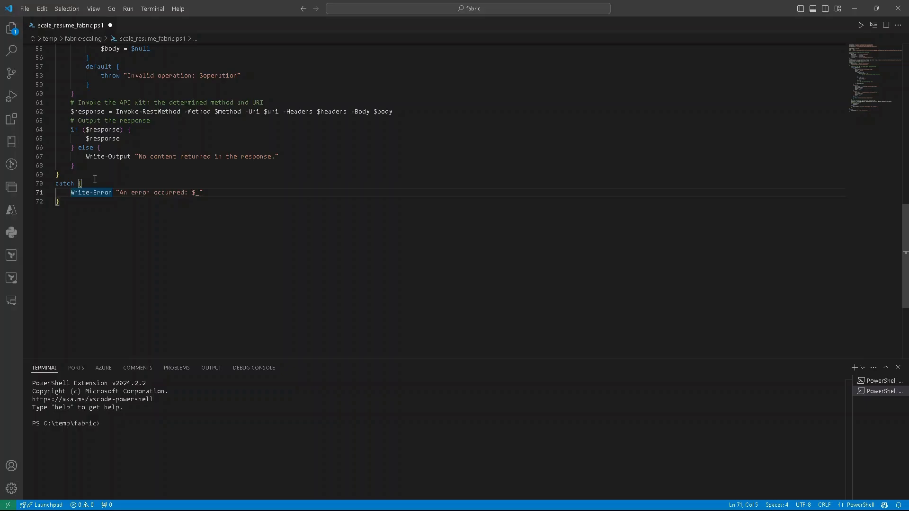
left_click(71, 120)
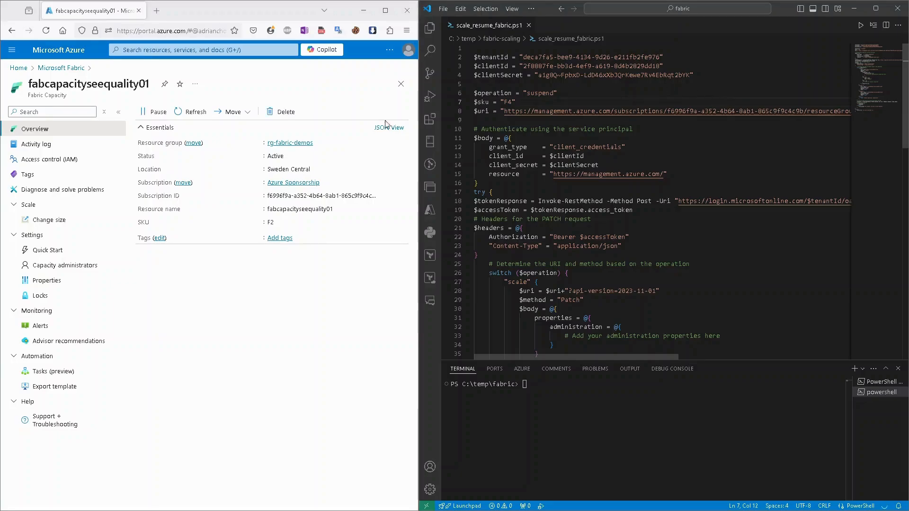
mouse_move(180, 171)
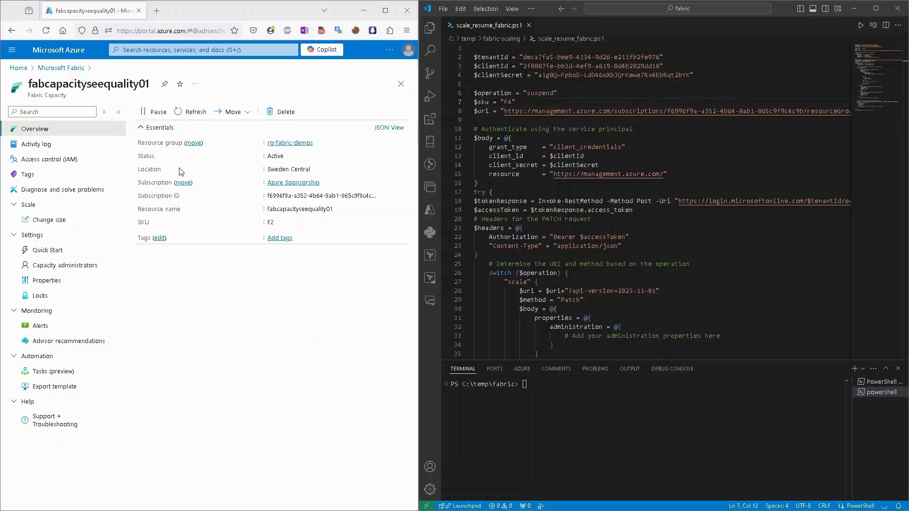
mouse_move(283, 157)
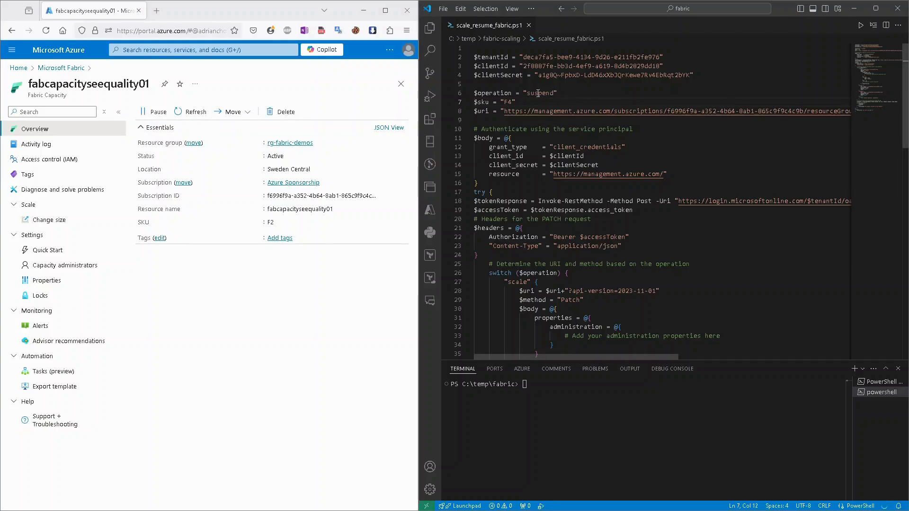
Run the script with the operation set to suspend the Fabric capacity
double_click(538, 93)
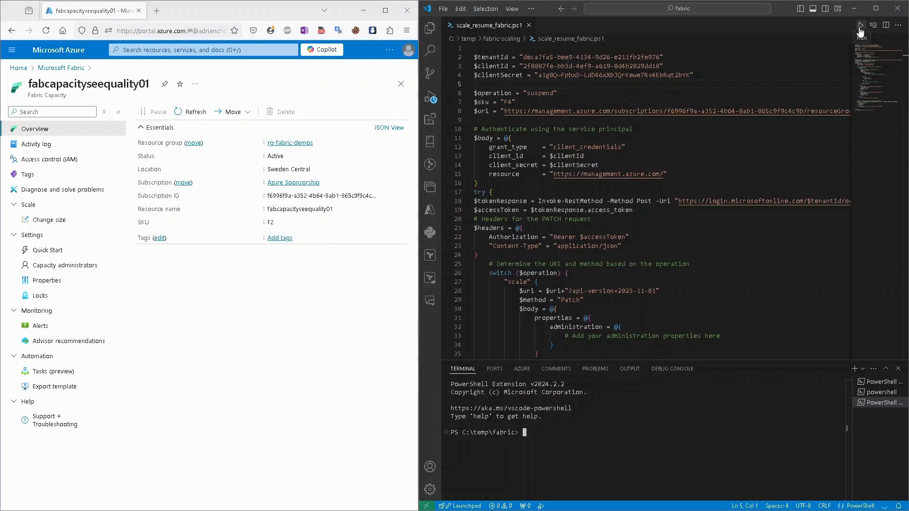
left_click(860, 26)
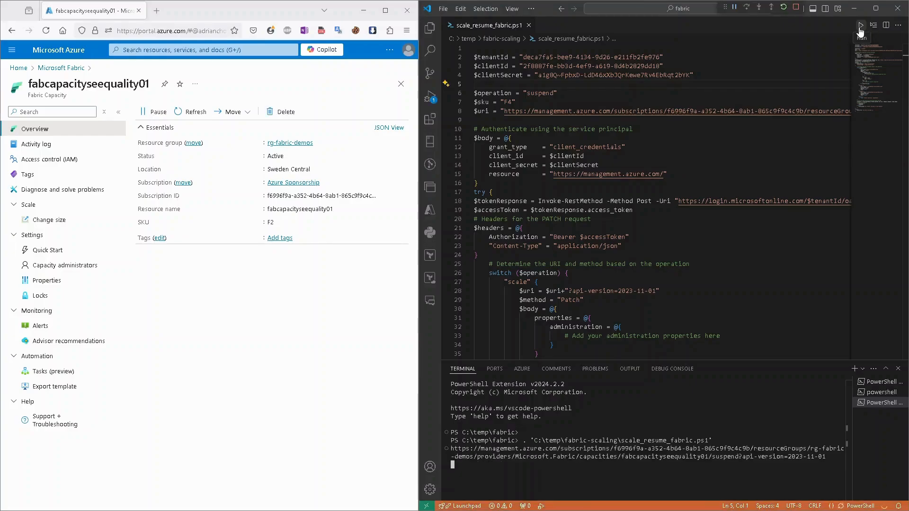
left_click(860, 25)
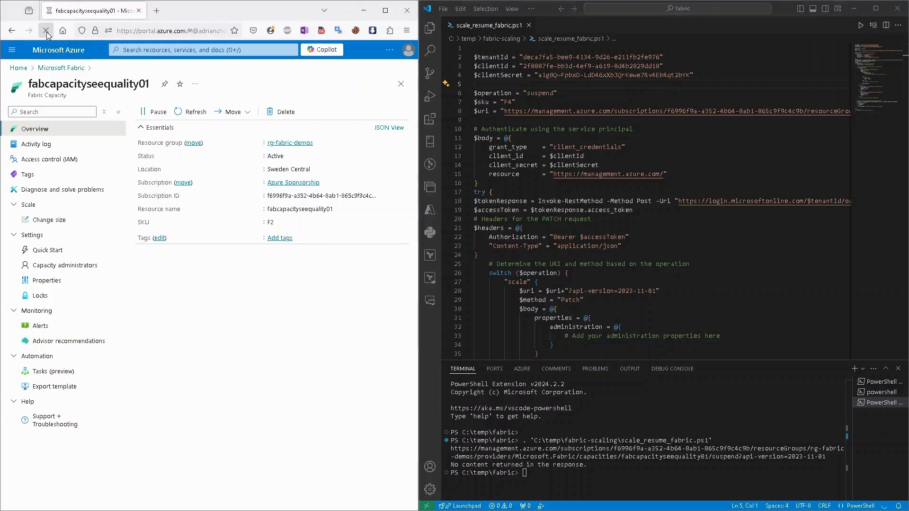
Reload the Azure capacity overview until Status shows Paused
left_click(45, 30)
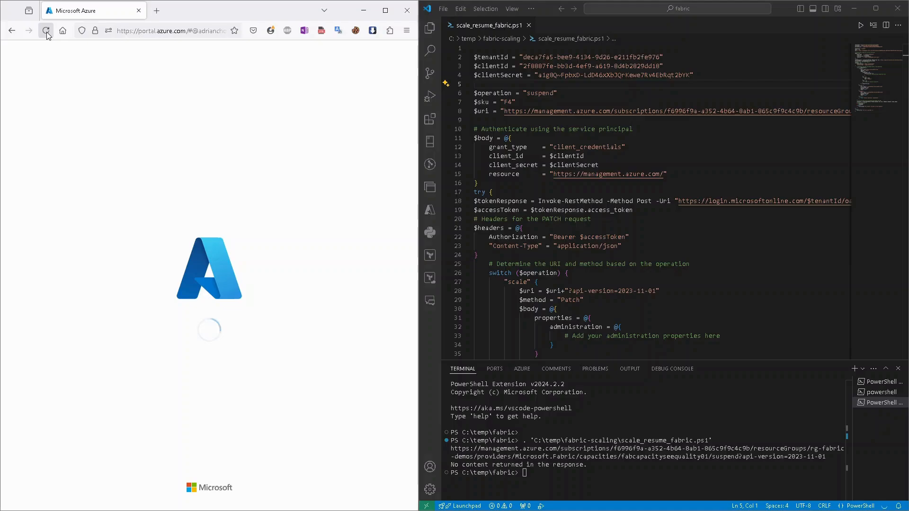
left_click(45, 30)
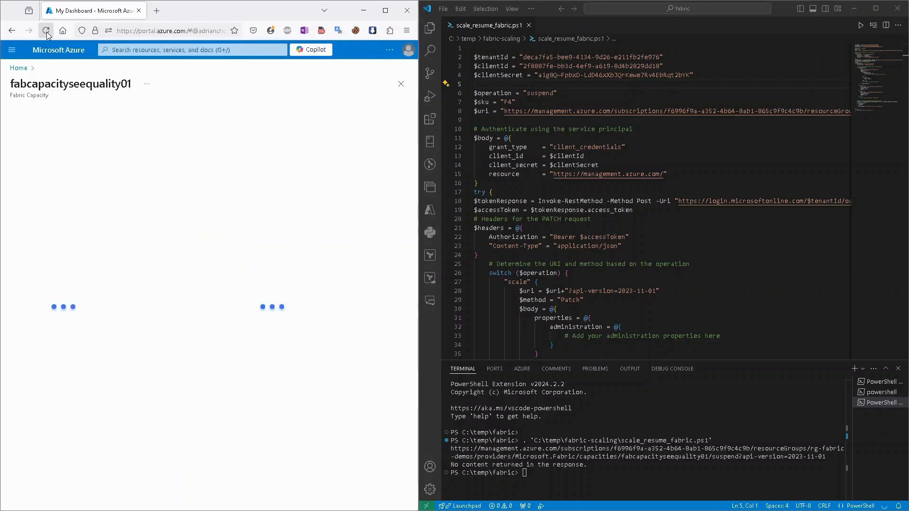
left_click(45, 30)
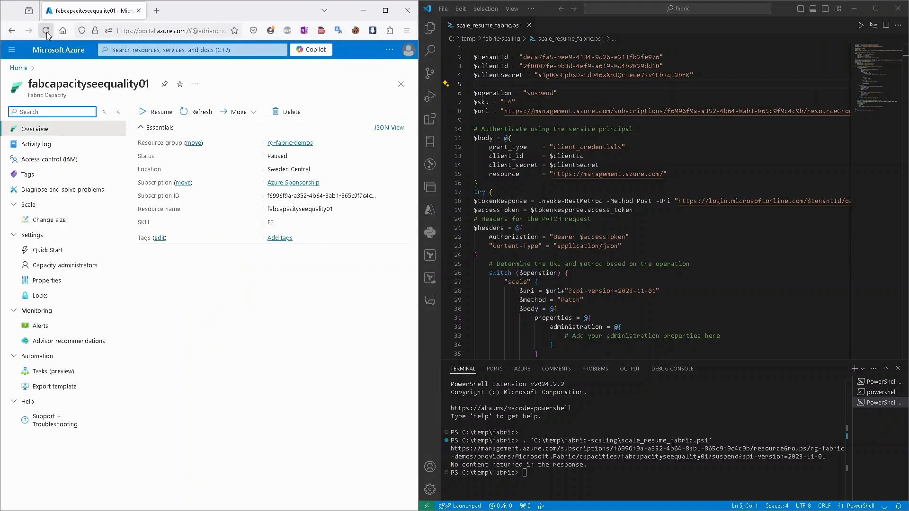
mouse_move(278, 155)
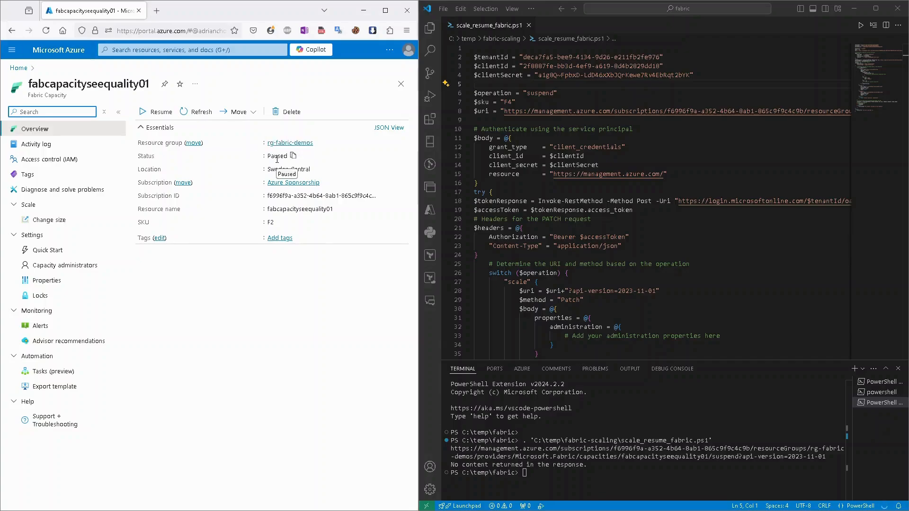
Change the operation value from suspend to resume and run the script
double_click(540, 92)
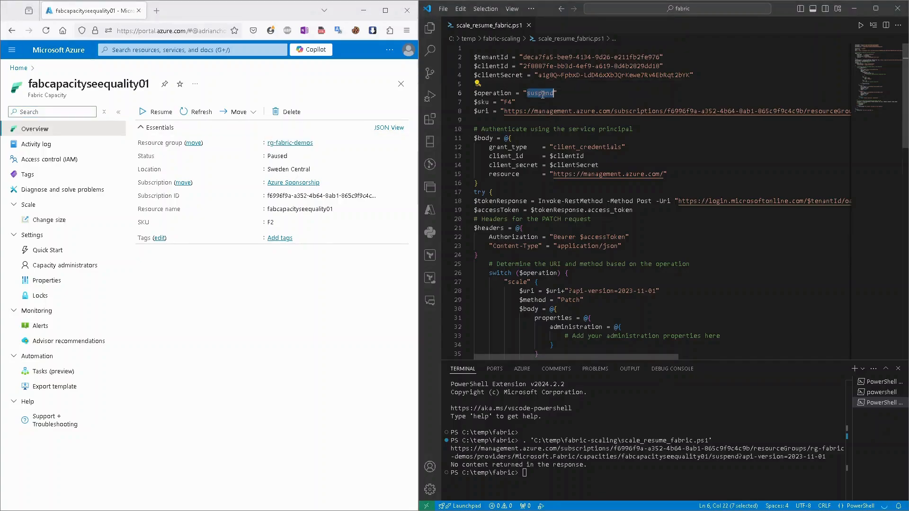
type("resume")
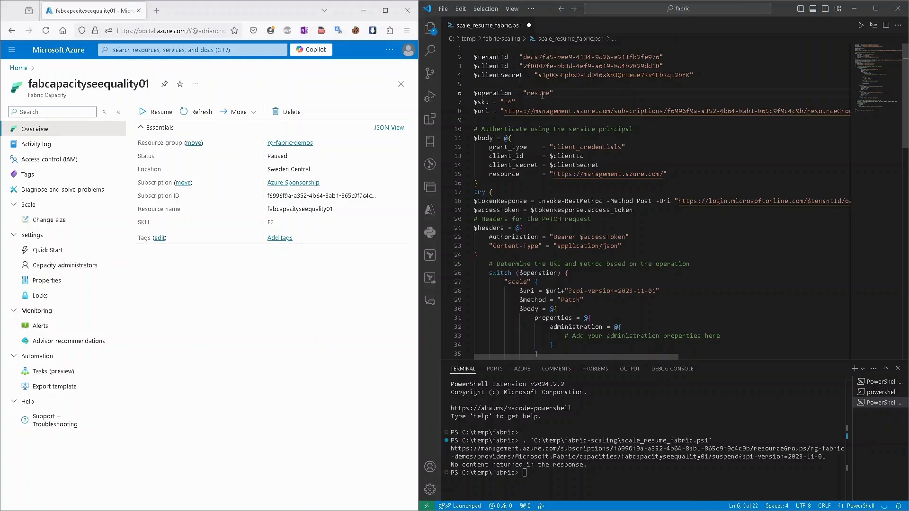
mouse_move(869, 67)
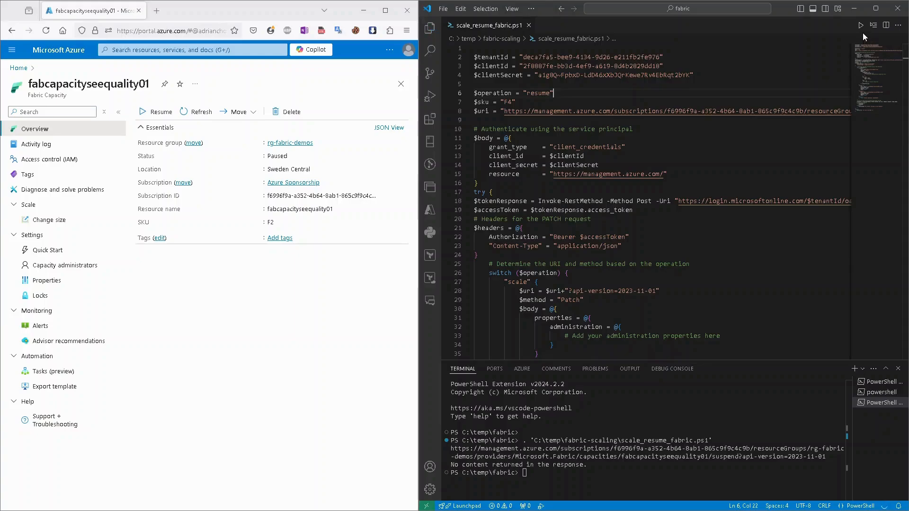
left_click(861, 25)
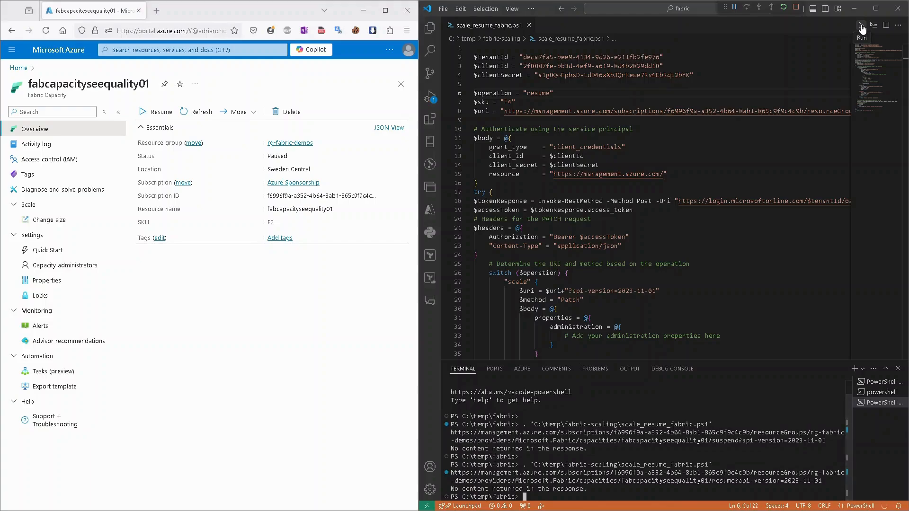
mouse_move(203, 221)
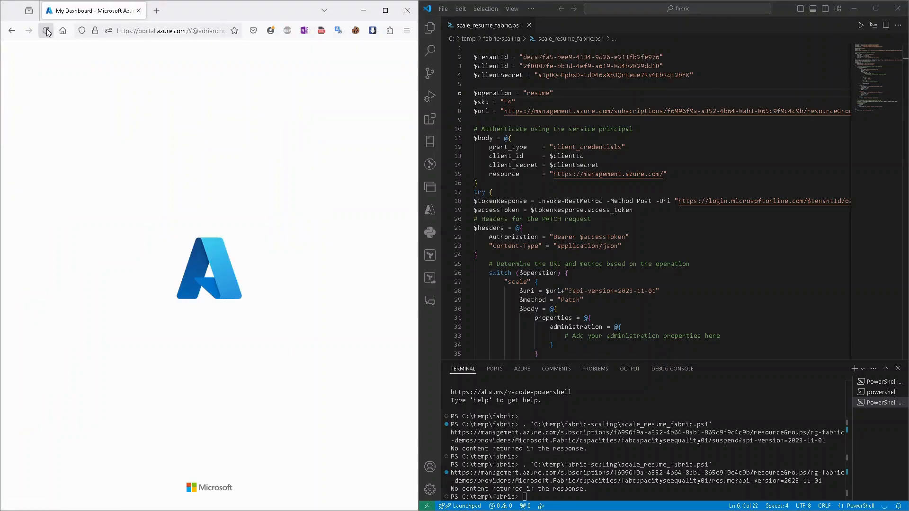
Reload the Azure capacity page until Status shows Active
left_click(47, 30)
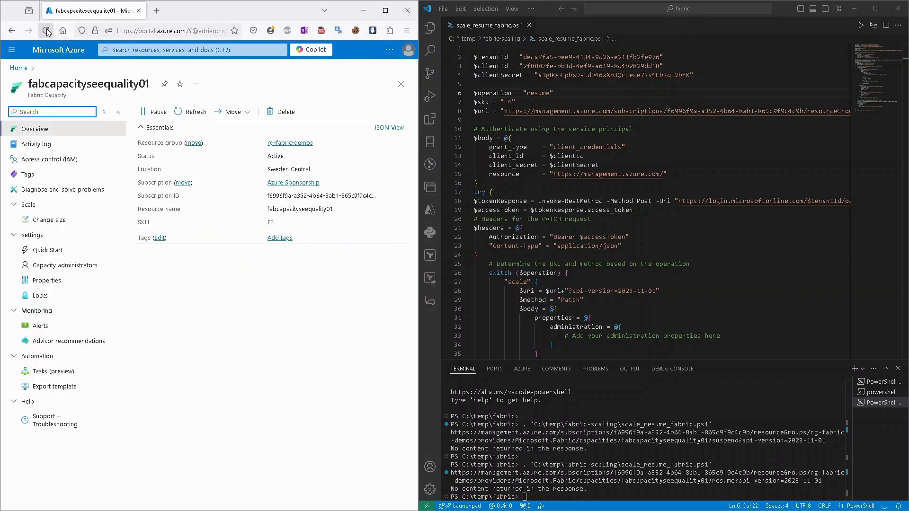
left_click(45, 30)
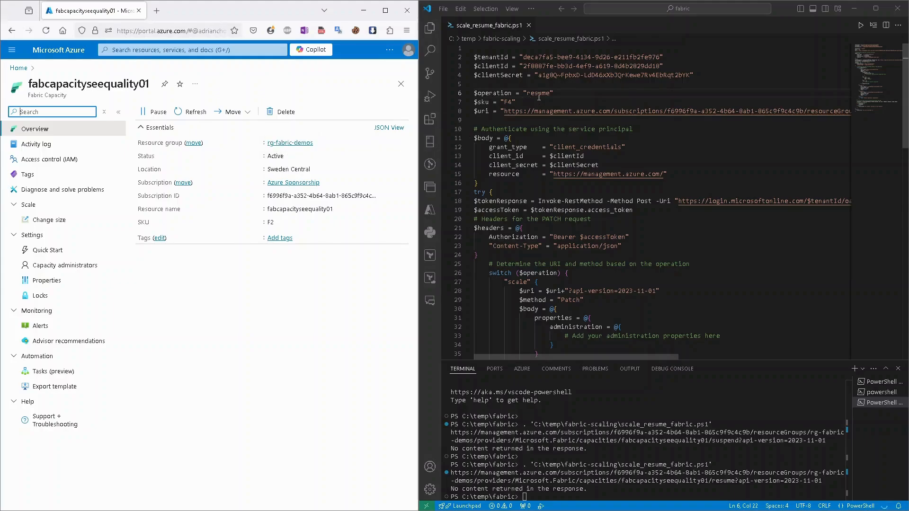
Change the operation to scale, run the script and dismiss the launch.json error dialog
double_click(538, 93)
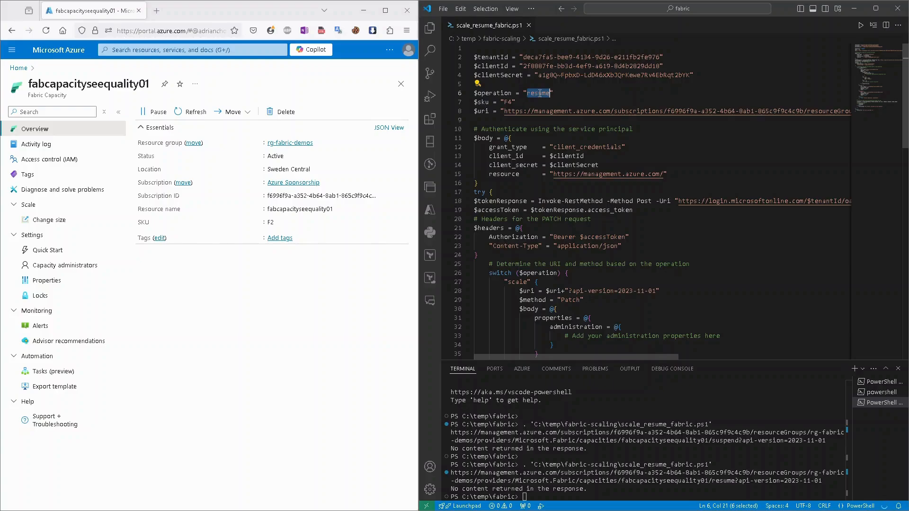
type("scale")
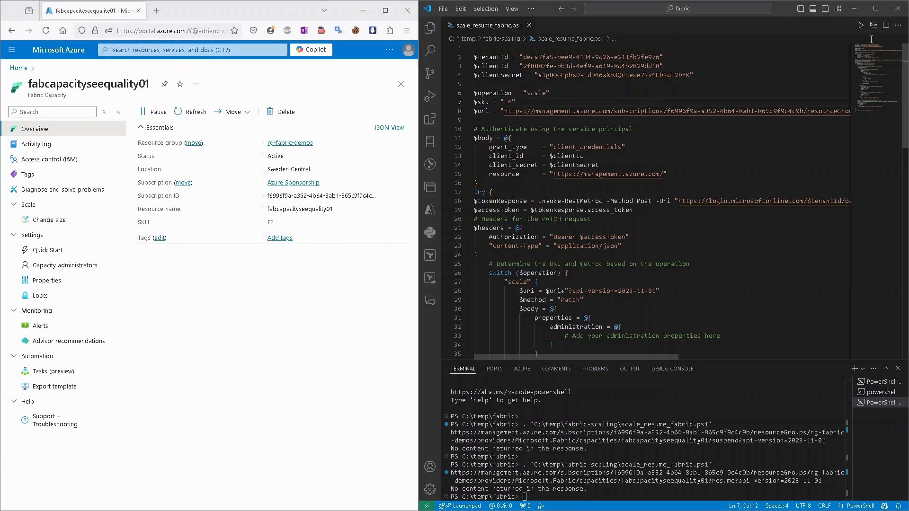
left_click(861, 24)
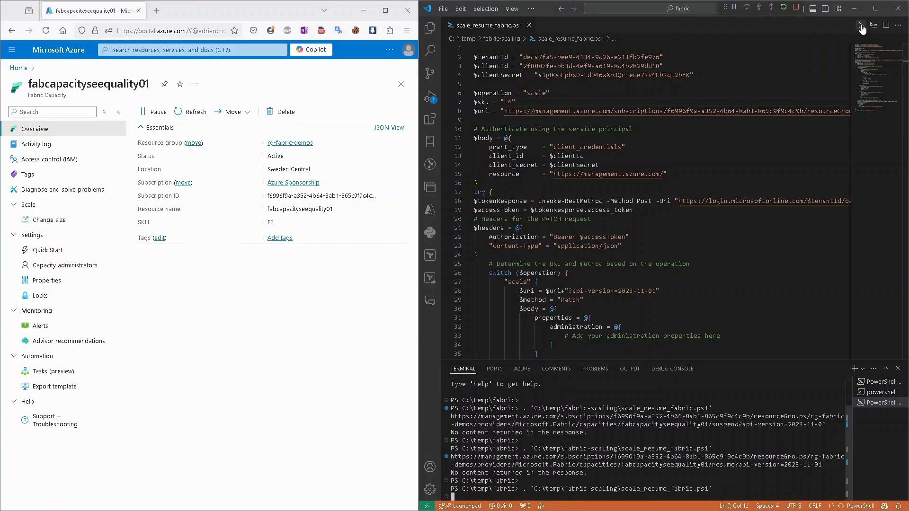
left_click(861, 25)
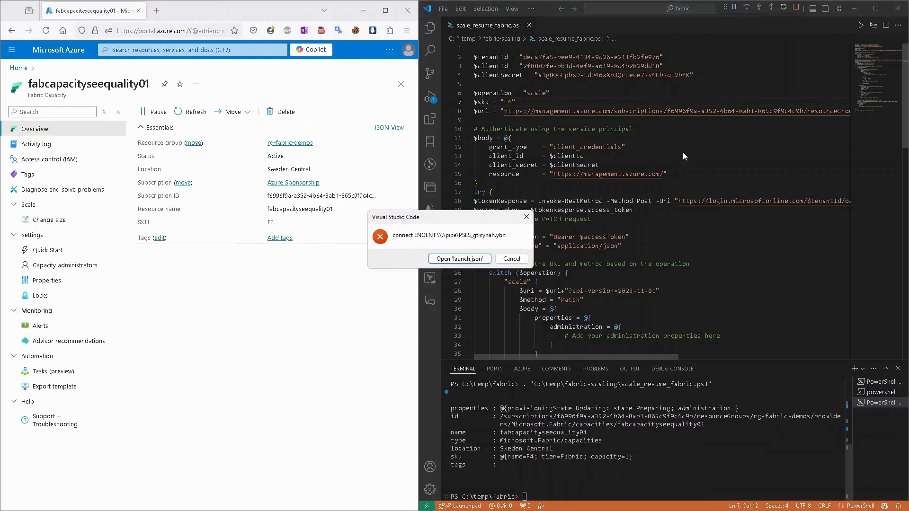
left_click(509, 258)
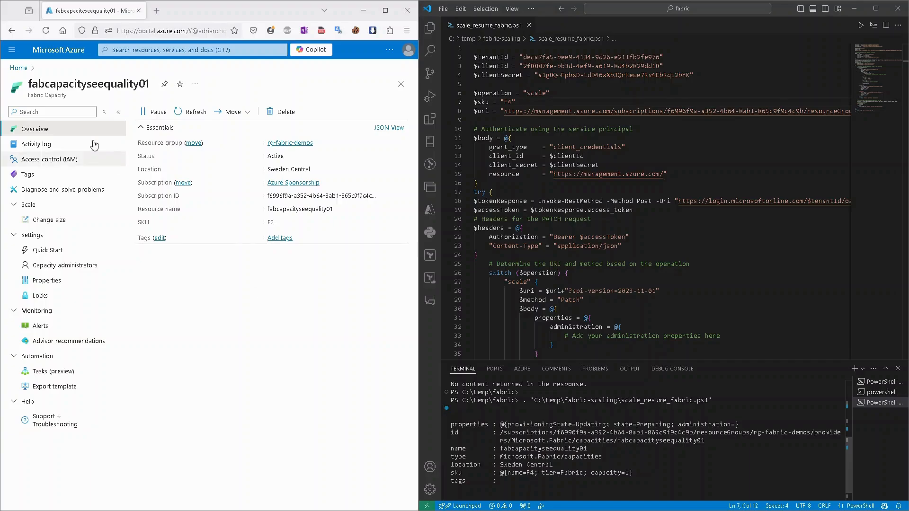
Reload the Azure capacity page until it shows SKU F4
left_click(46, 30)
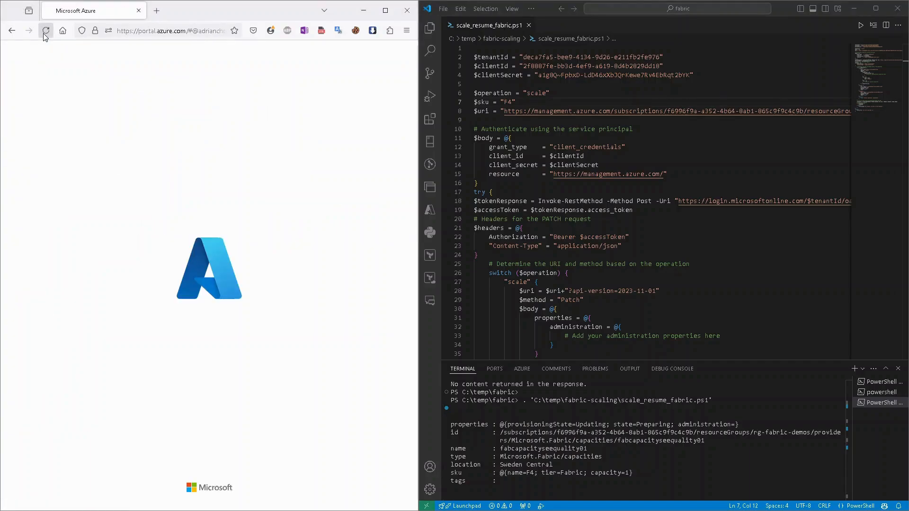
left_click(46, 30)
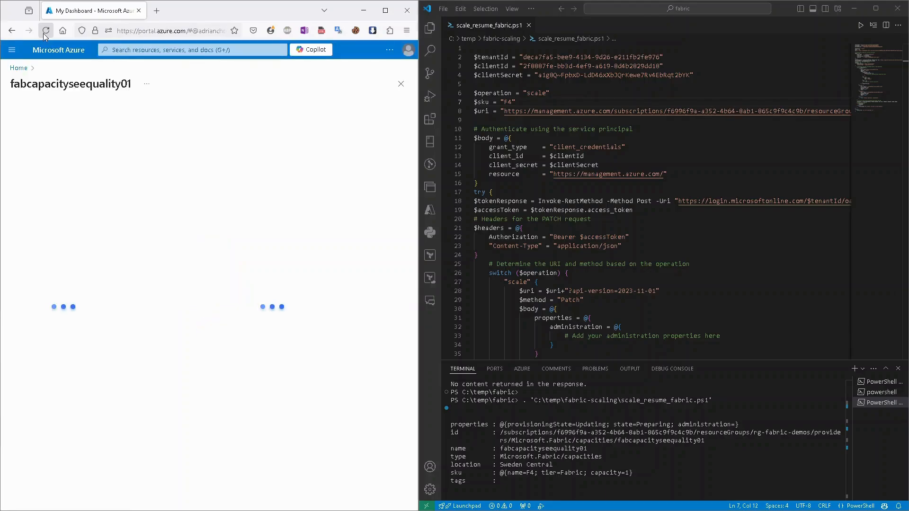
left_click(46, 31)
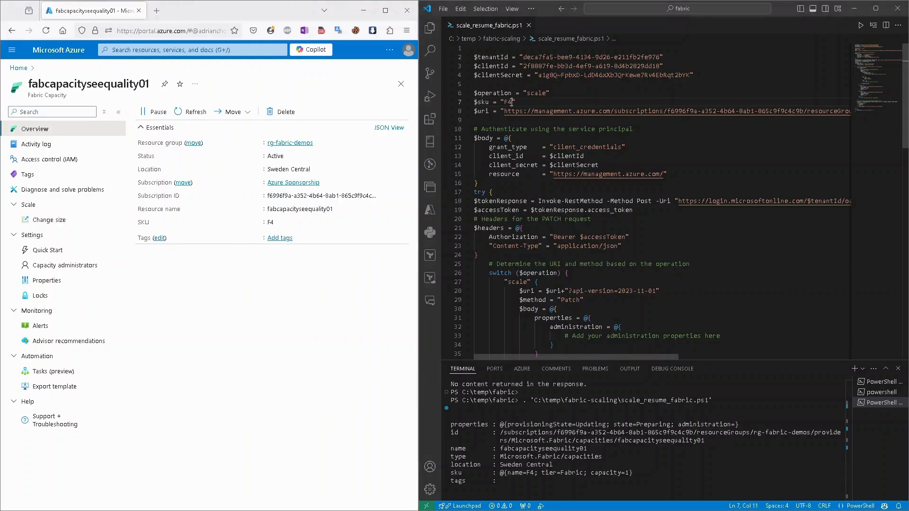
Set $sku to F2, rerun the scale and reload the portal to confirm SKU F2
type("2")
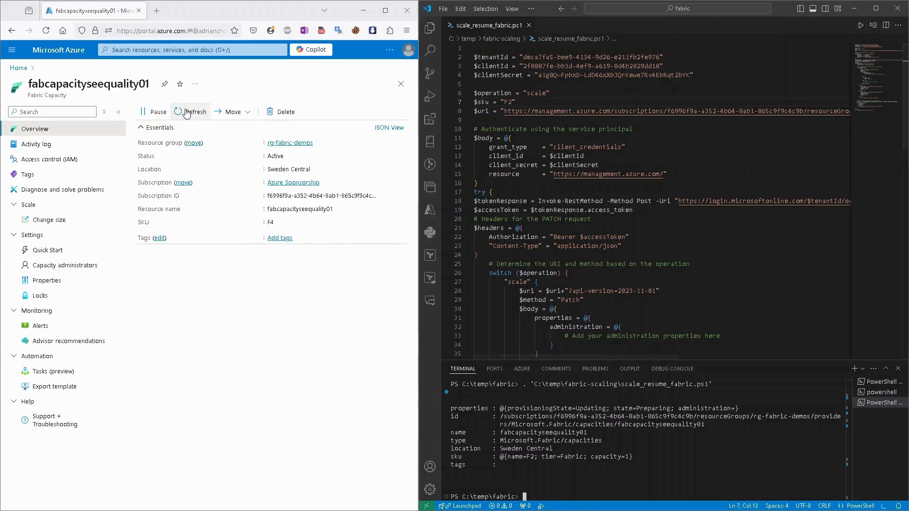
left_click(45, 31)
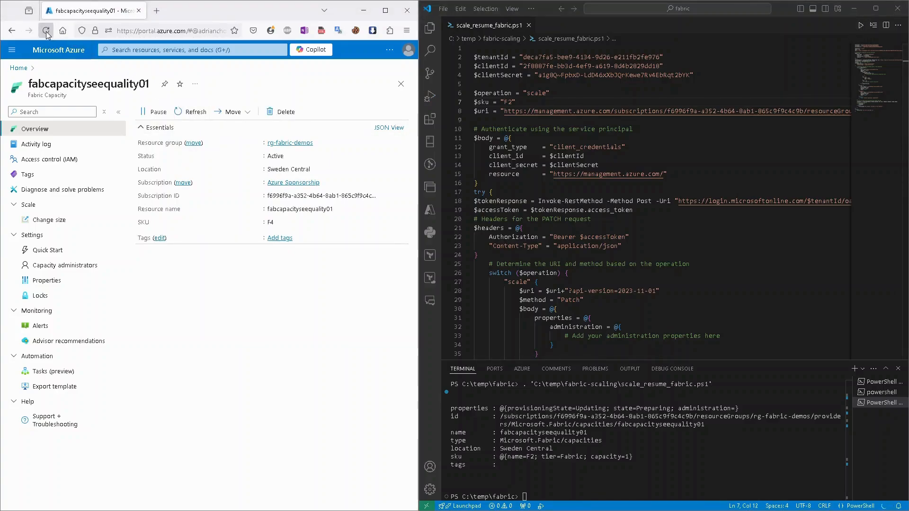
left_click(46, 30)
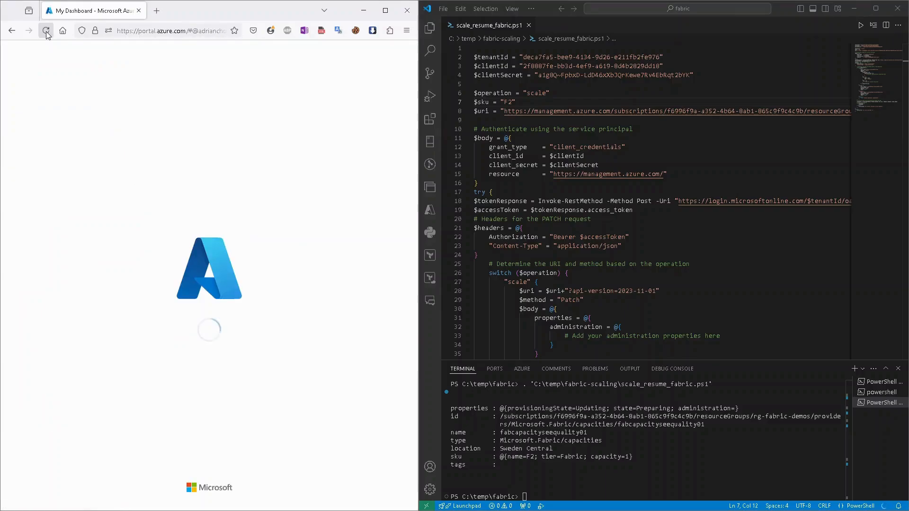
left_click(46, 30)
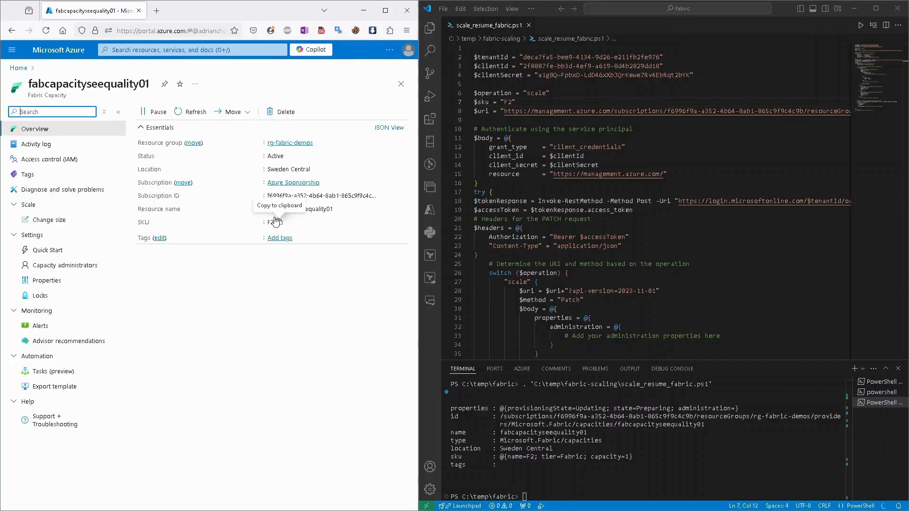
mouse_move(591, 111)
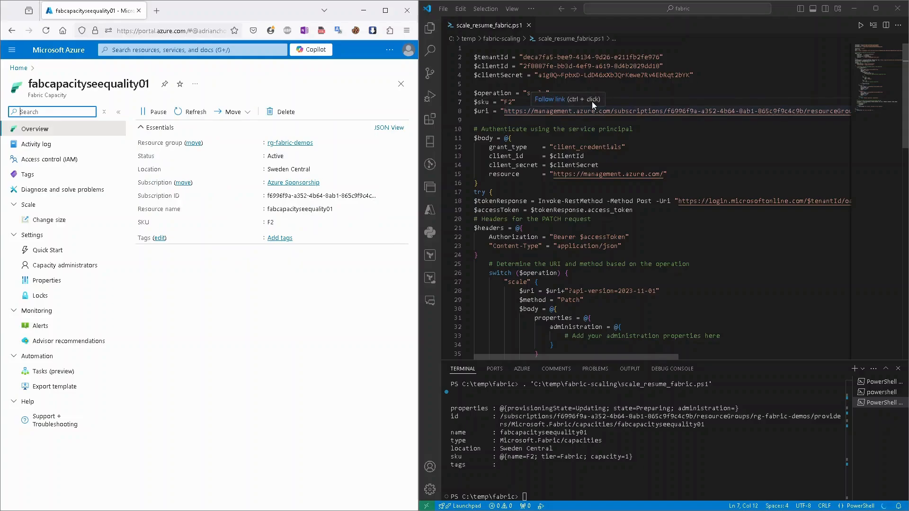